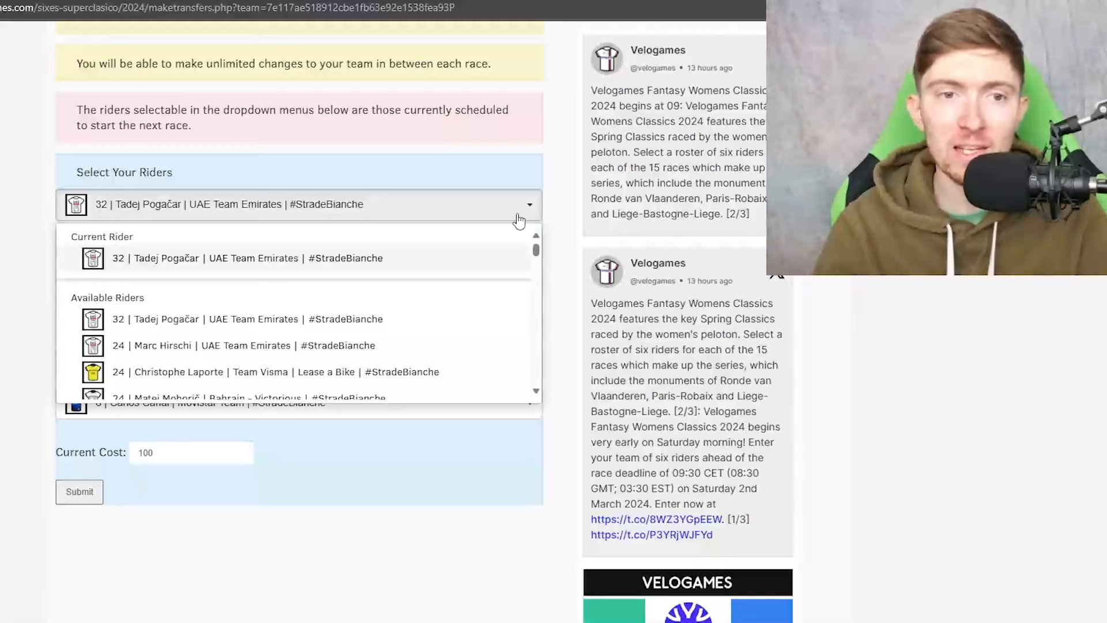
mouse_move(572, 204)
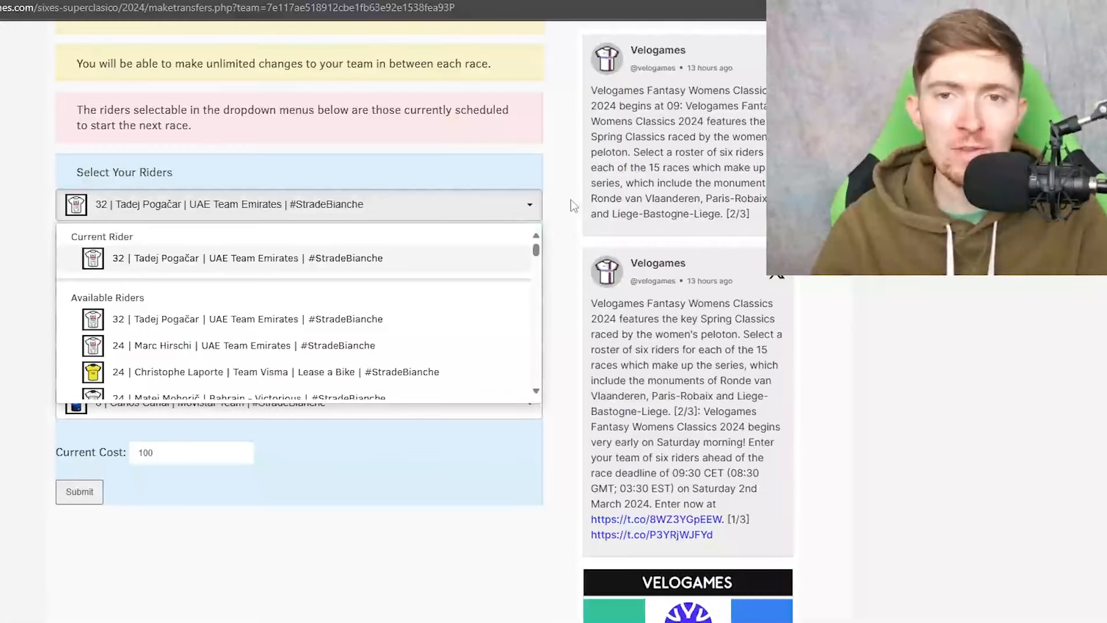
Scroll through the finishing-position, assist and breakaway scoring-point tables.
scroll(up, 3)
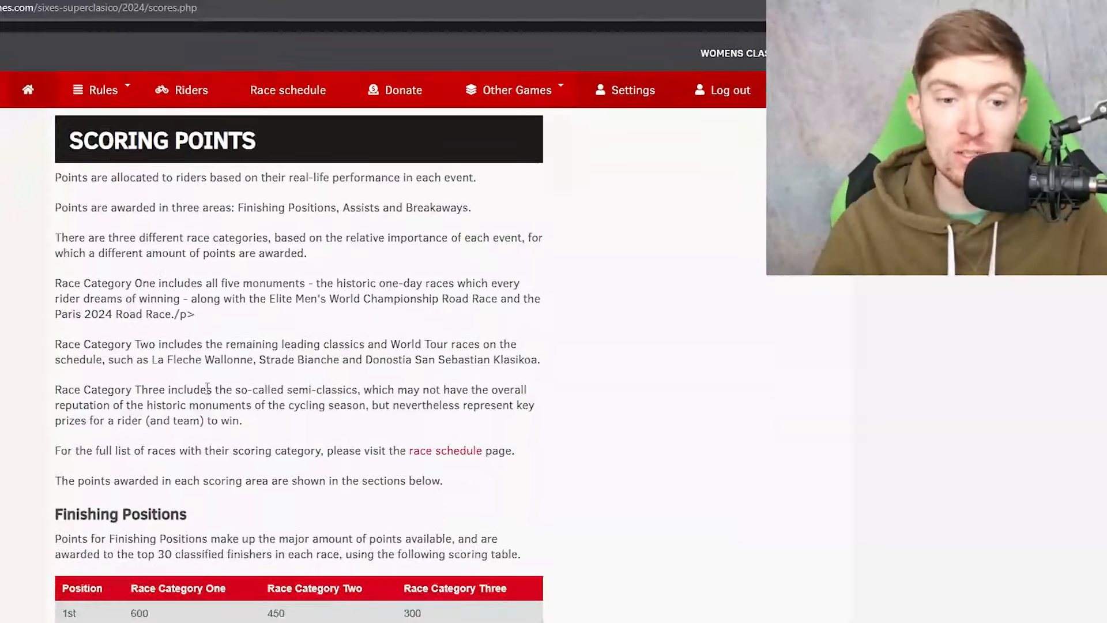
scroll(down, 3)
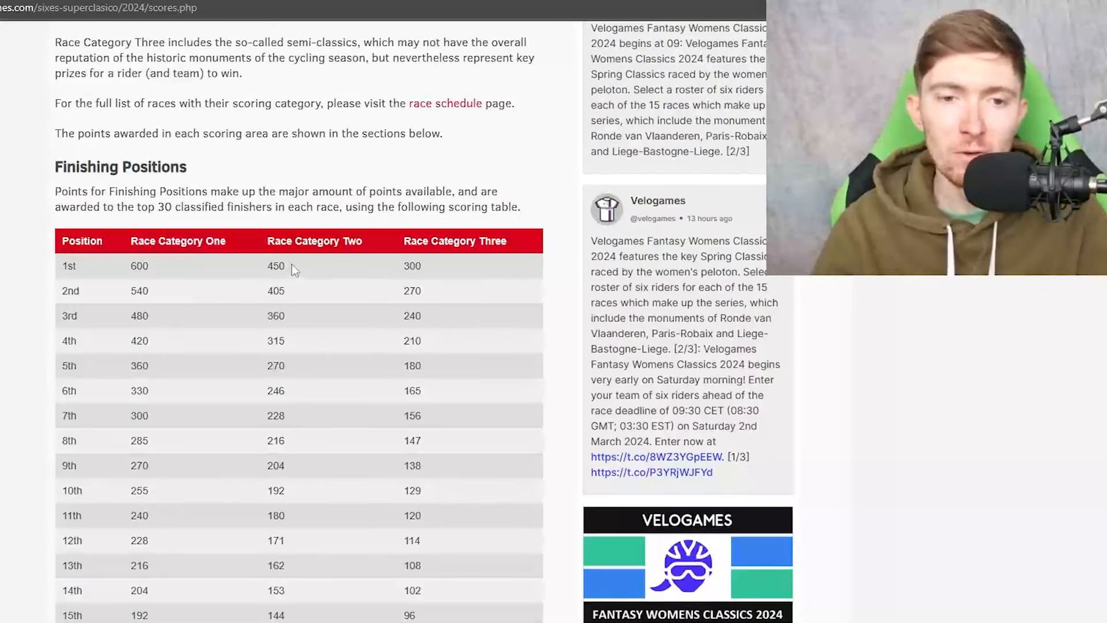
scroll(down, 3)
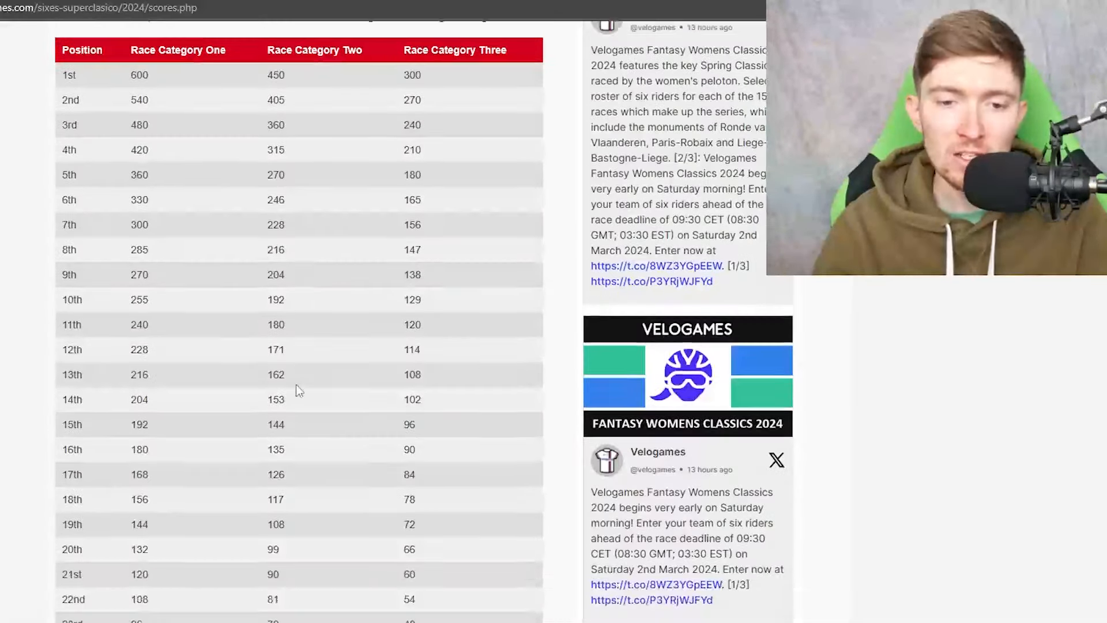
scroll(down, 3)
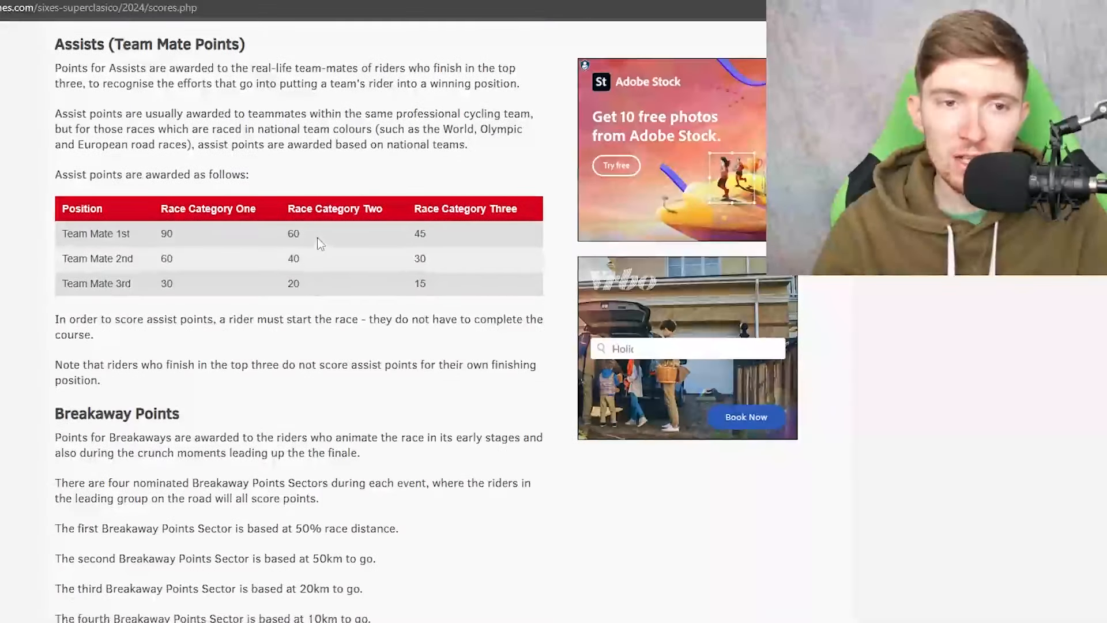
scroll(down, 3)
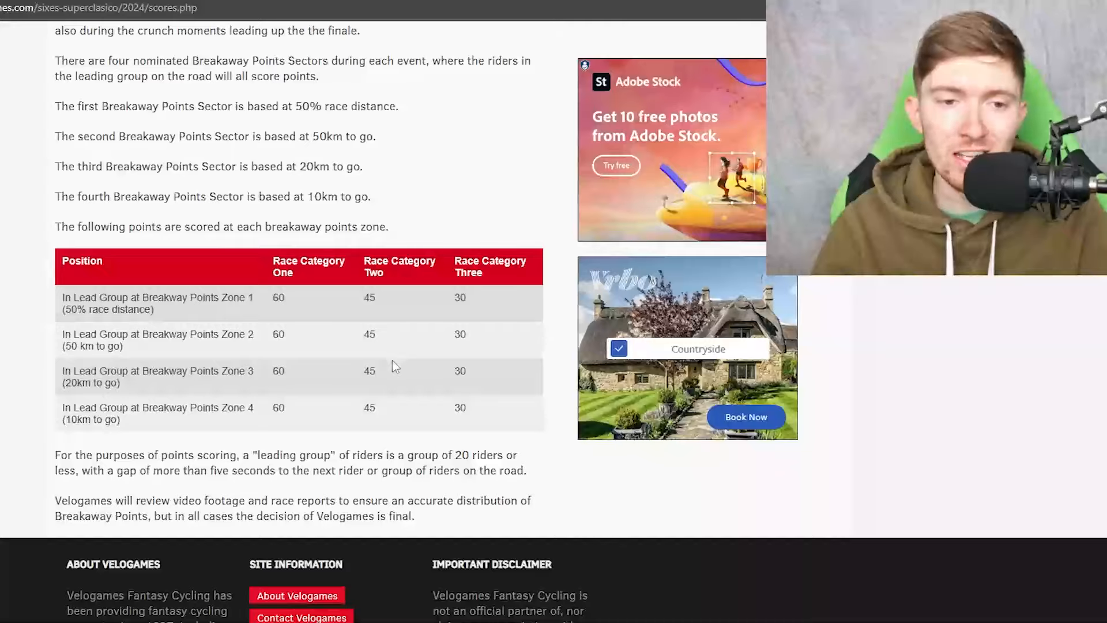
scroll(up, 3)
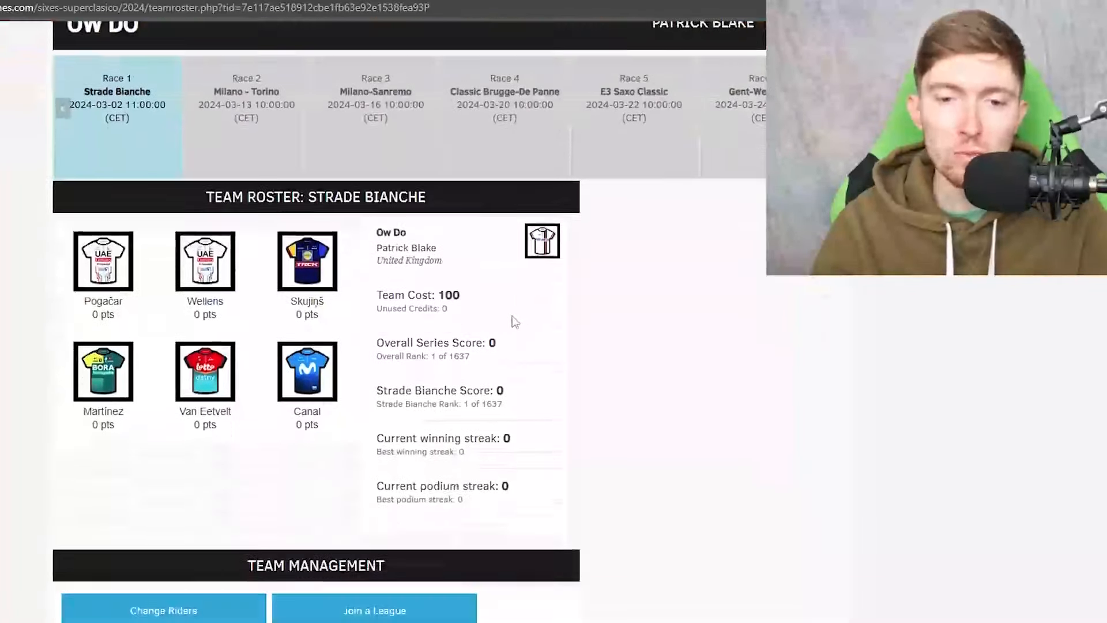
Open the Make Transfers page from the Strade Bianche roster via Change Riders.
click(163, 610)
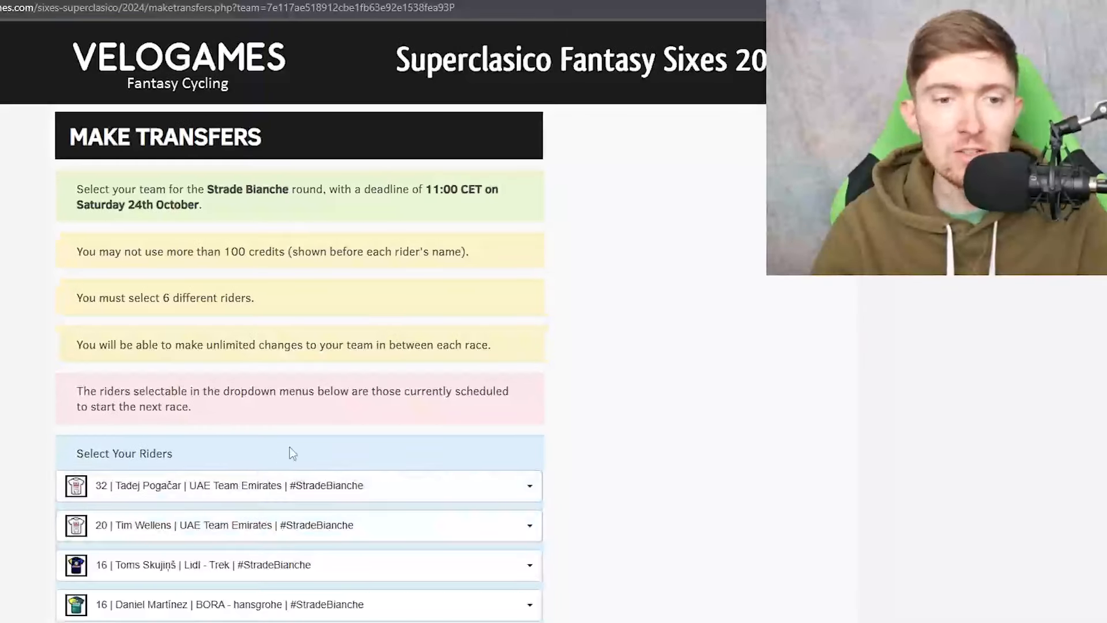
scroll(down, 3)
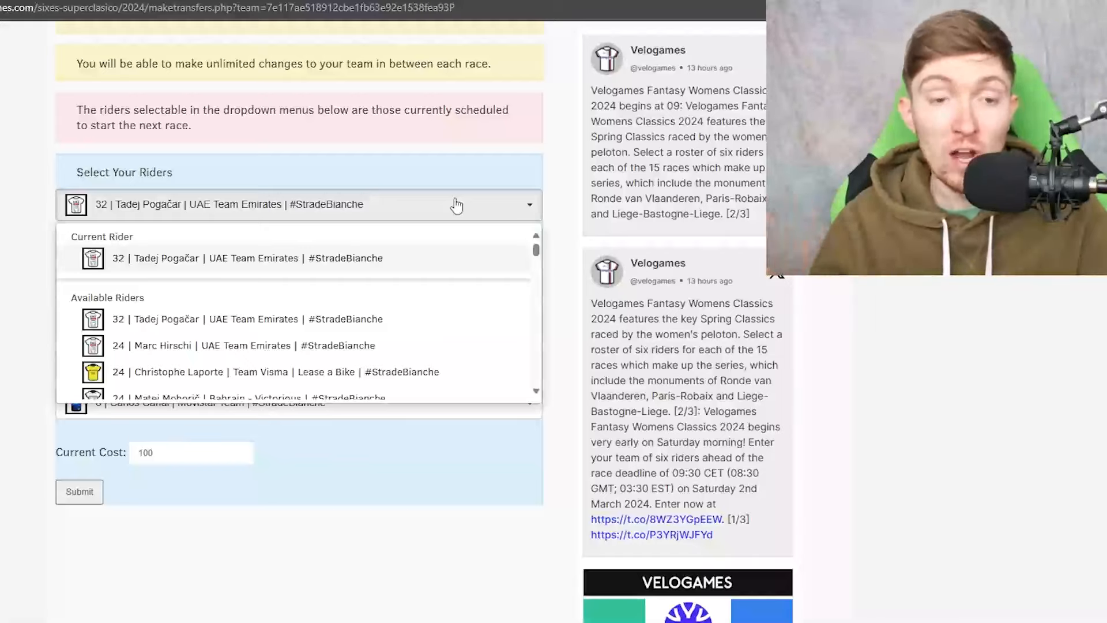
mouse_move(540, 282)
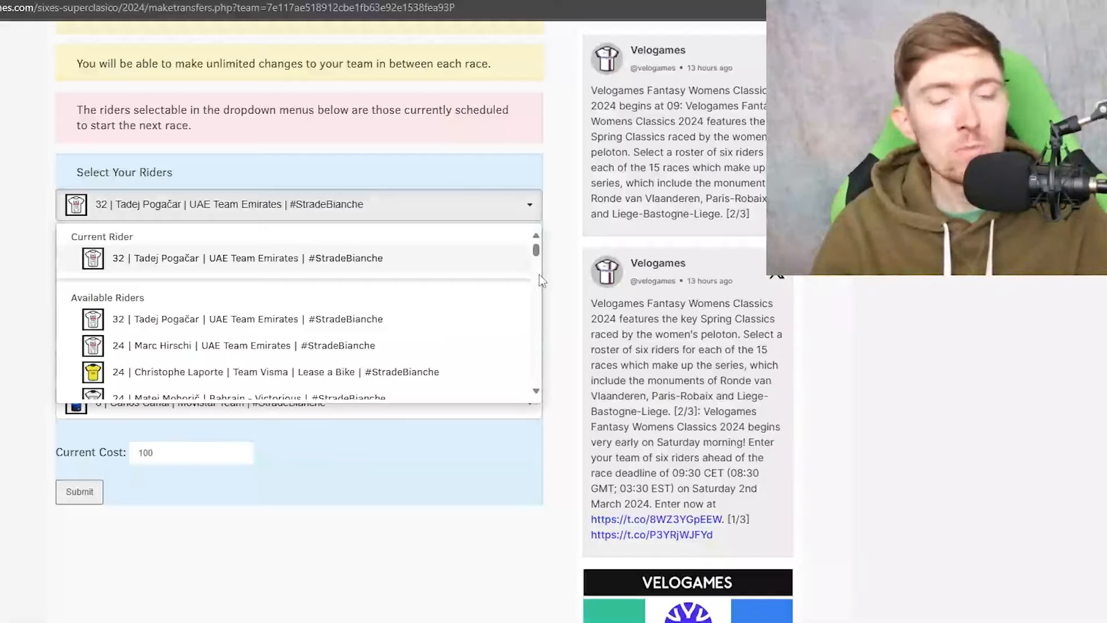
mouse_move(538, 255)
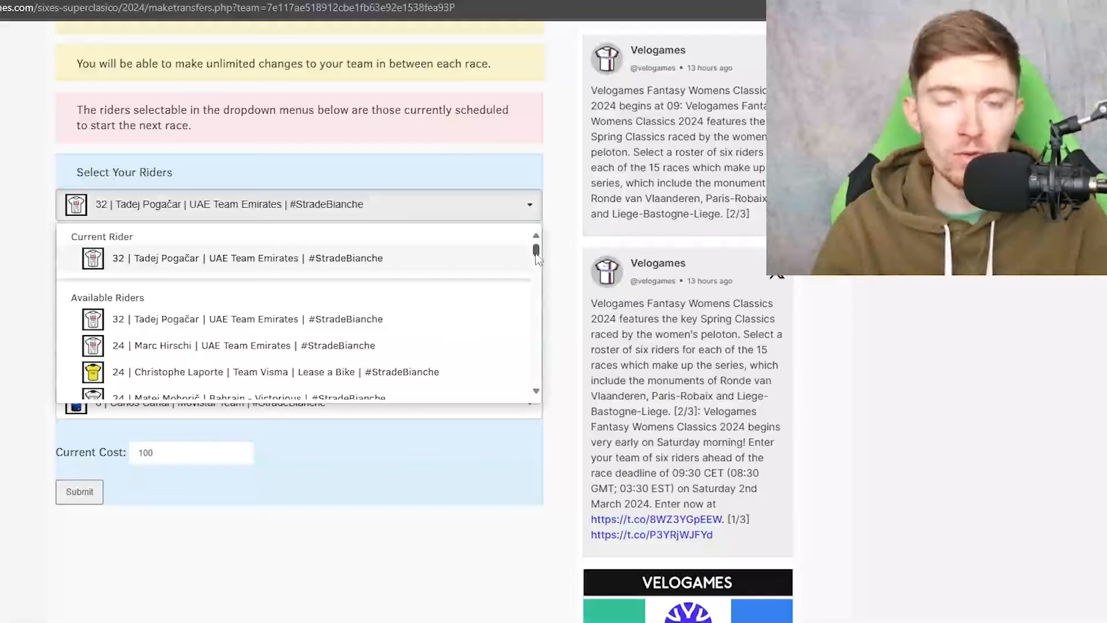
mouse_move(358, 289)
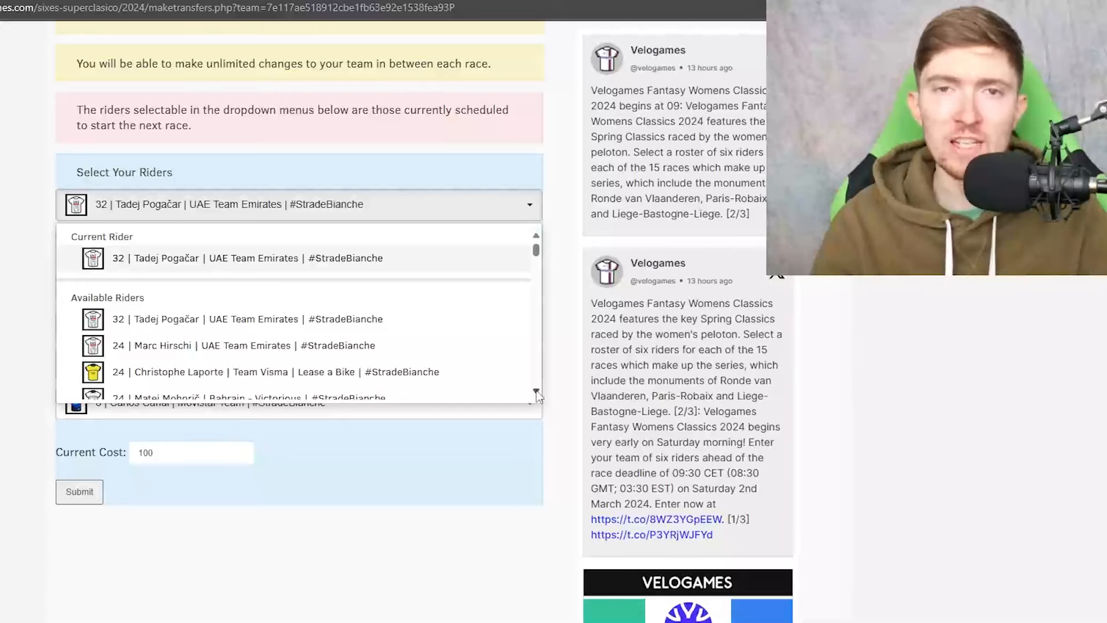
mouse_move(424, 345)
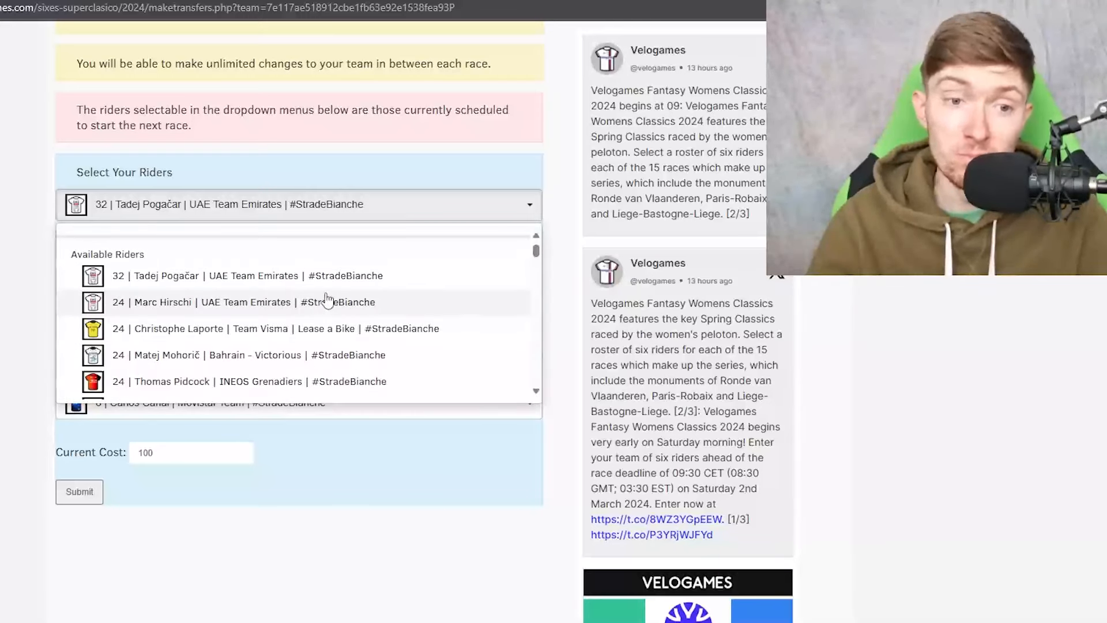
mouse_move(366, 300)
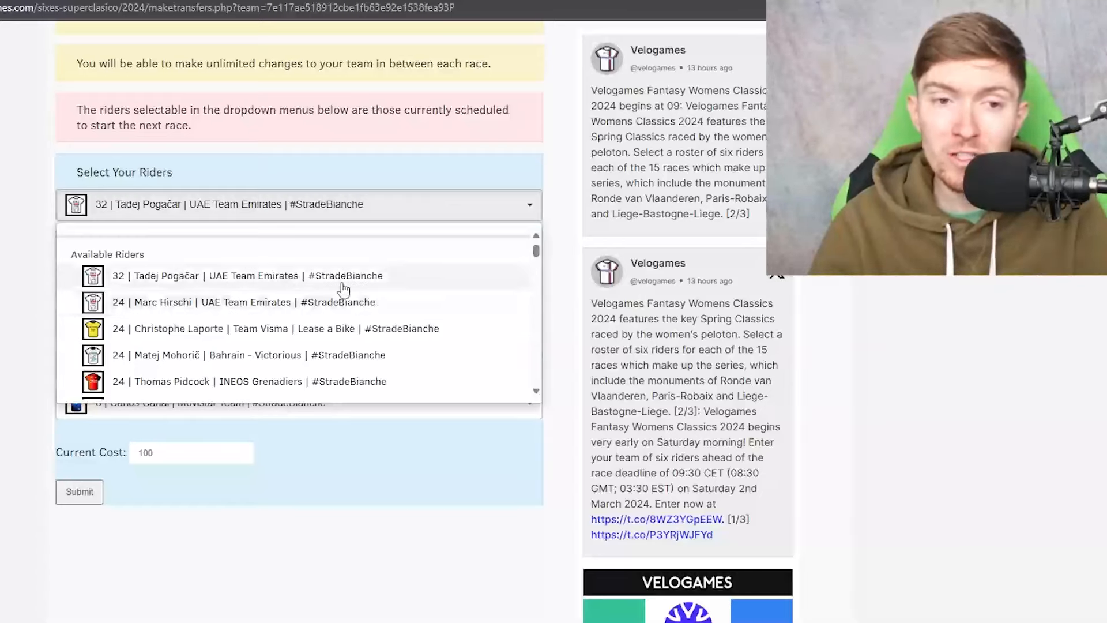
mouse_move(399, 278)
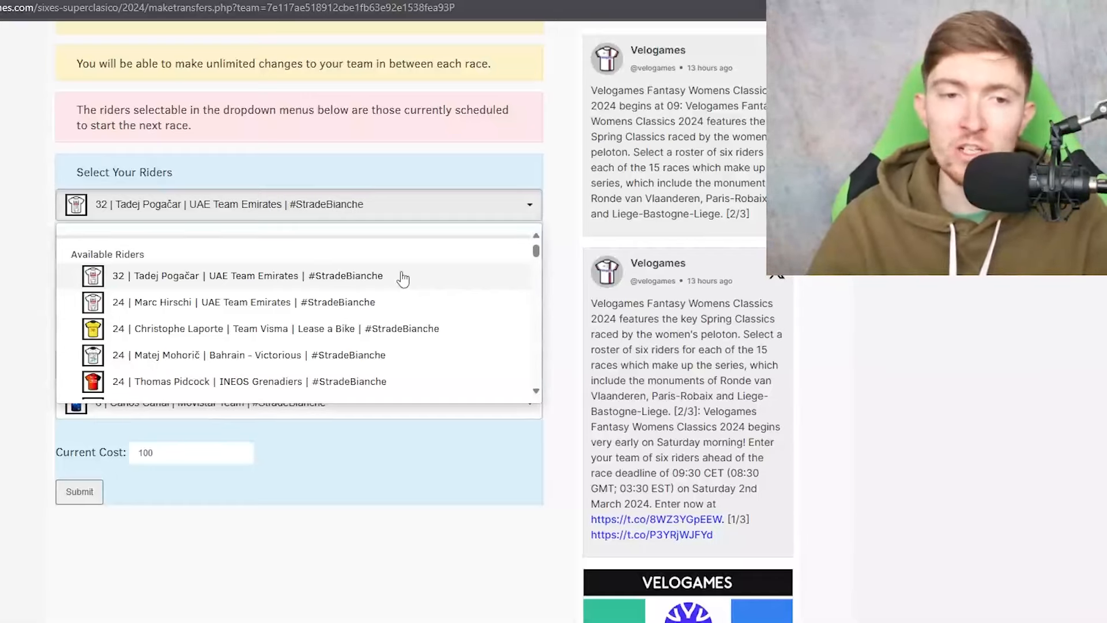
mouse_move(456, 305)
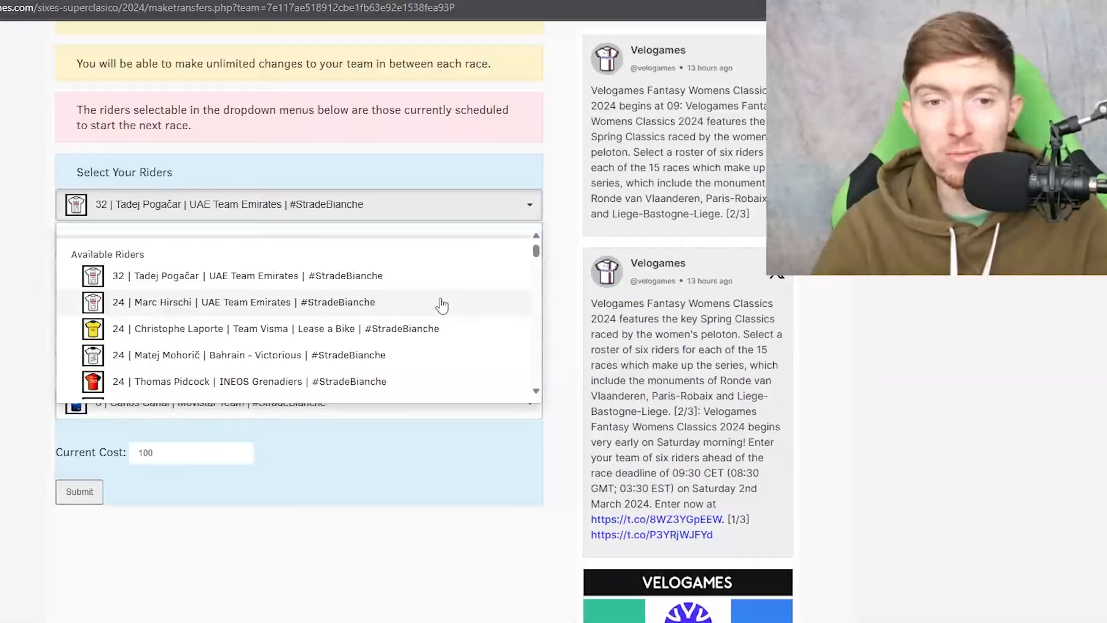
mouse_move(450, 306)
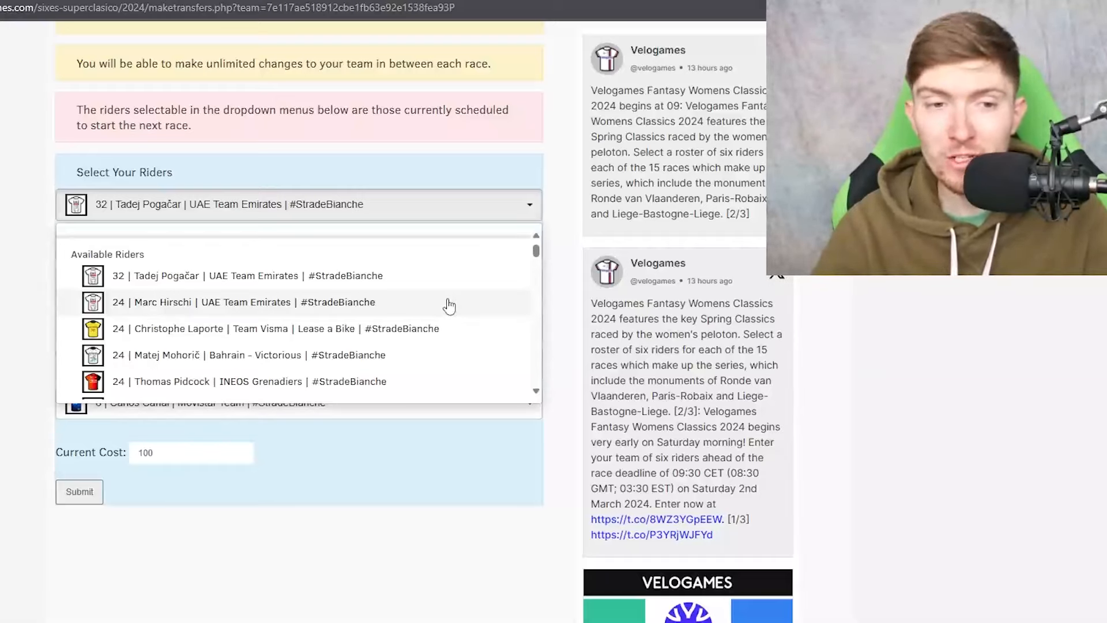
mouse_move(535, 396)
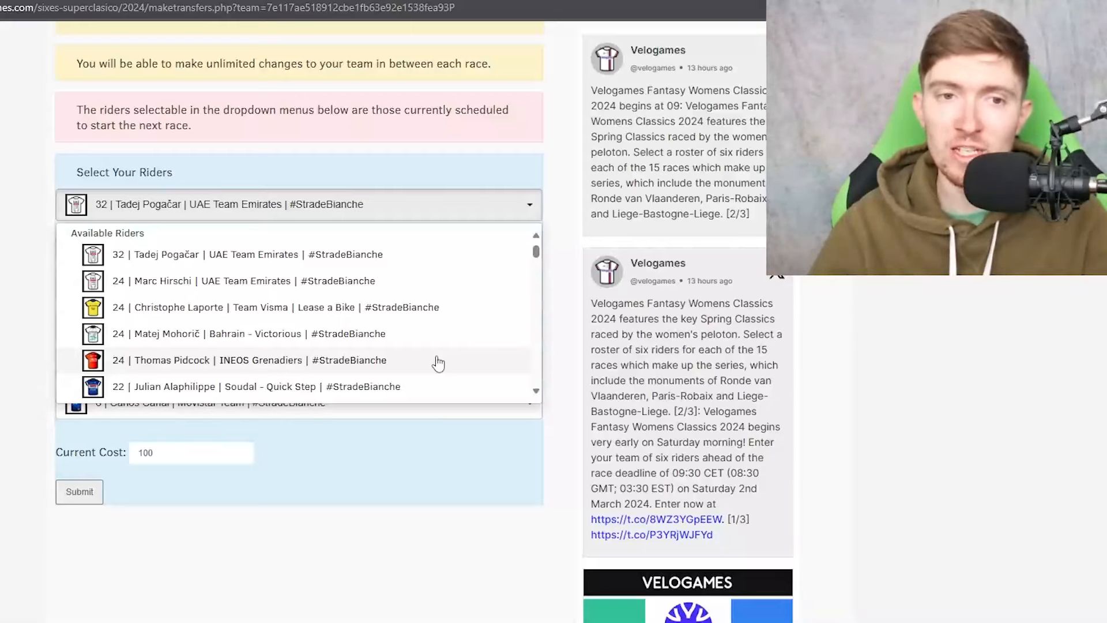
mouse_move(456, 282)
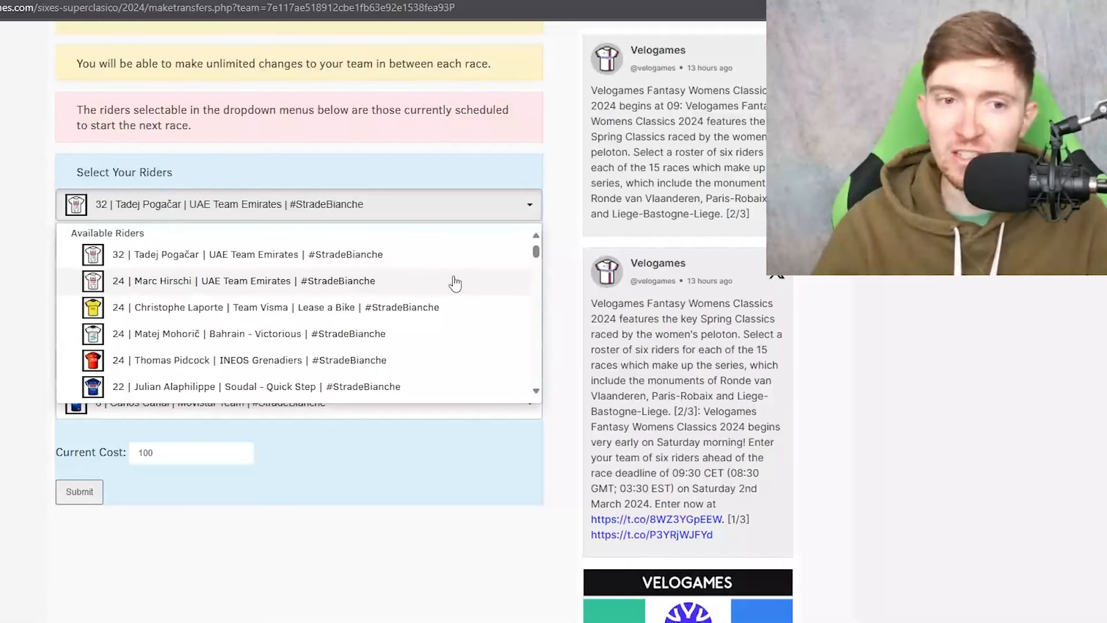
mouse_move(471, 314)
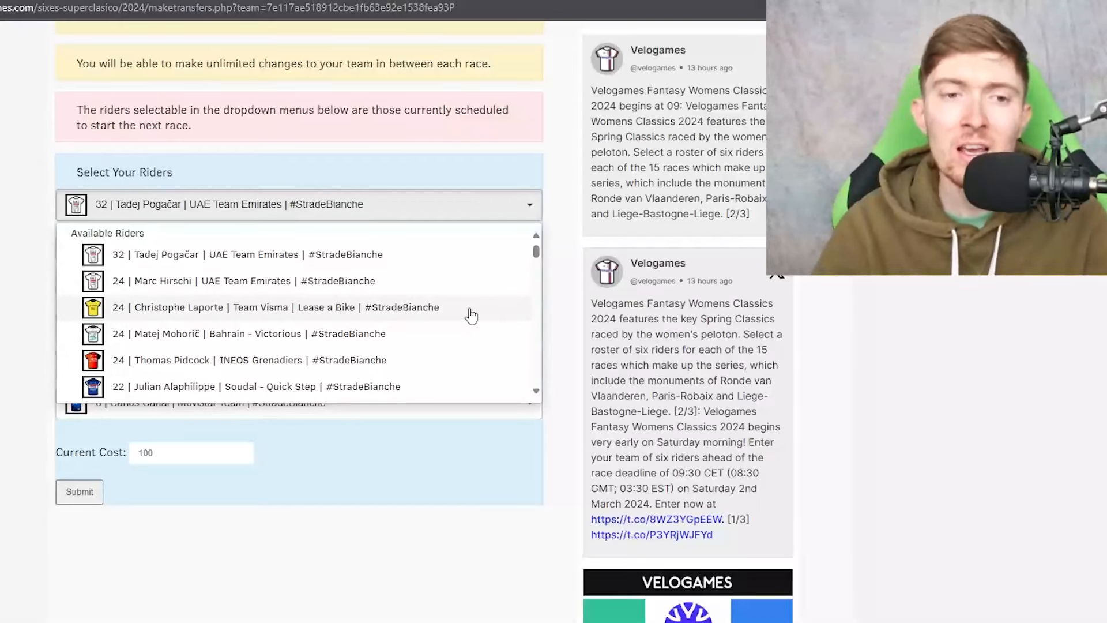
mouse_move(396, 340)
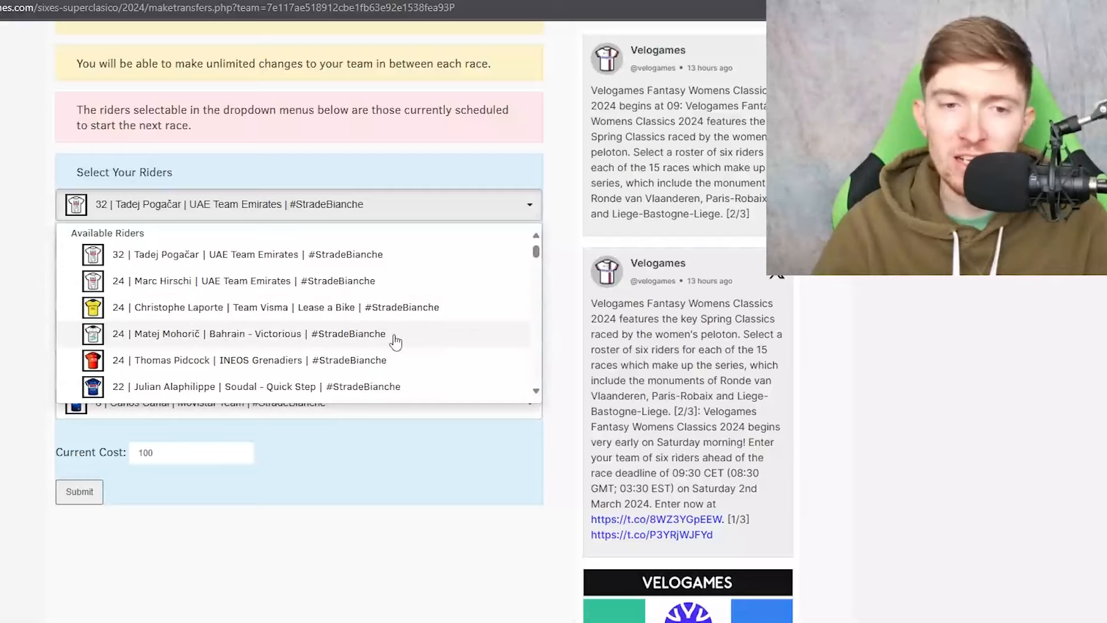
mouse_move(432, 342)
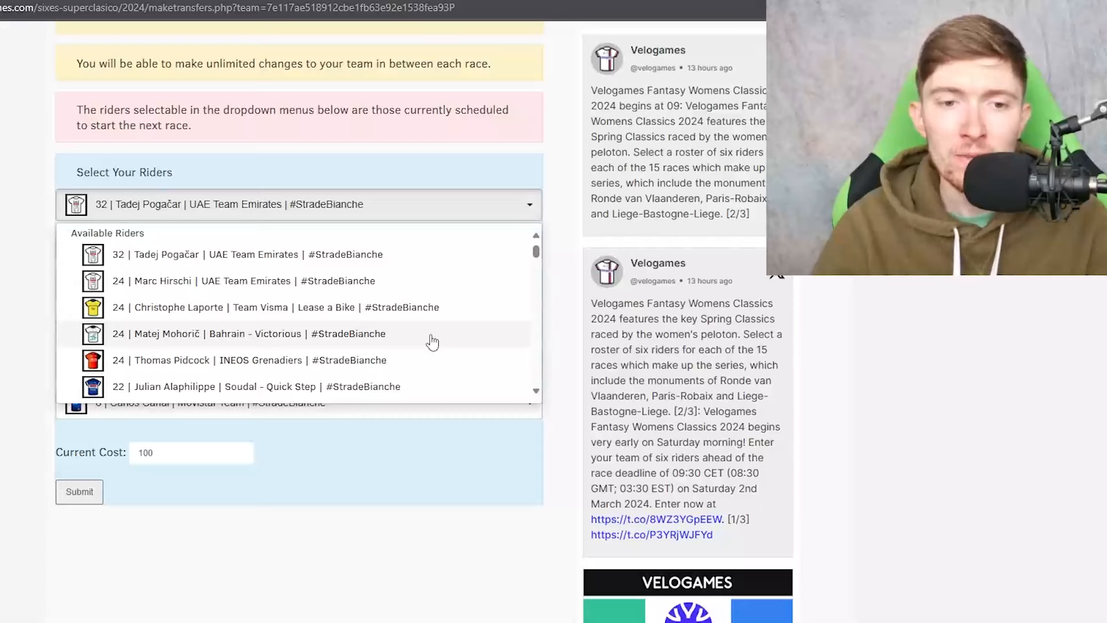
mouse_move(504, 353)
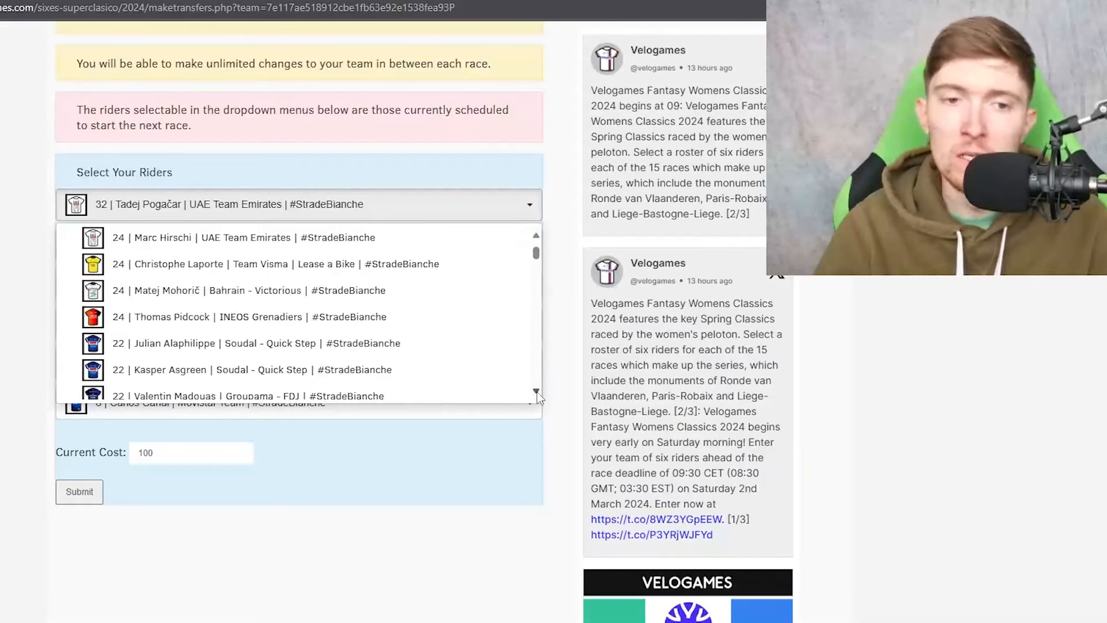
scroll(down, 3)
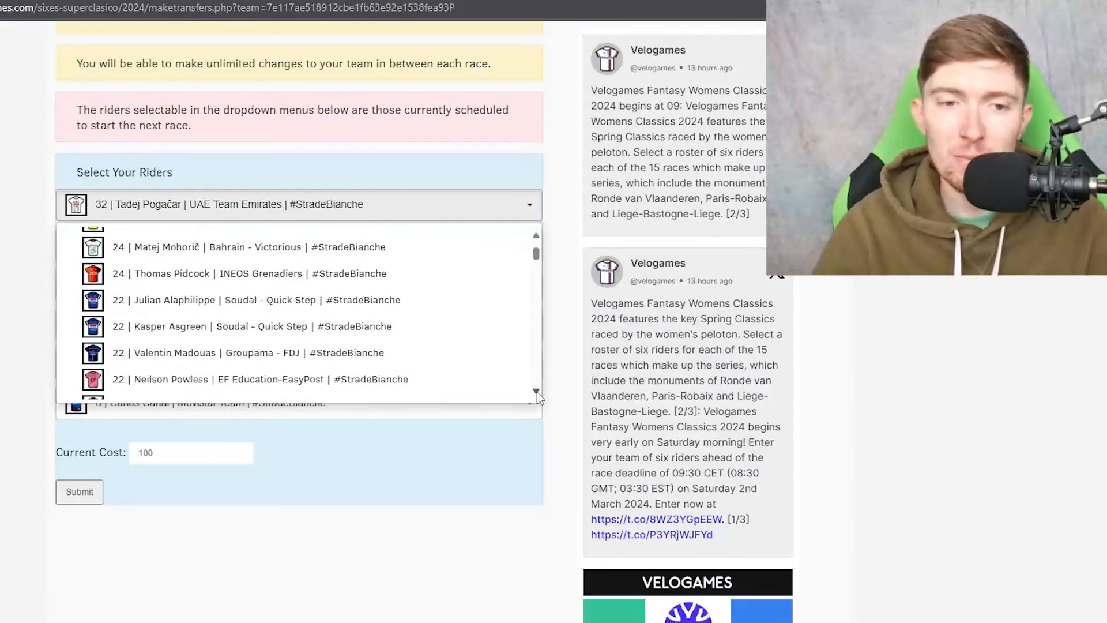
mouse_move(437, 308)
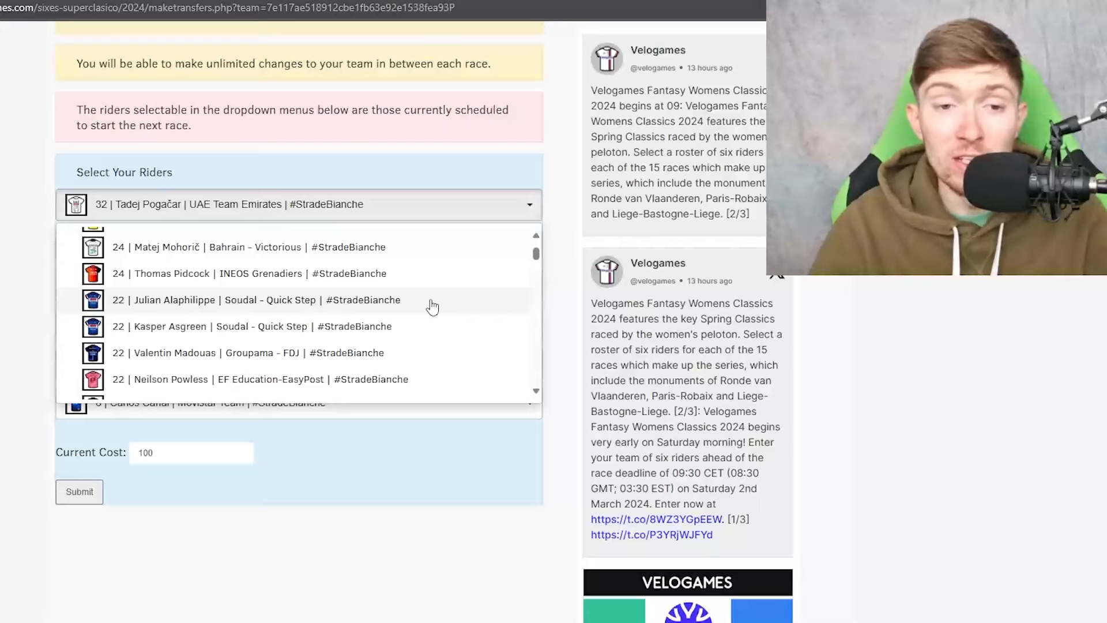
mouse_move(494, 343)
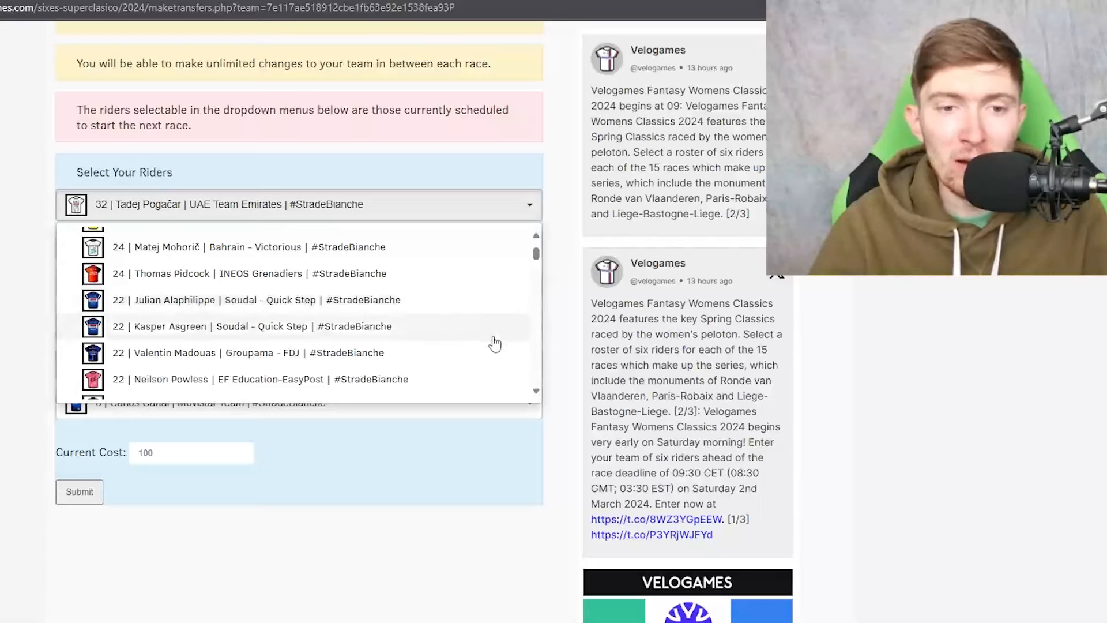
scroll(down, 3)
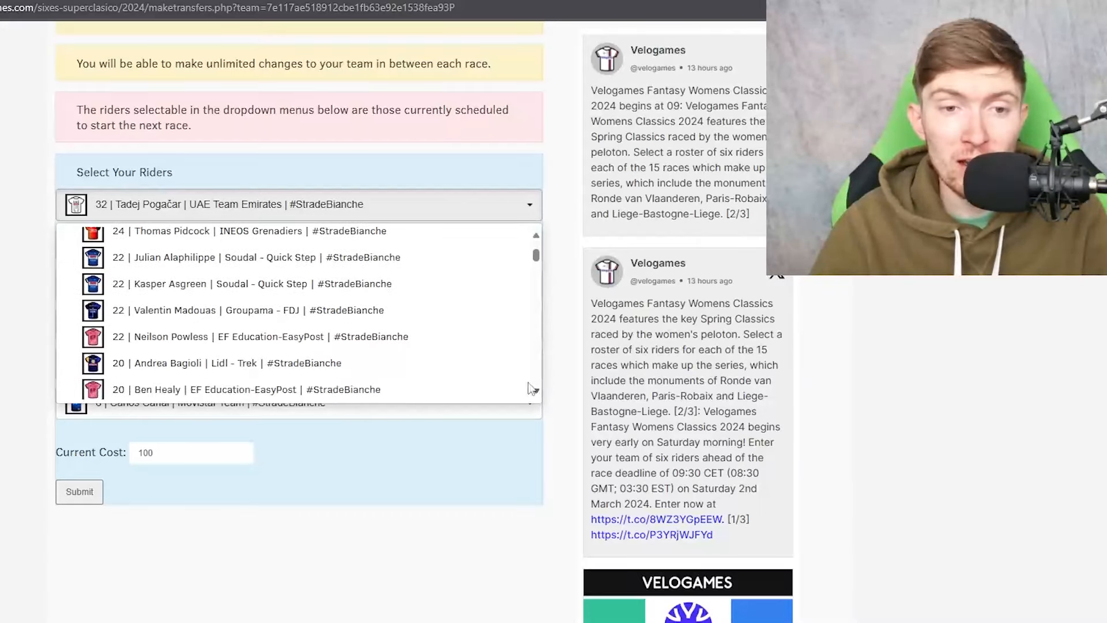
mouse_move(445, 292)
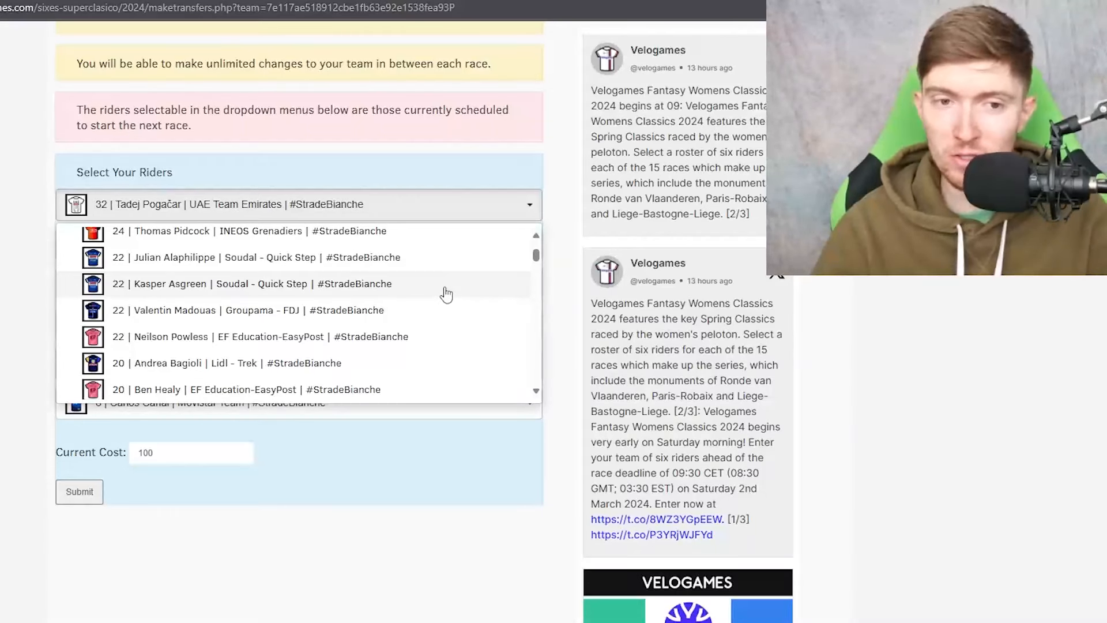
mouse_move(486, 322)
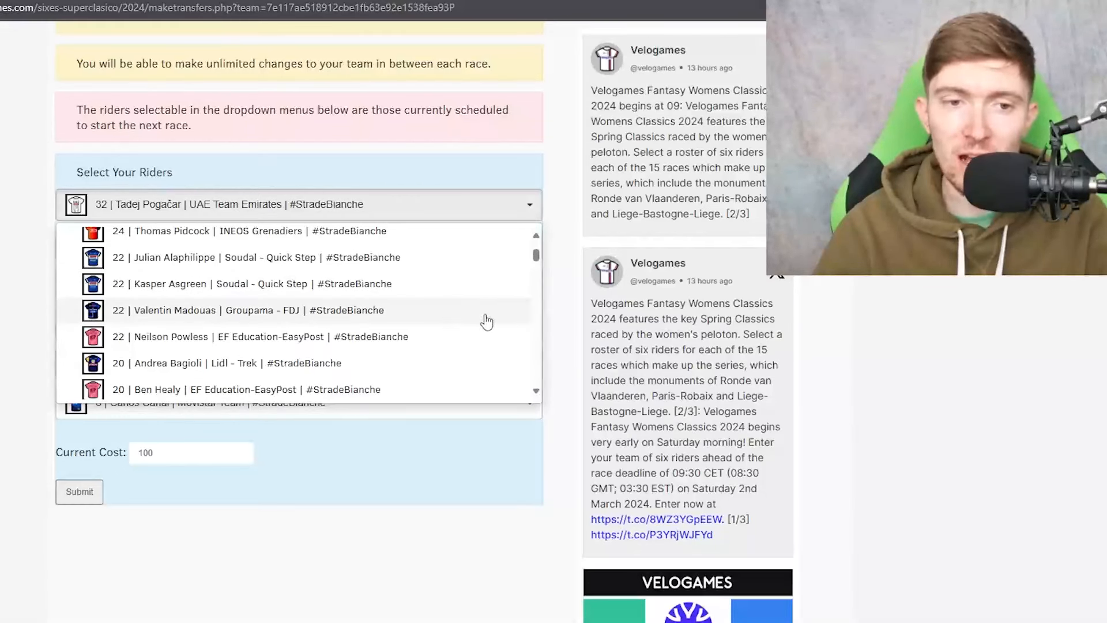
mouse_move(488, 312)
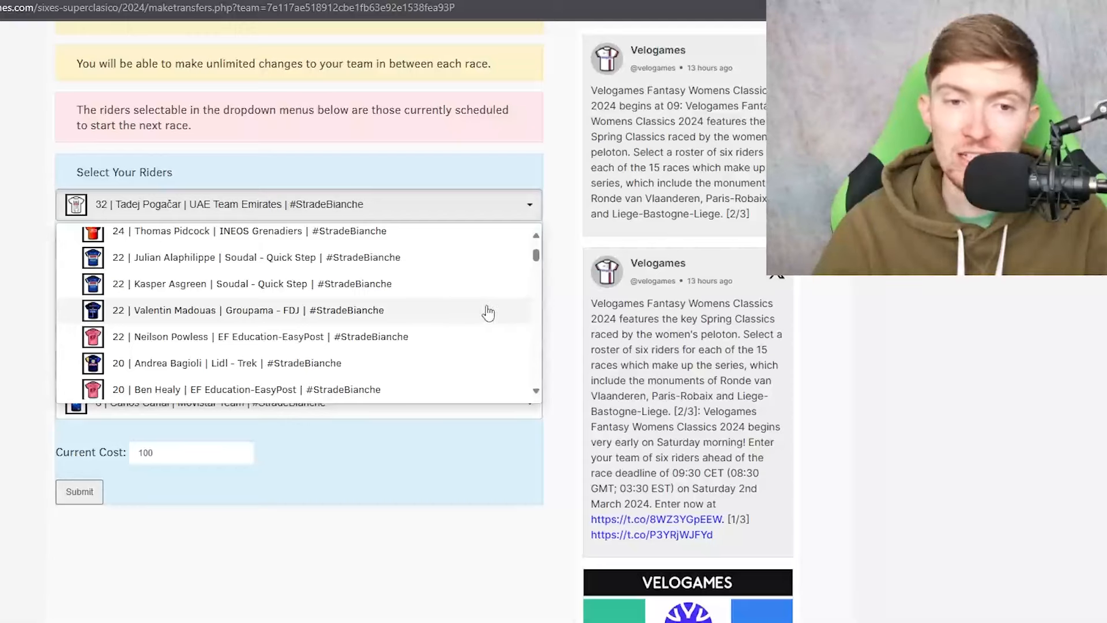
mouse_move(400, 269)
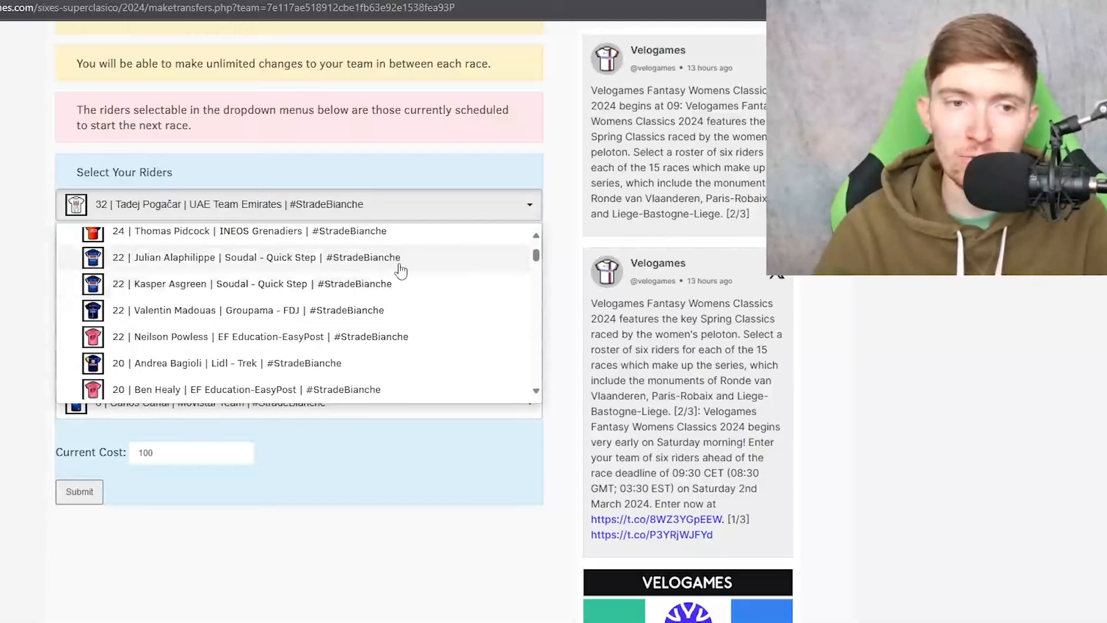
scroll(down, 3)
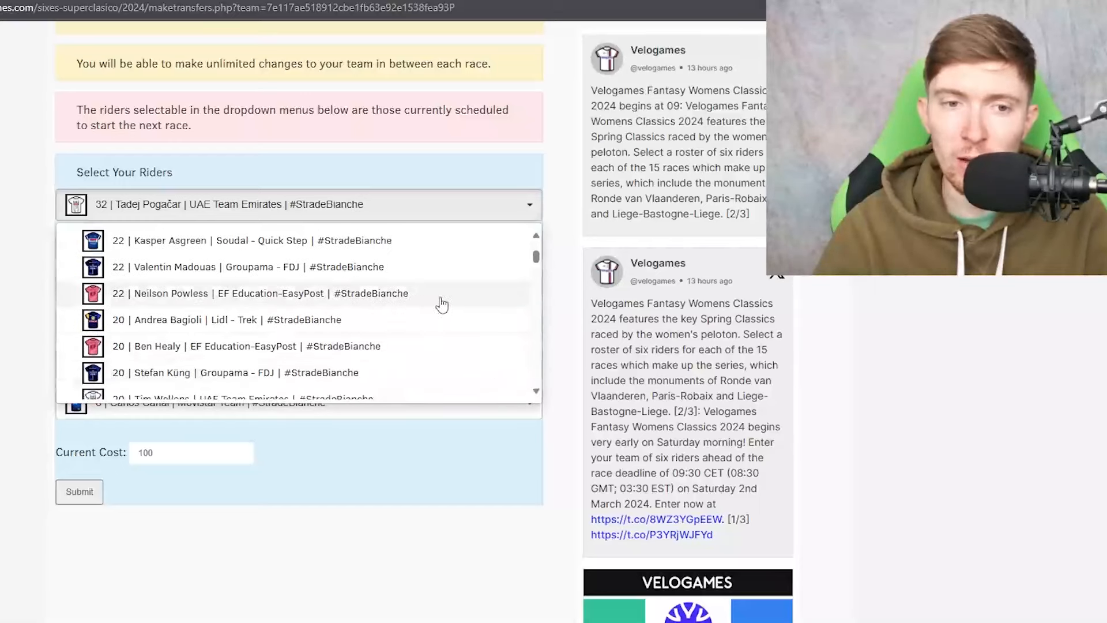
mouse_move(429, 296)
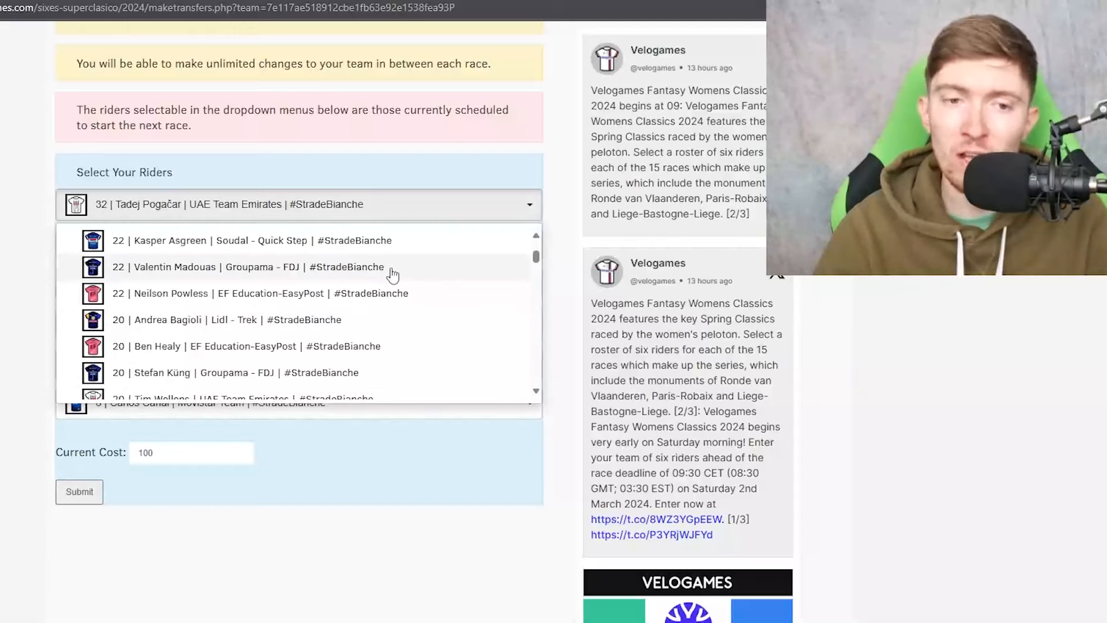
mouse_move(489, 379)
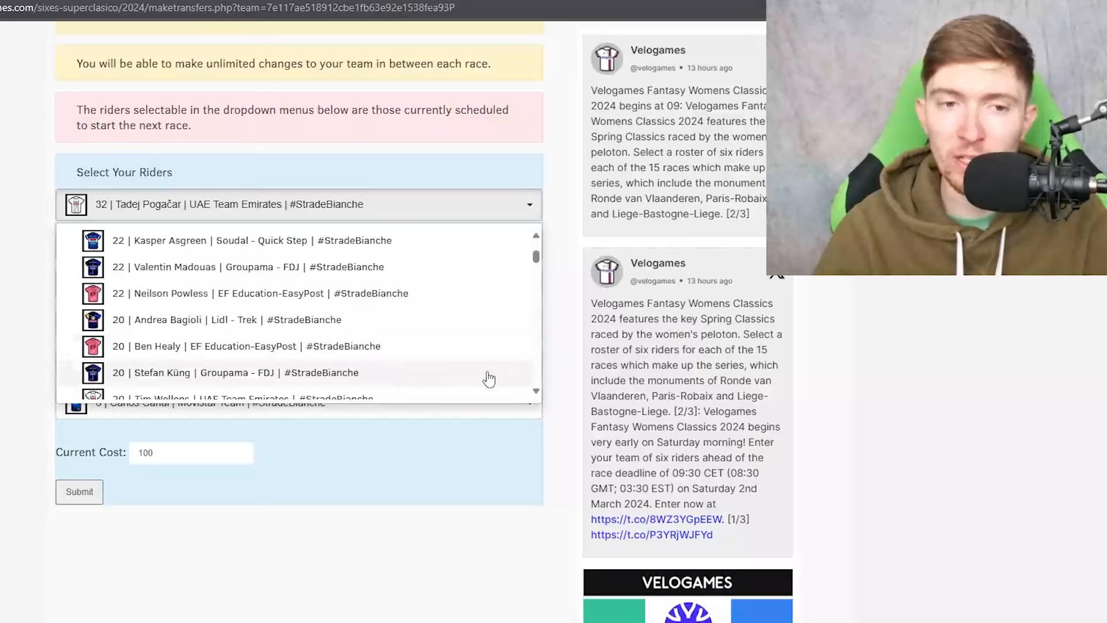
scroll(down, 3)
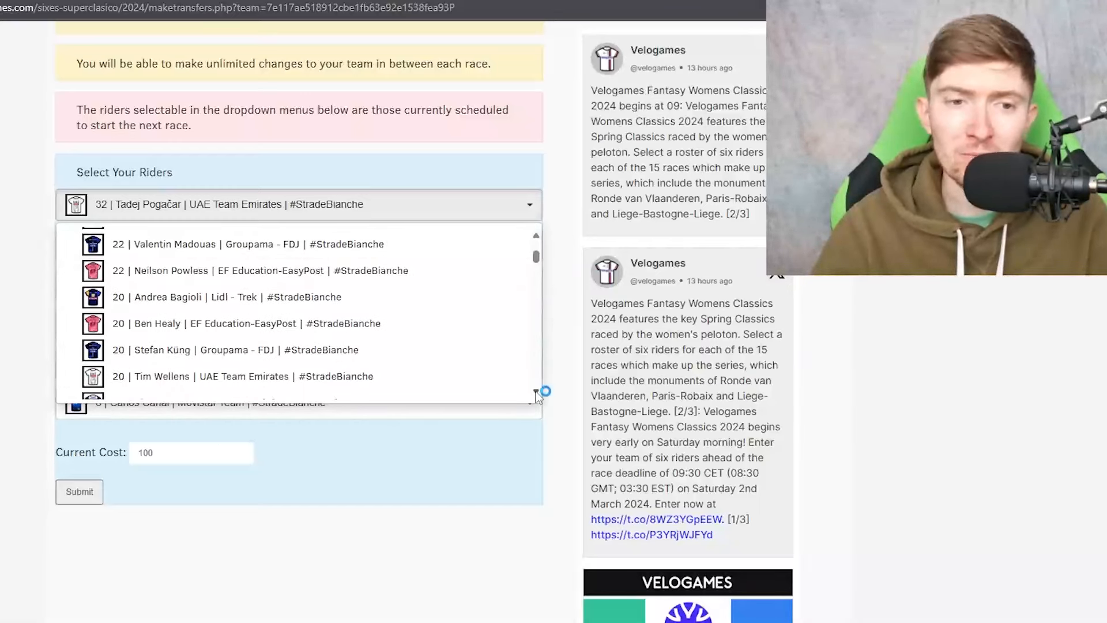
scroll(down, 3)
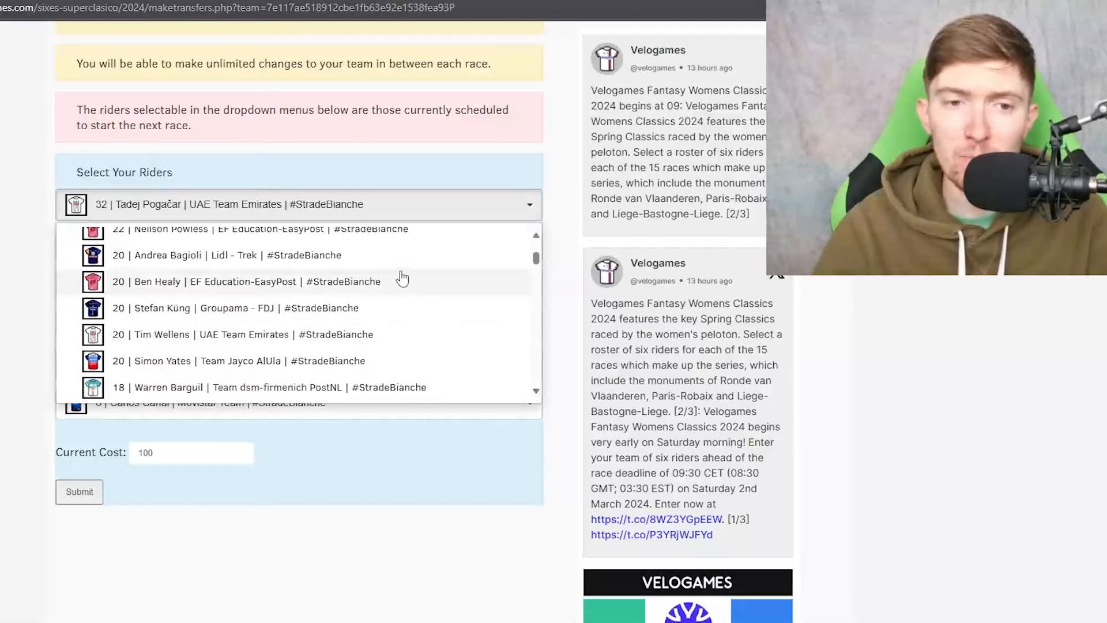
mouse_move(403, 264)
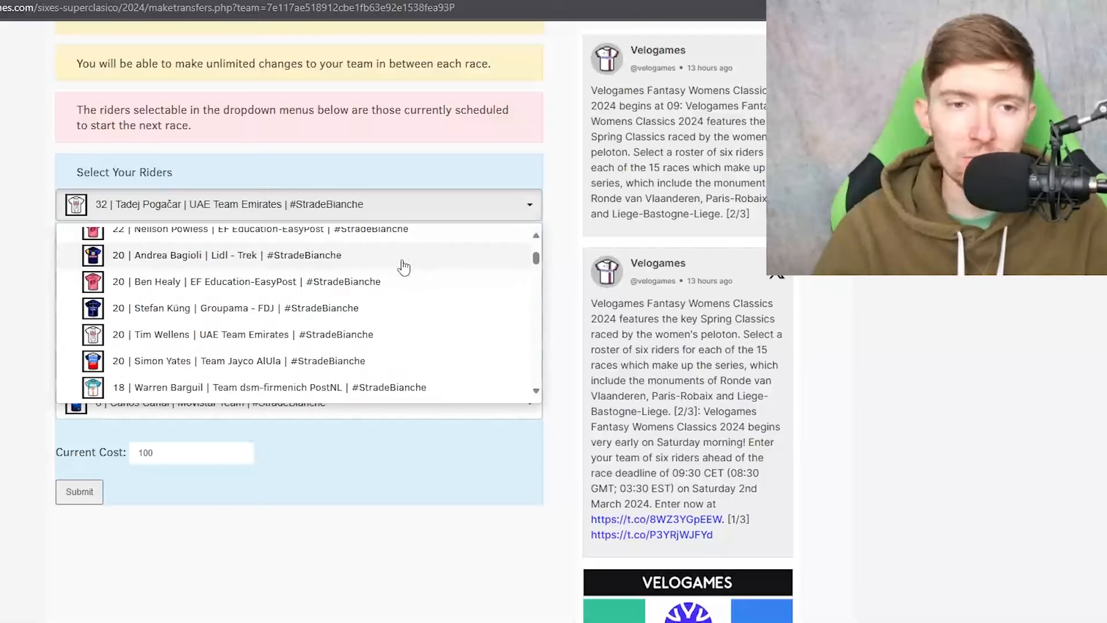
mouse_move(400, 287)
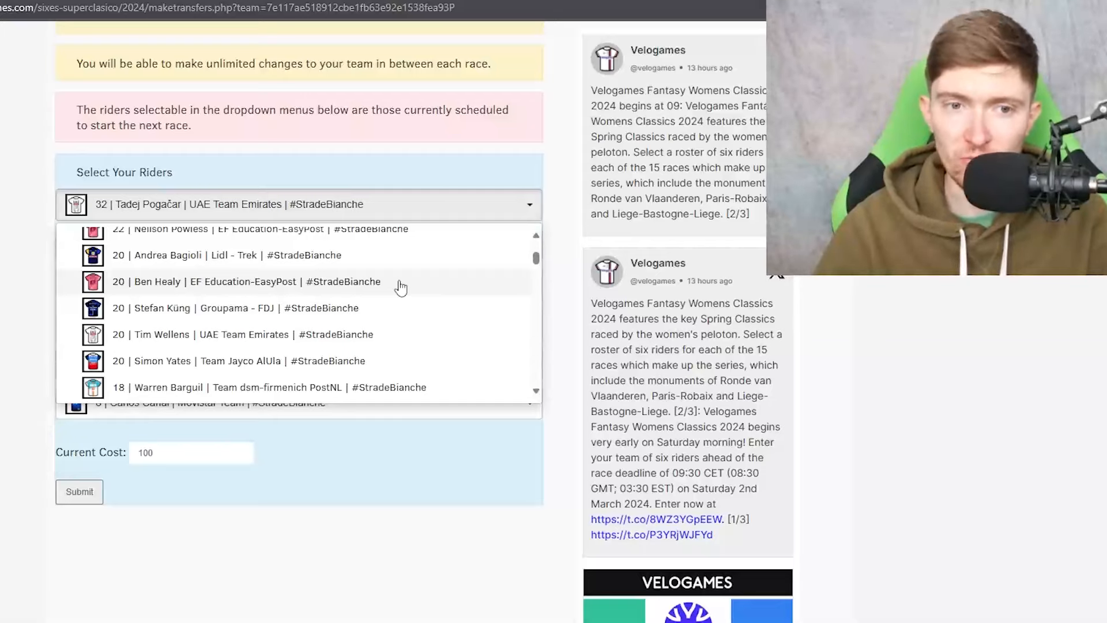
mouse_move(424, 315)
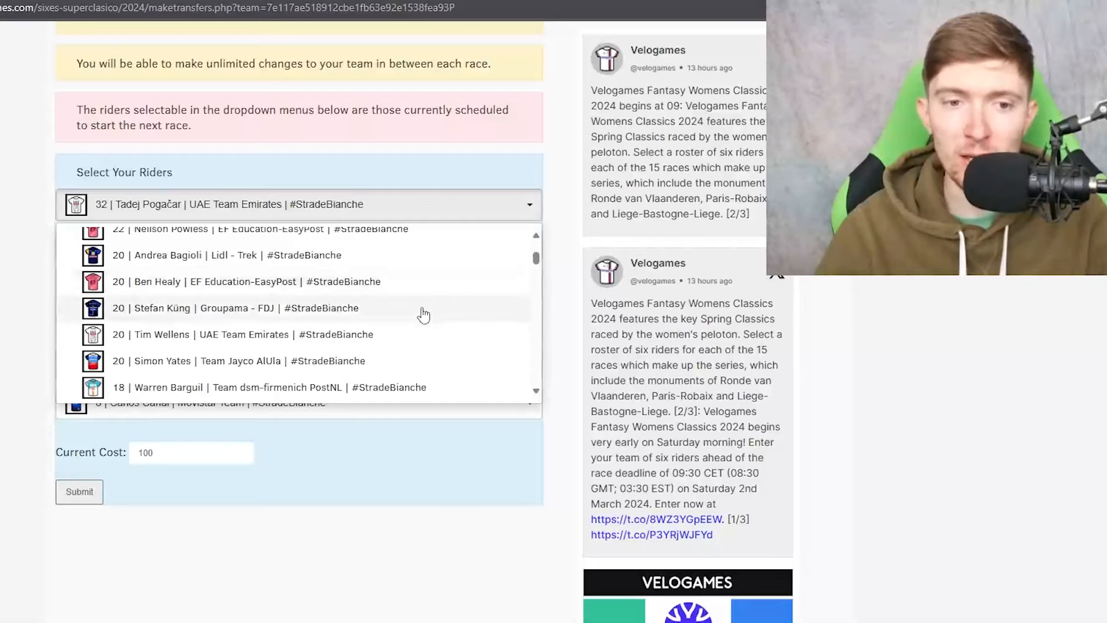
mouse_move(410, 336)
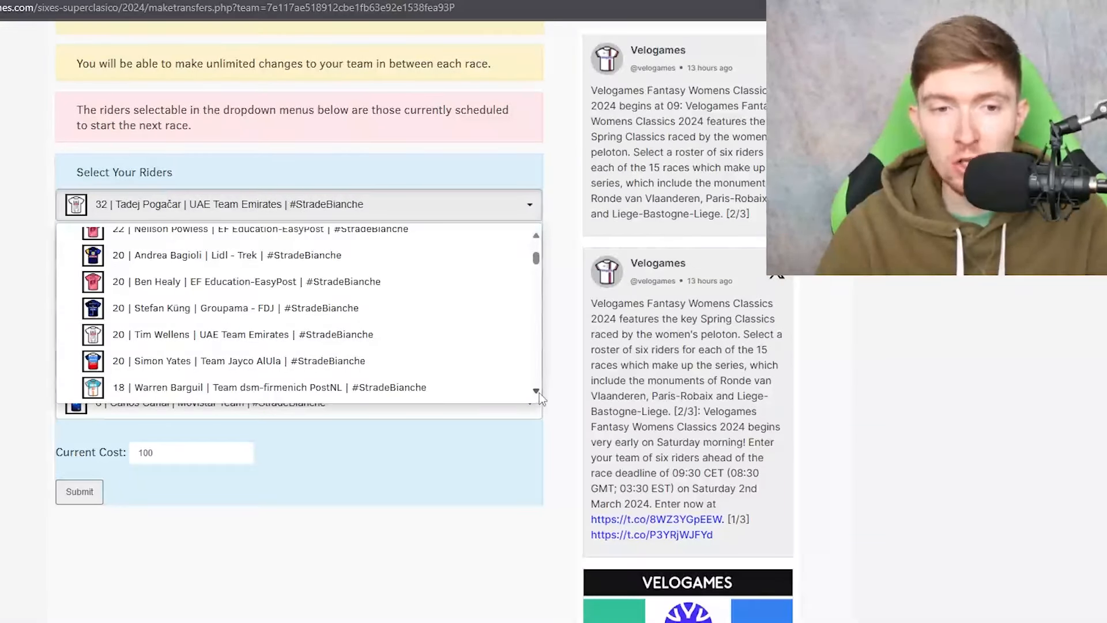
scroll(down, 3)
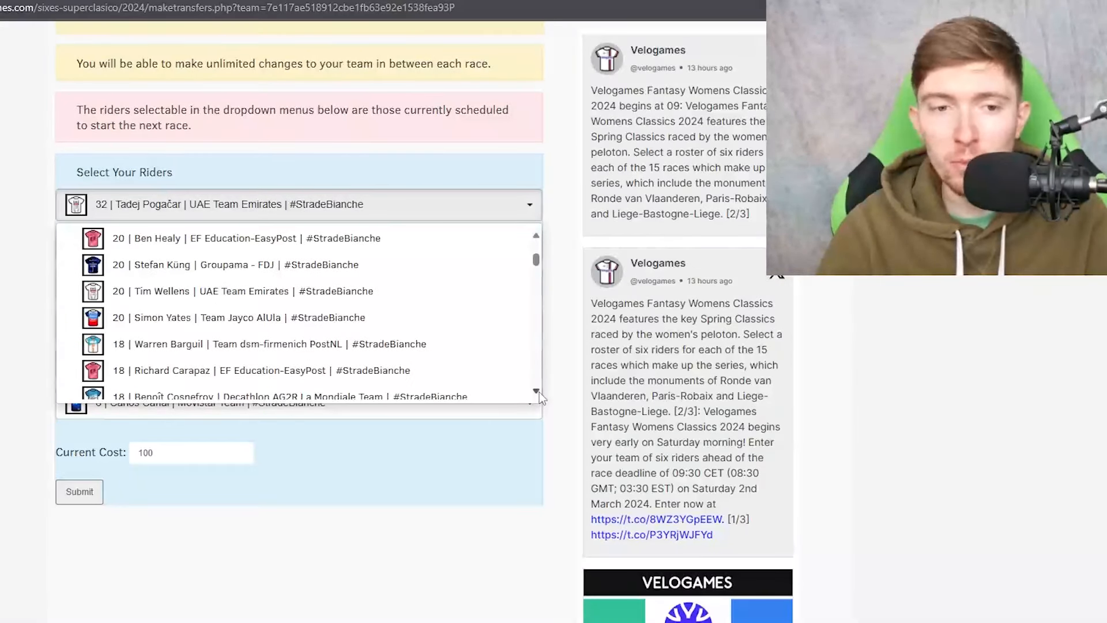
scroll(down, 3)
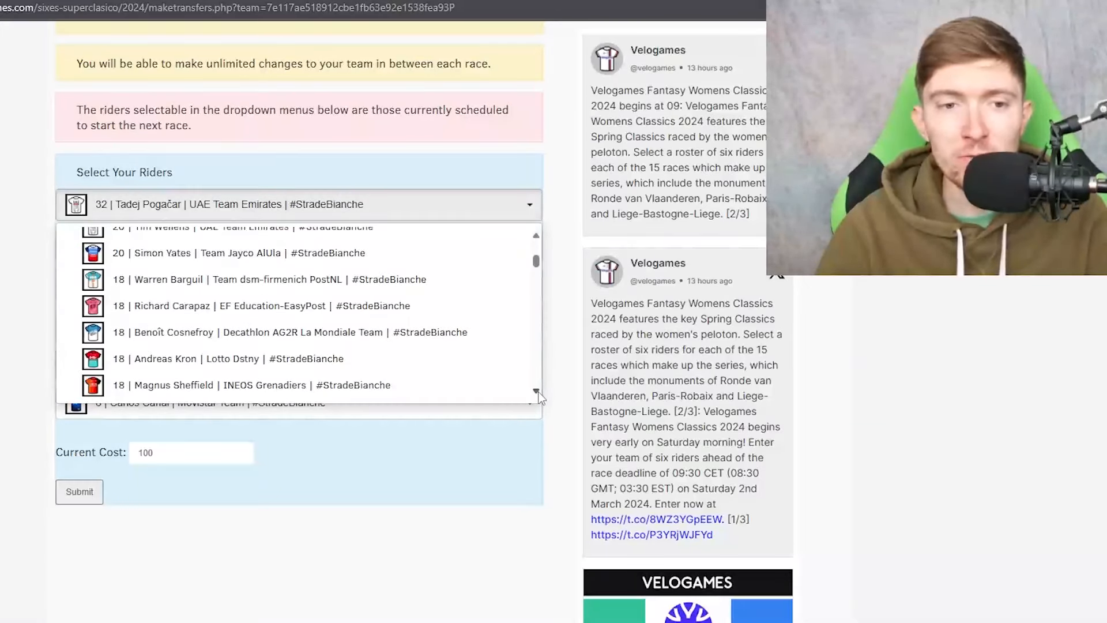
scroll(down, 3)
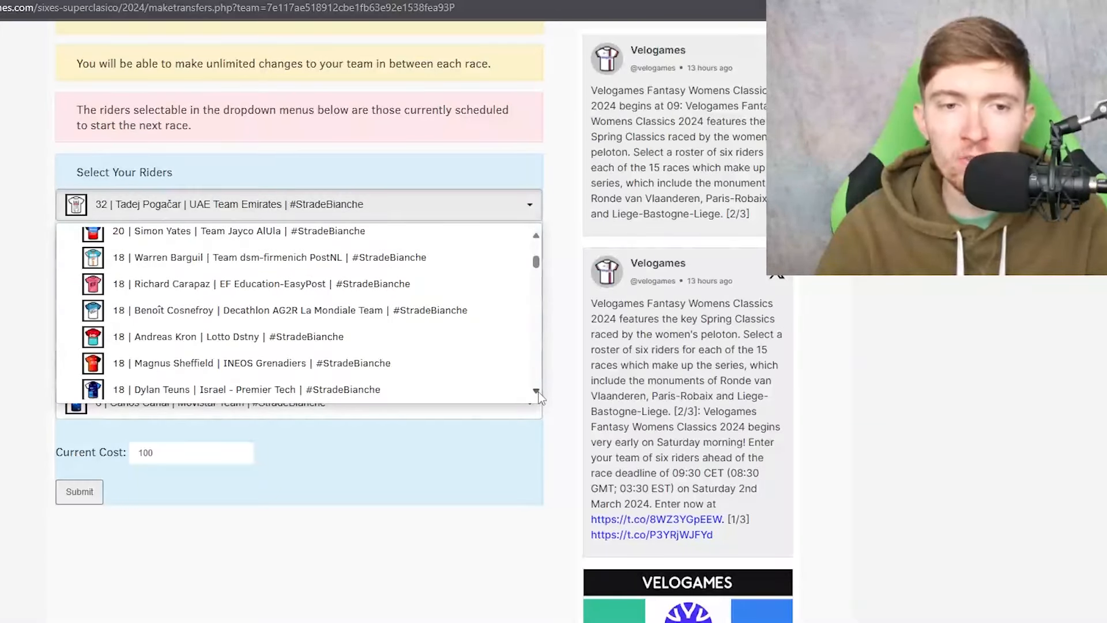
mouse_move(415, 257)
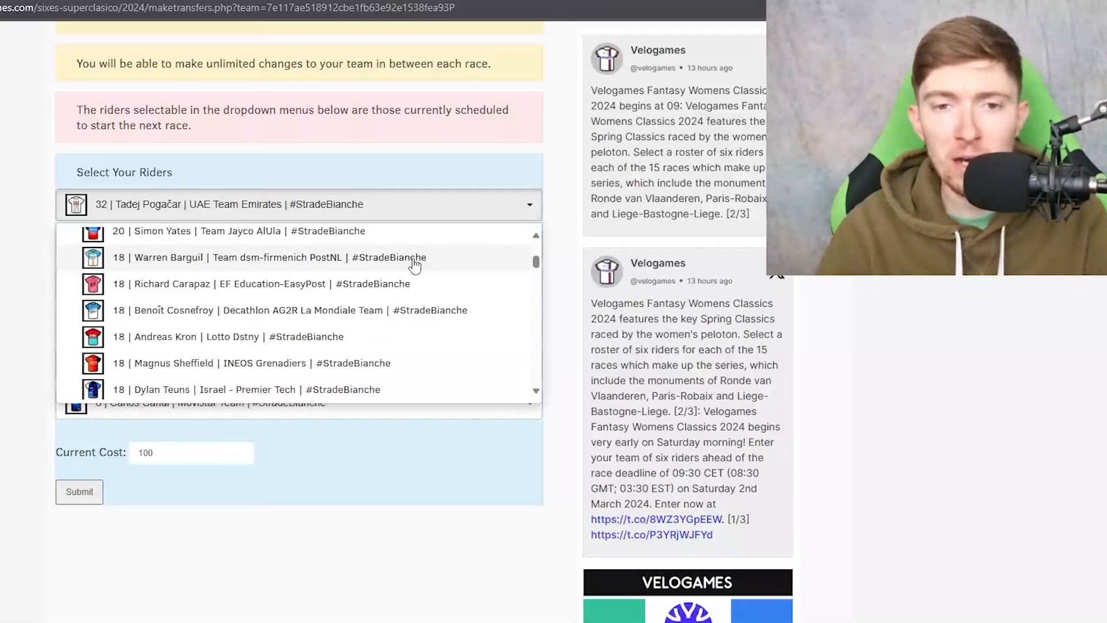
mouse_move(461, 327)
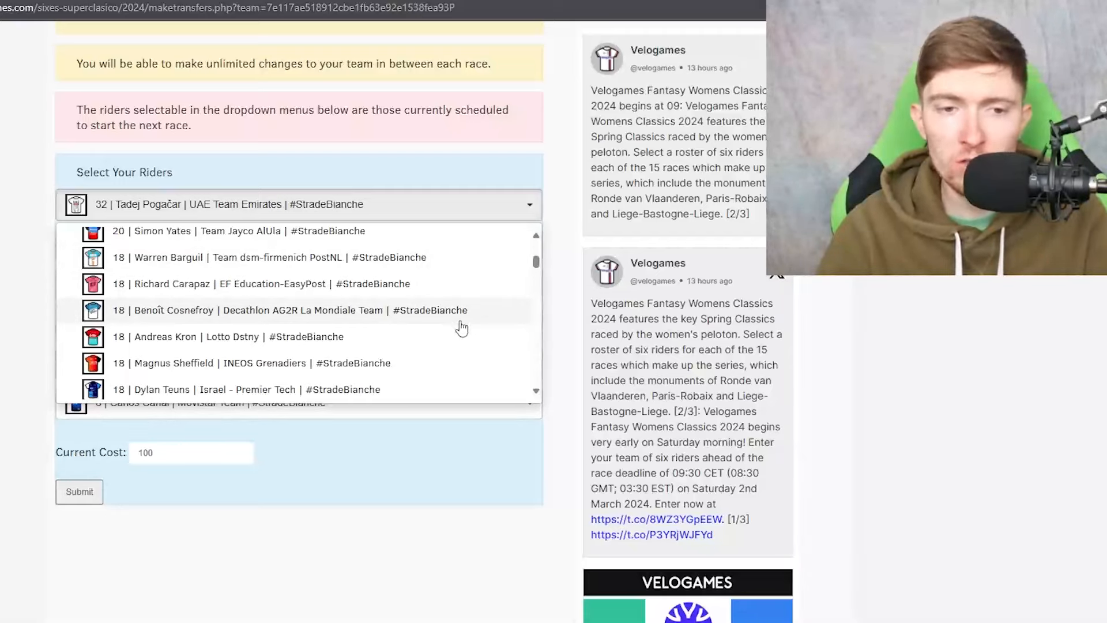
scroll(down, 3)
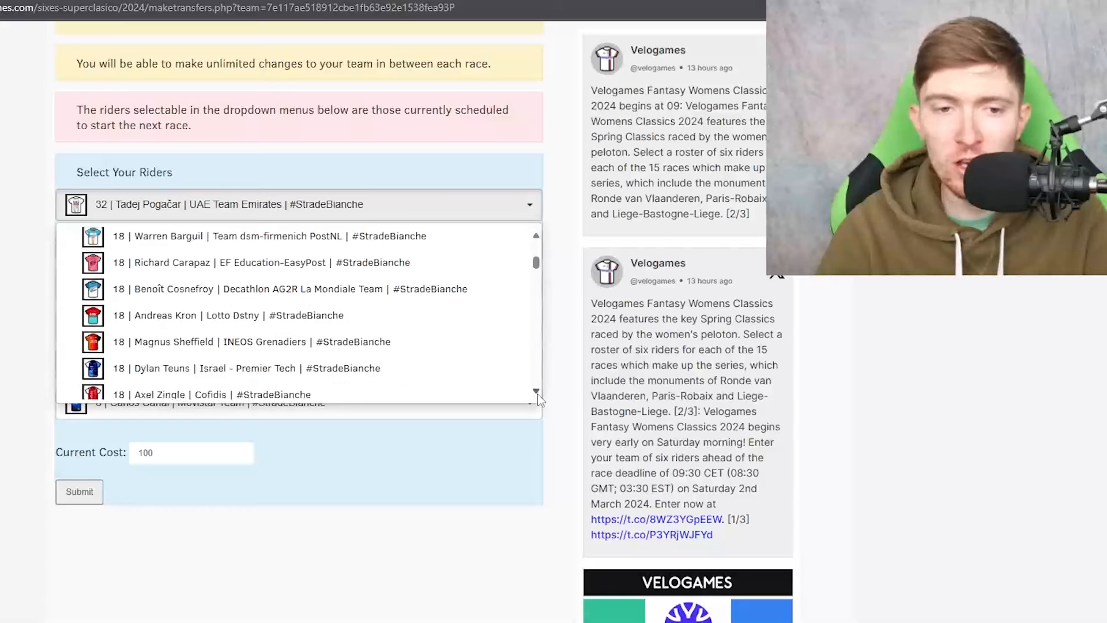
scroll(down, 3)
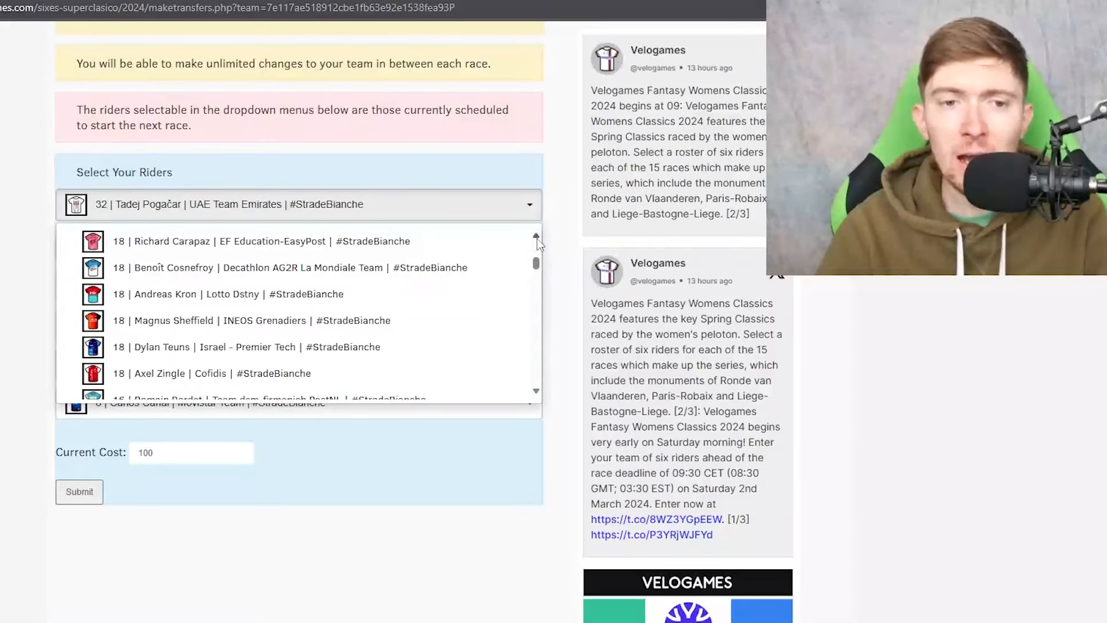
scroll(up, 3)
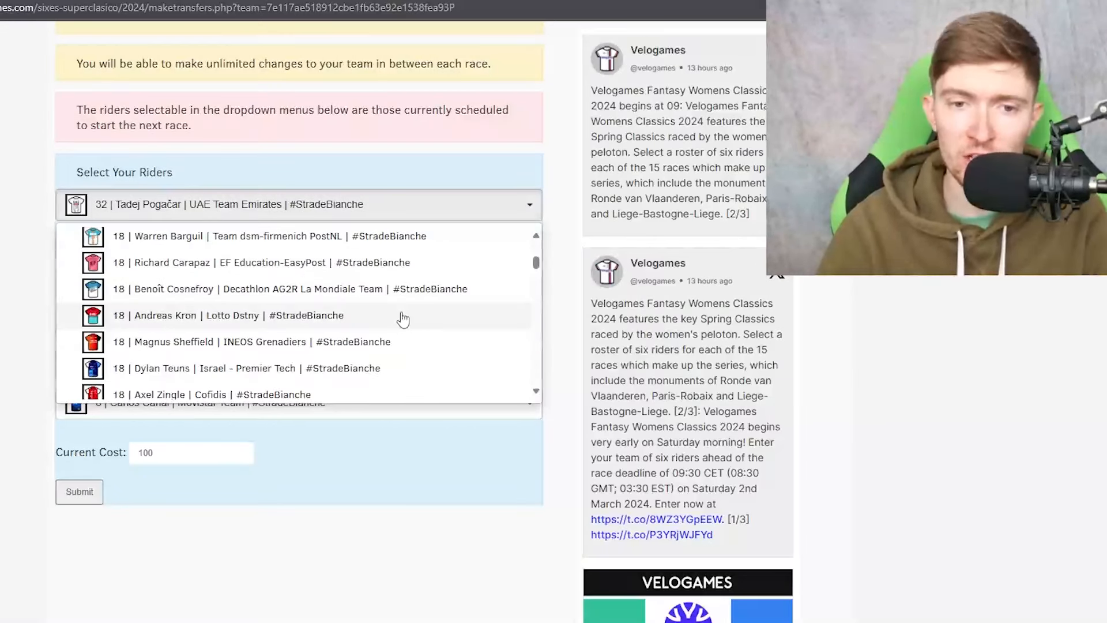
mouse_move(396, 288)
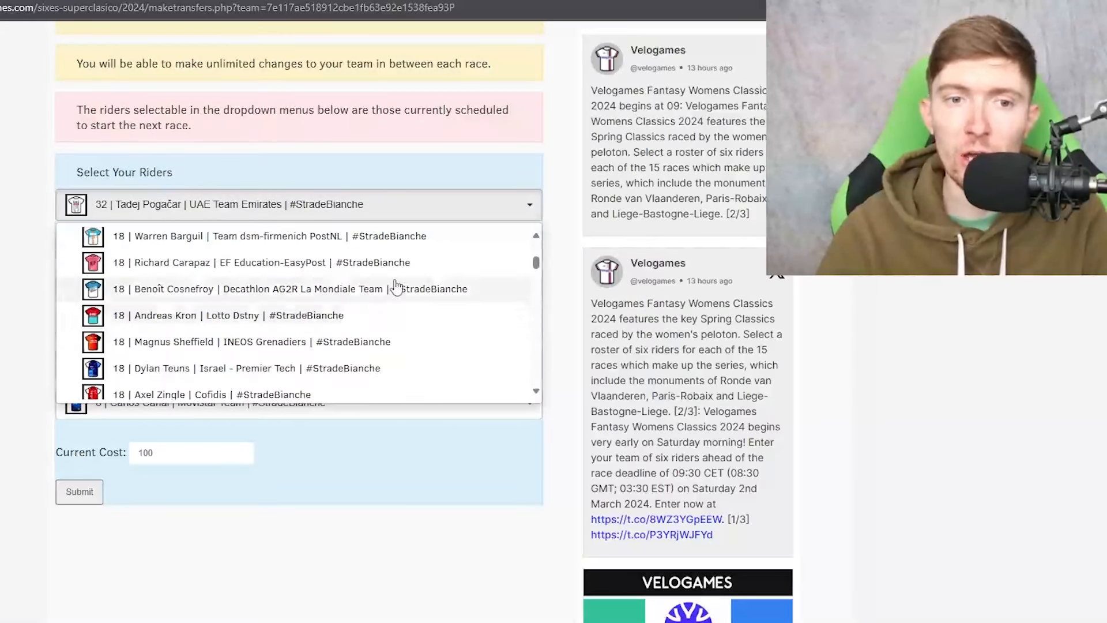
mouse_move(456, 242)
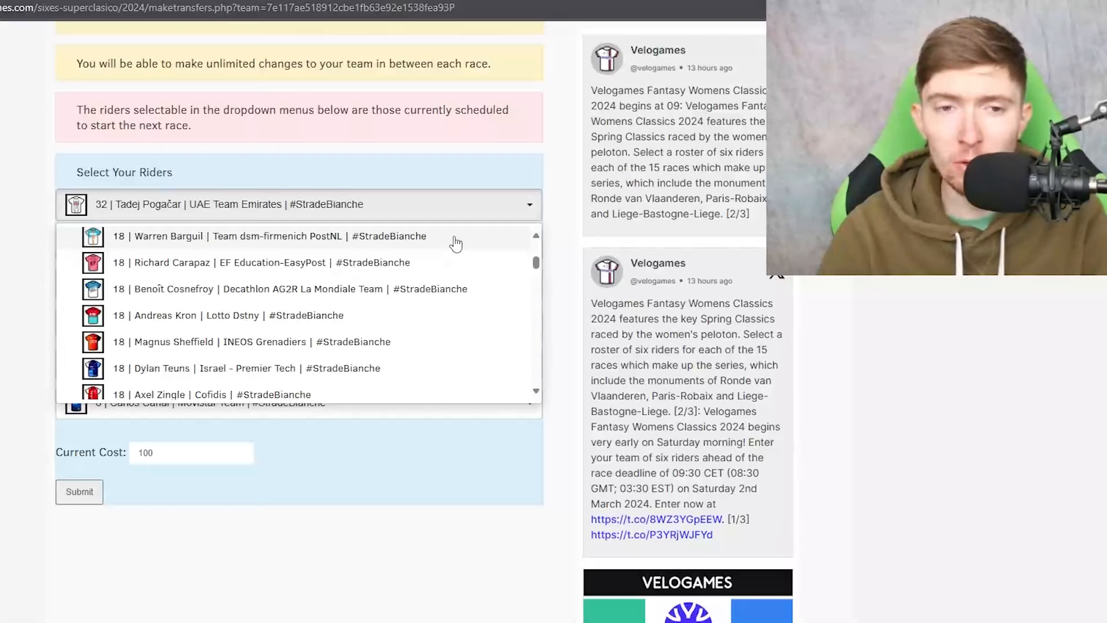
mouse_move(486, 299)
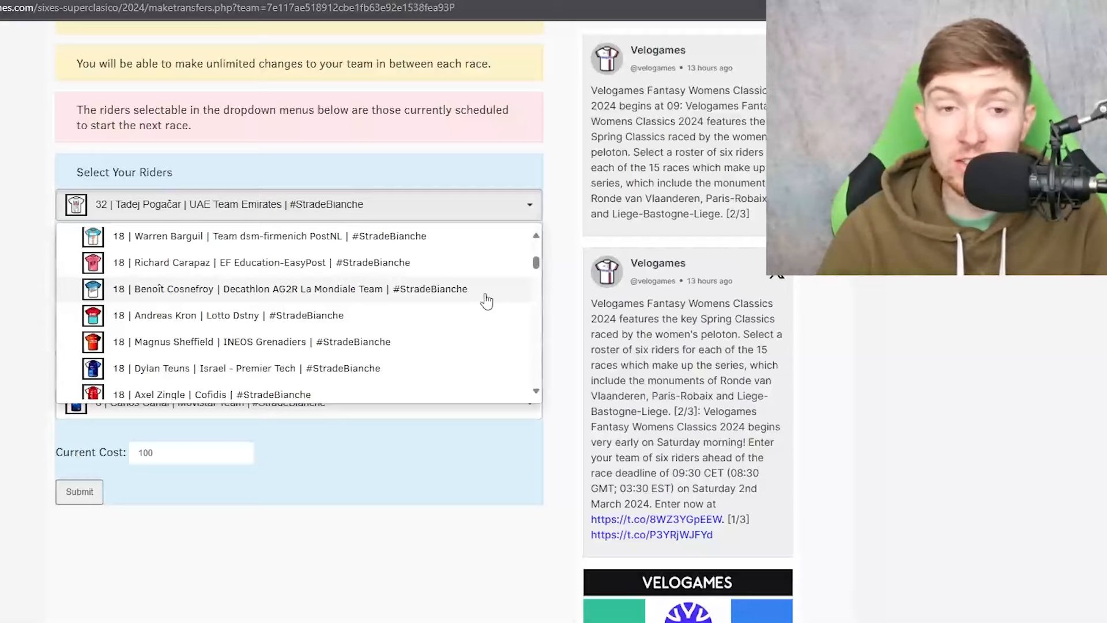
mouse_move(483, 297)
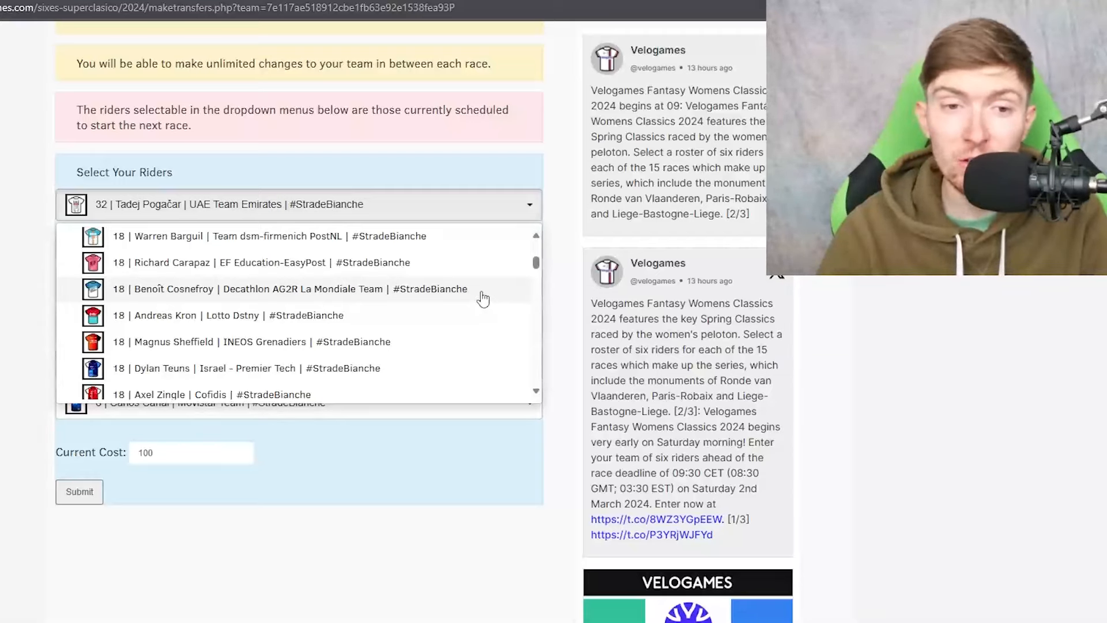
mouse_move(540, 394)
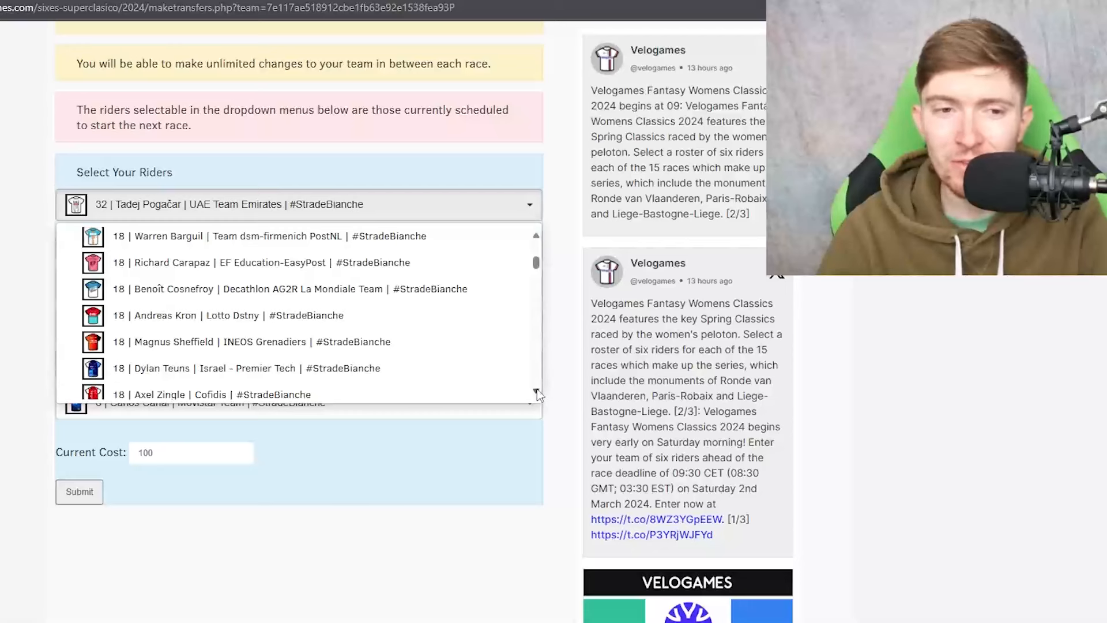
scroll(down, 3)
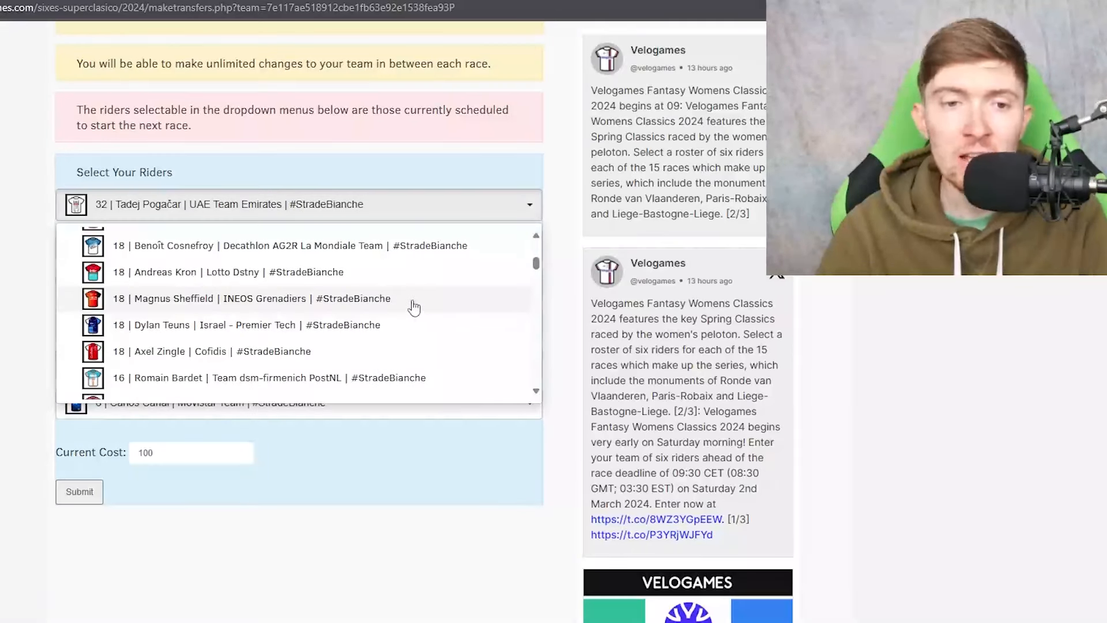
mouse_move(419, 306)
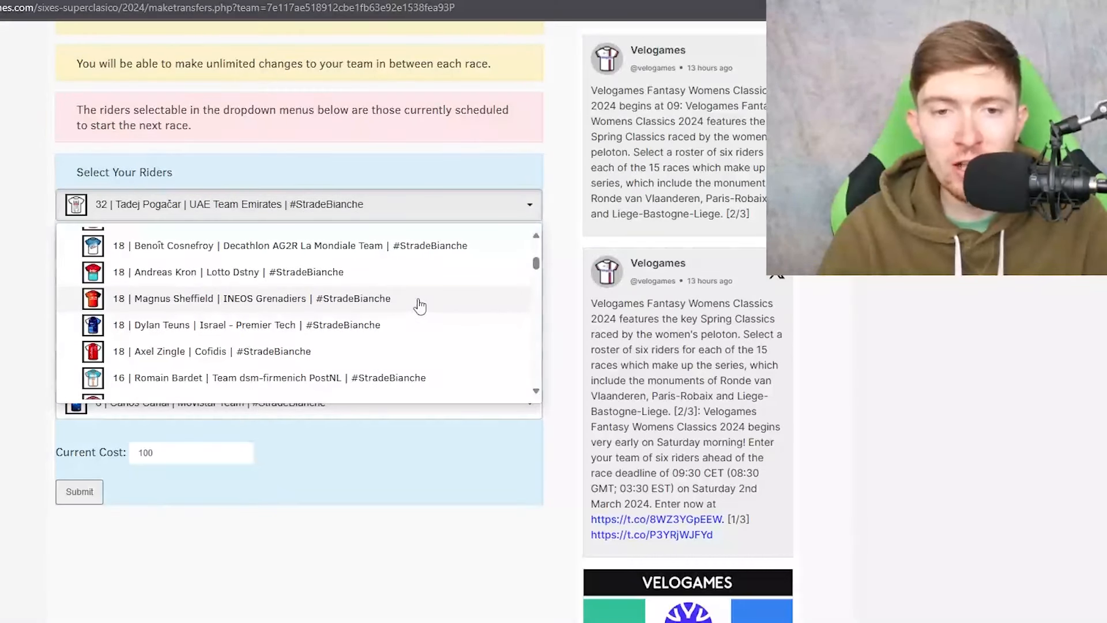
mouse_move(380, 308)
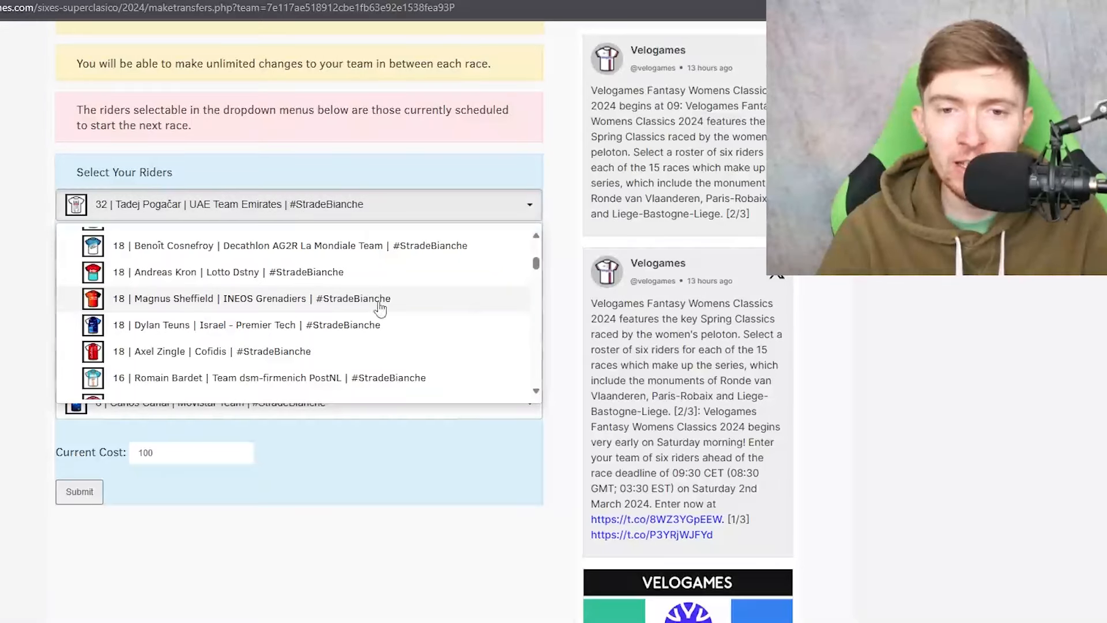
mouse_move(425, 304)
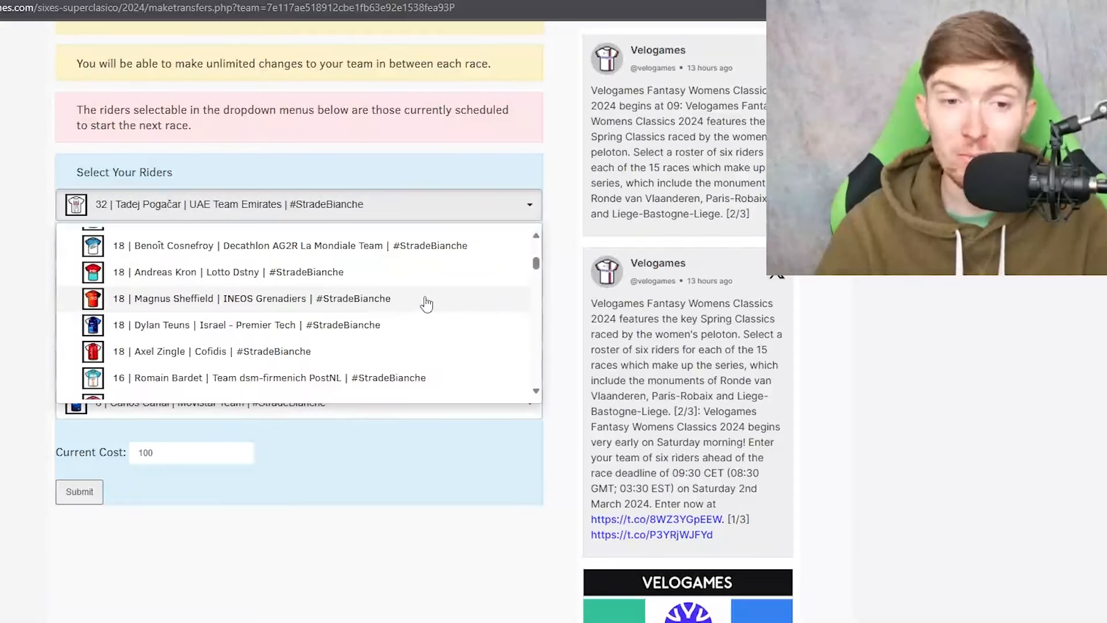
mouse_move(395, 325)
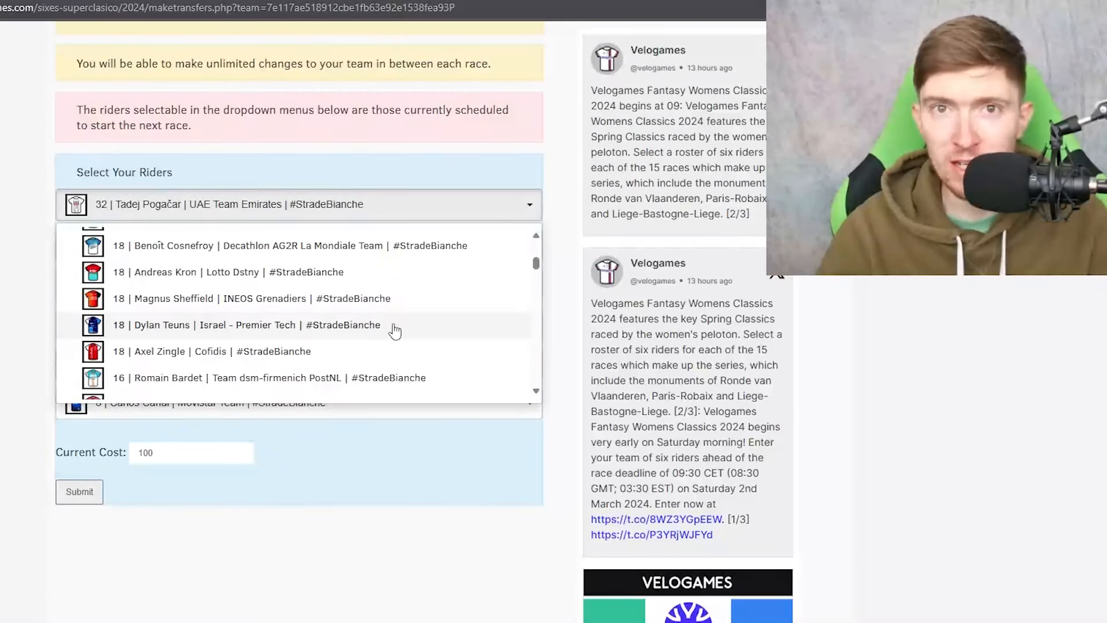
mouse_move(380, 353)
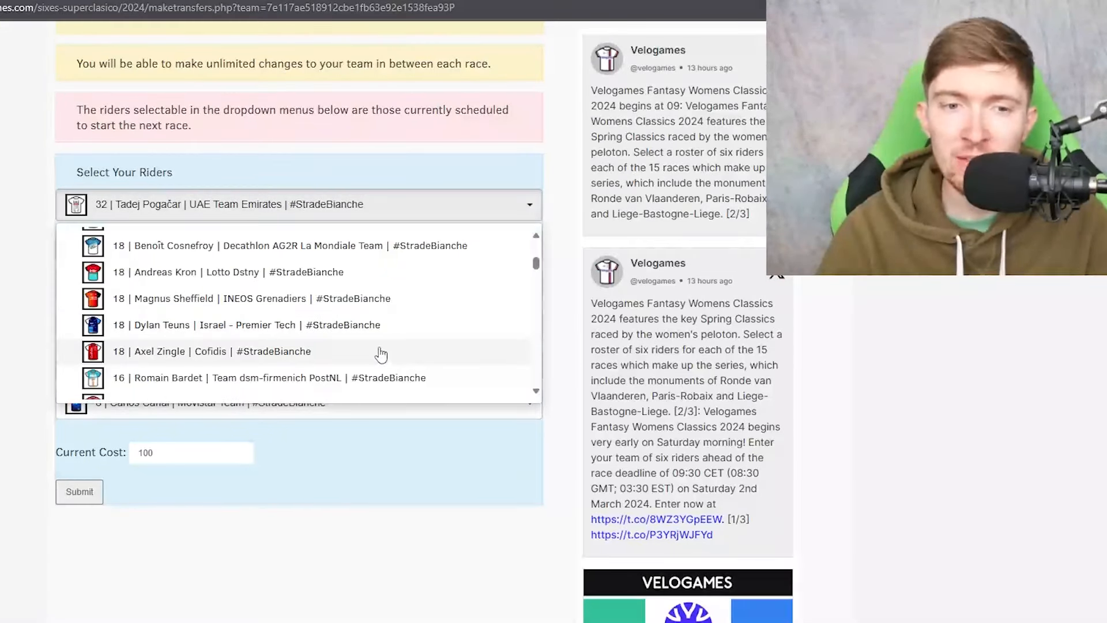
mouse_move(384, 350)
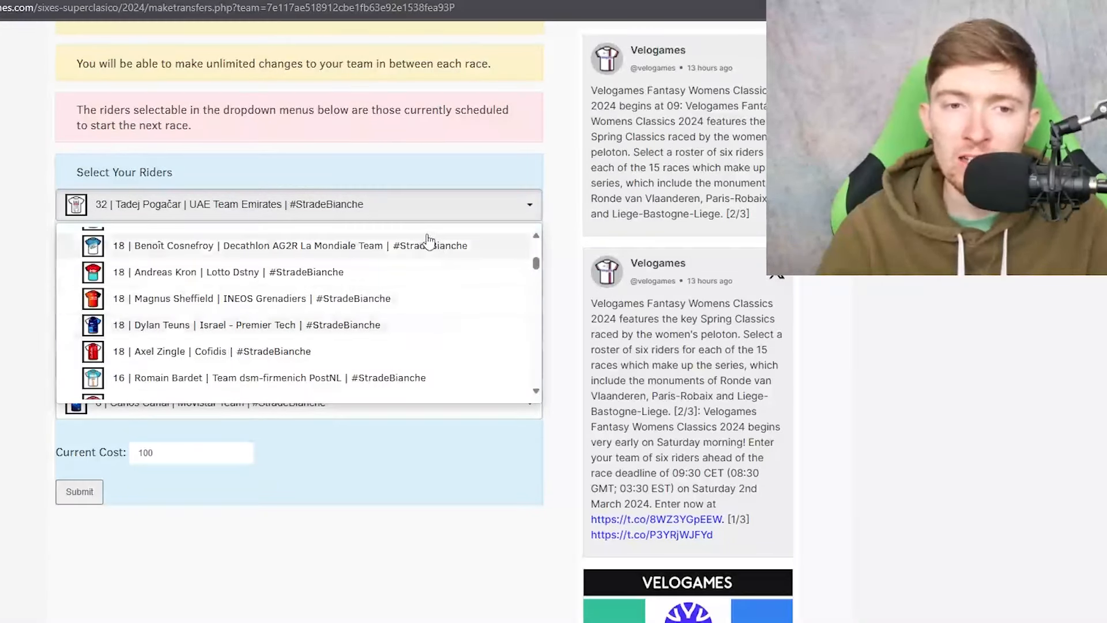
scroll(down, 3)
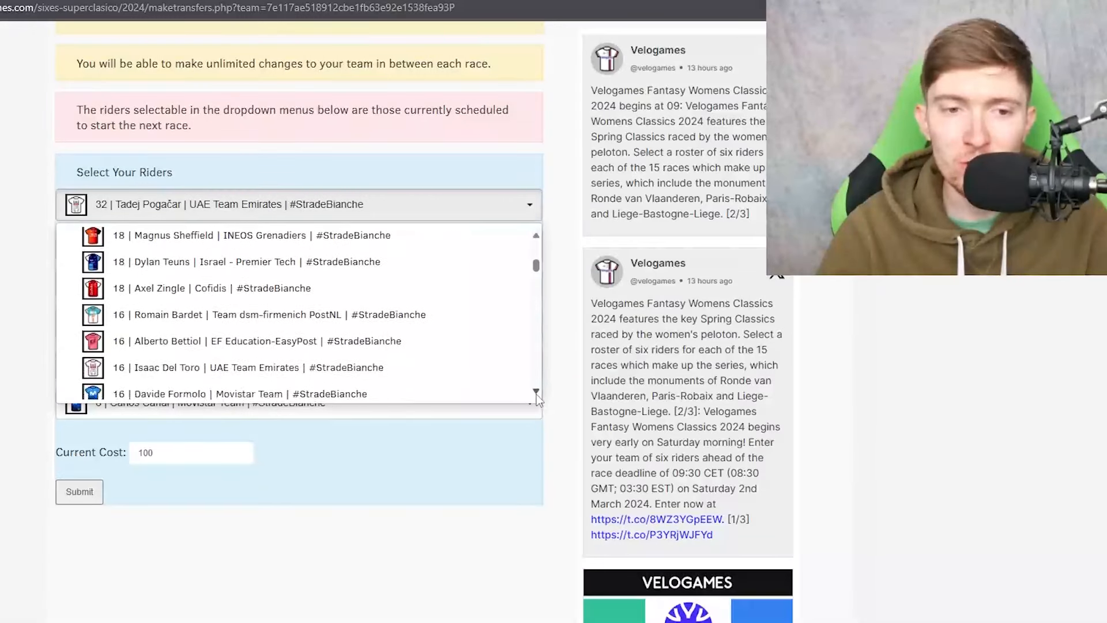
scroll(down, 3)
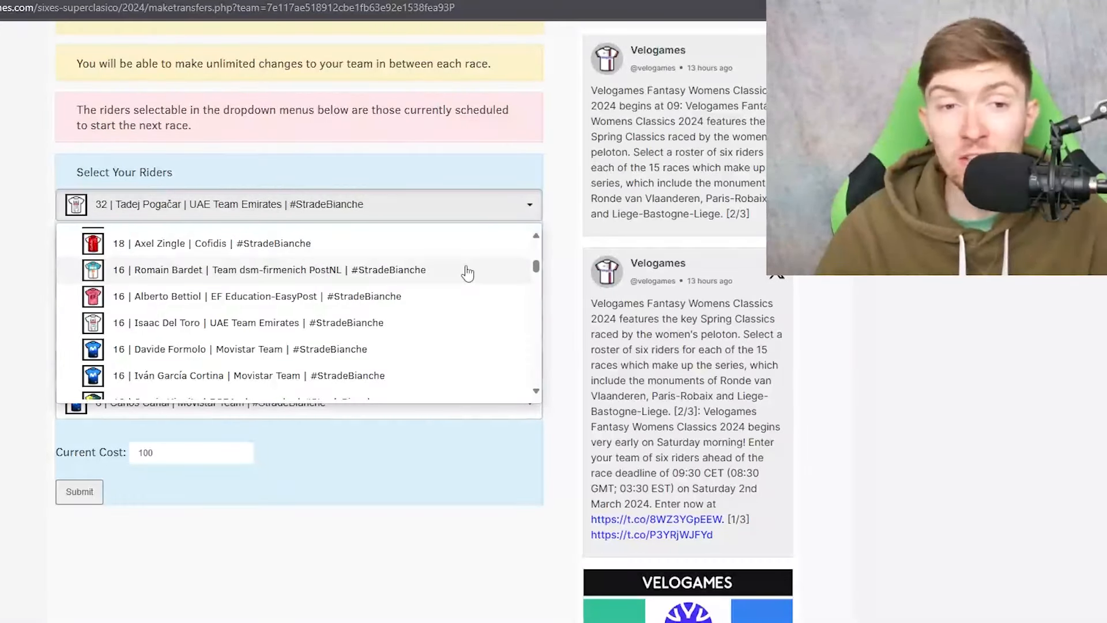
mouse_move(453, 271)
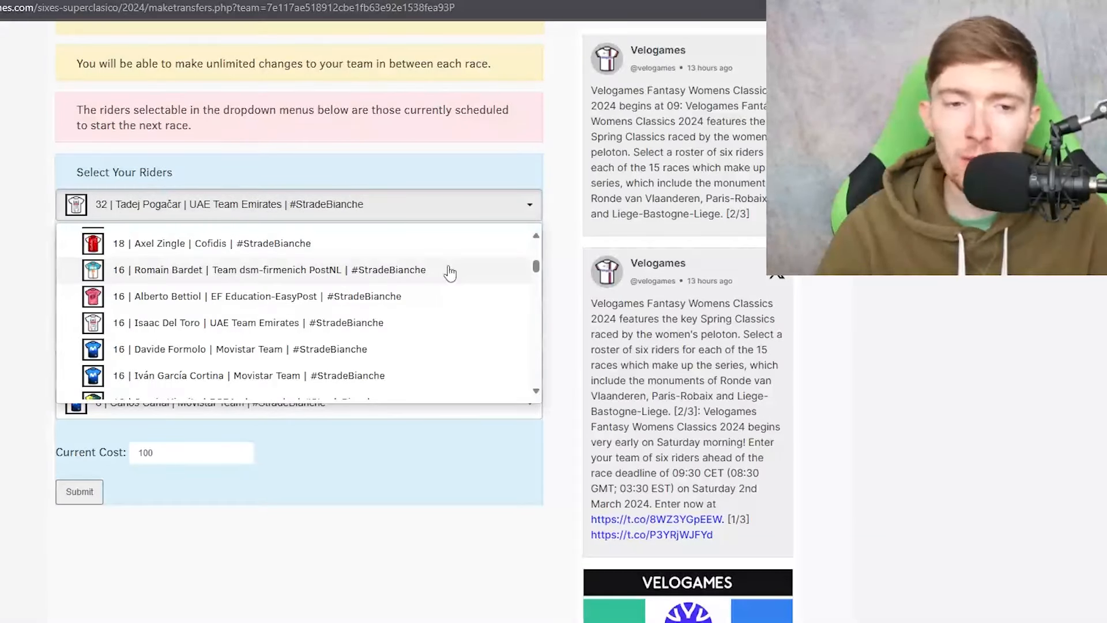
mouse_move(426, 302)
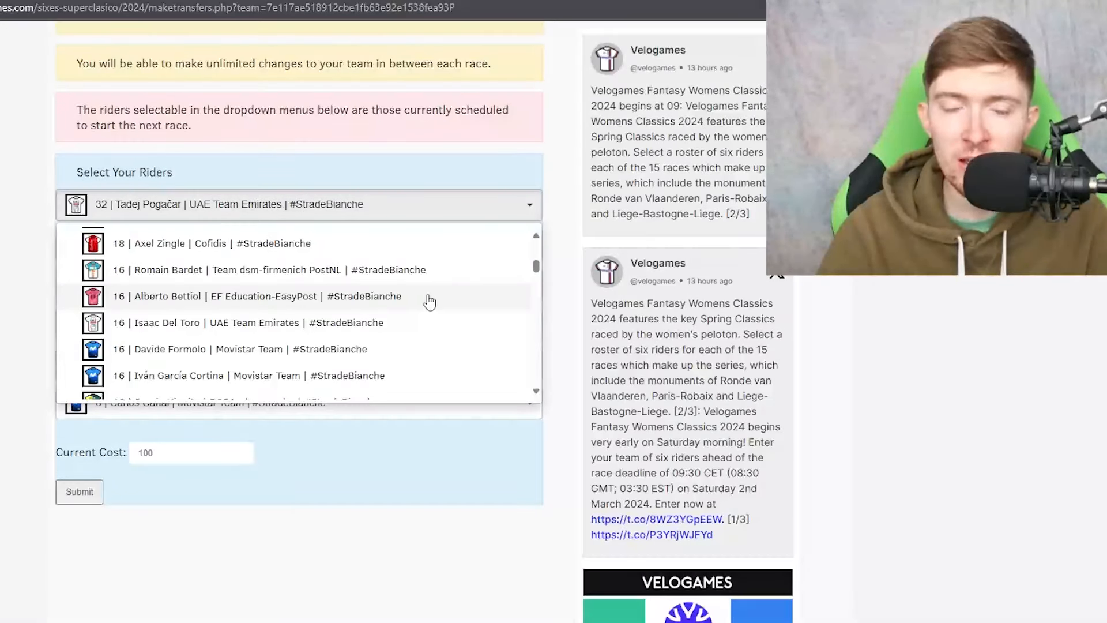
mouse_move(455, 318)
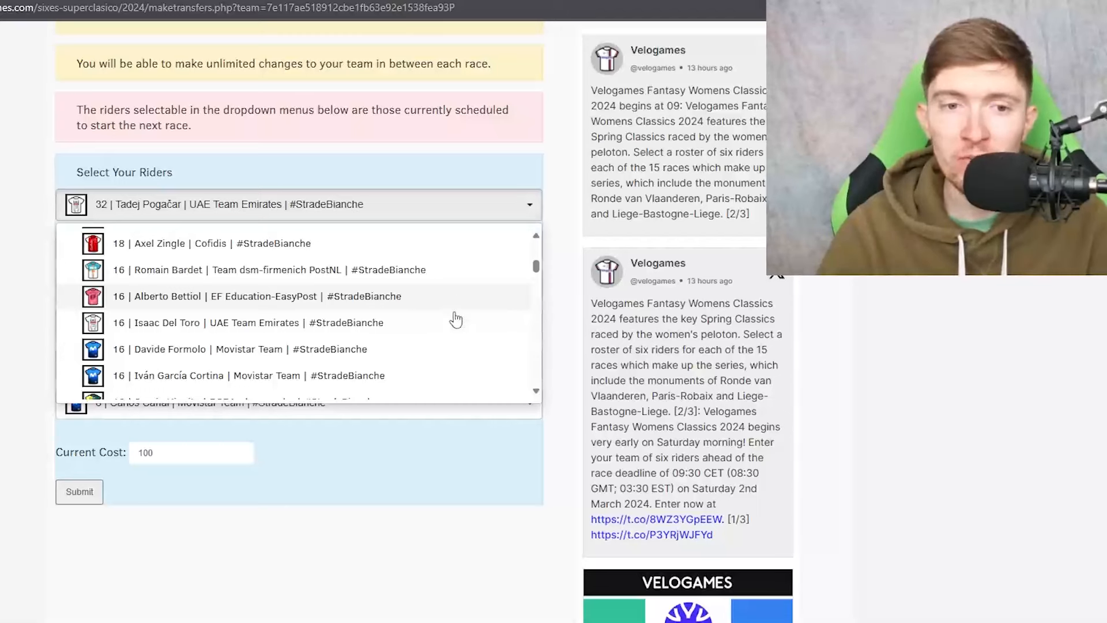
mouse_move(435, 332)
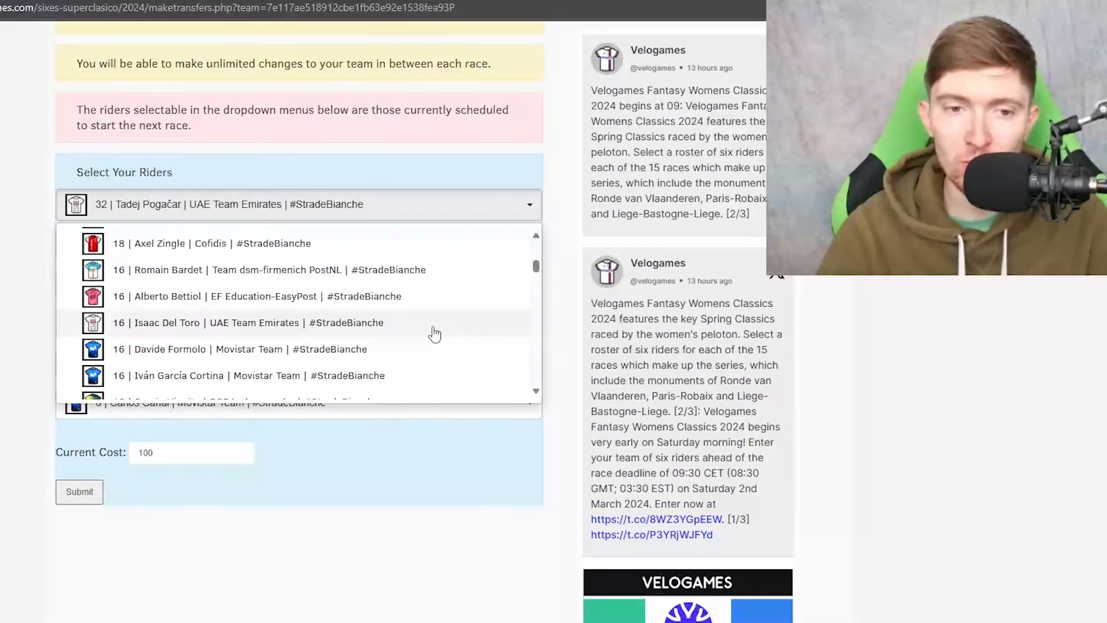
scroll(down, 3)
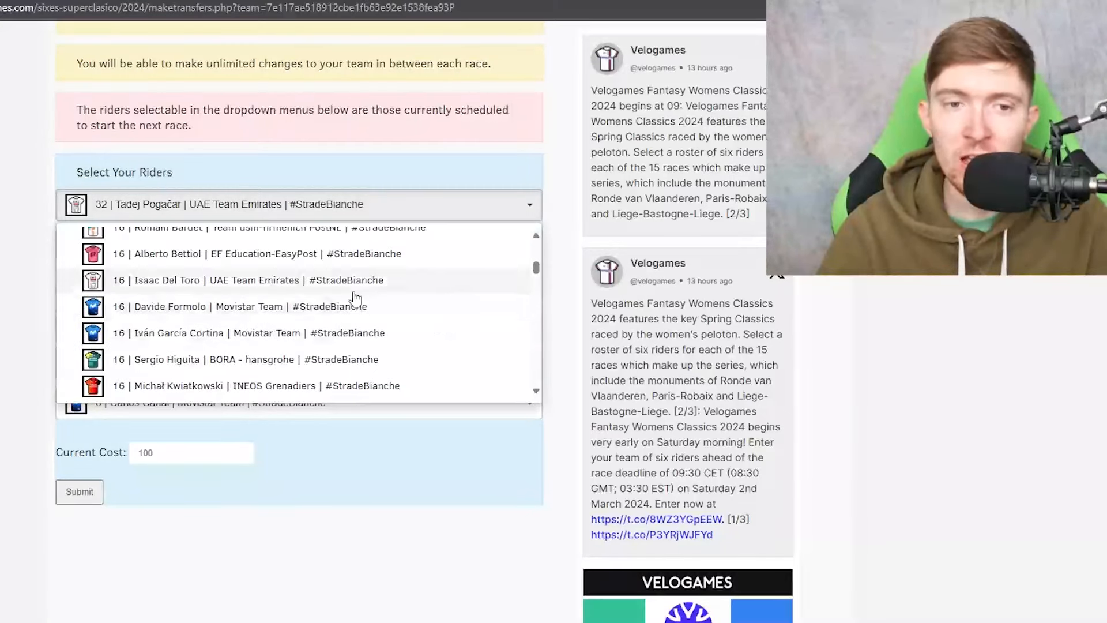
mouse_move(404, 289)
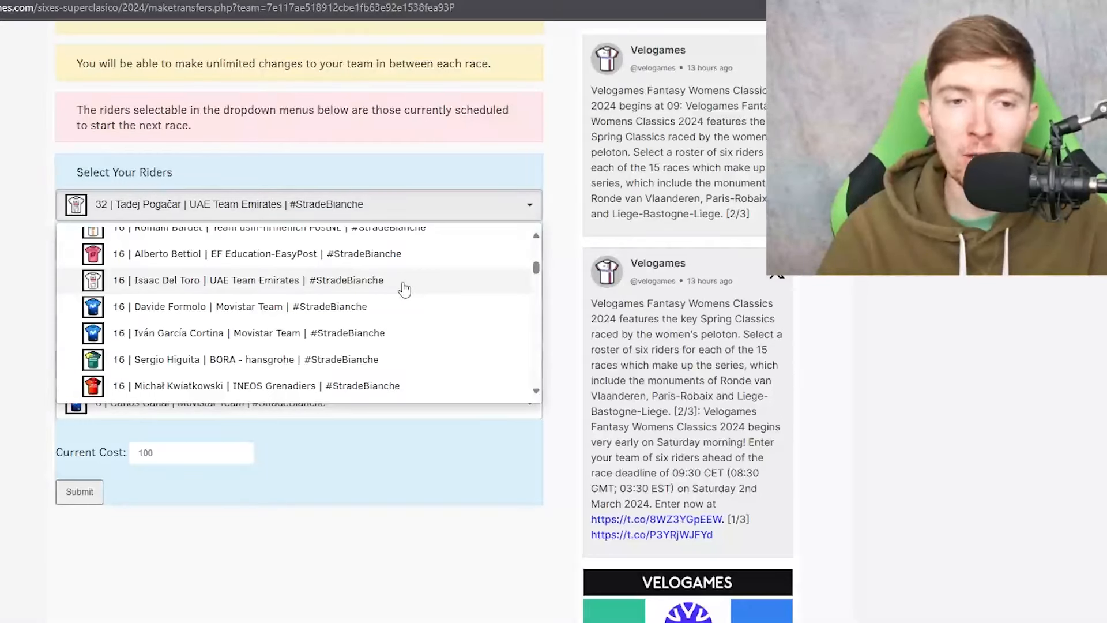
mouse_move(538, 394)
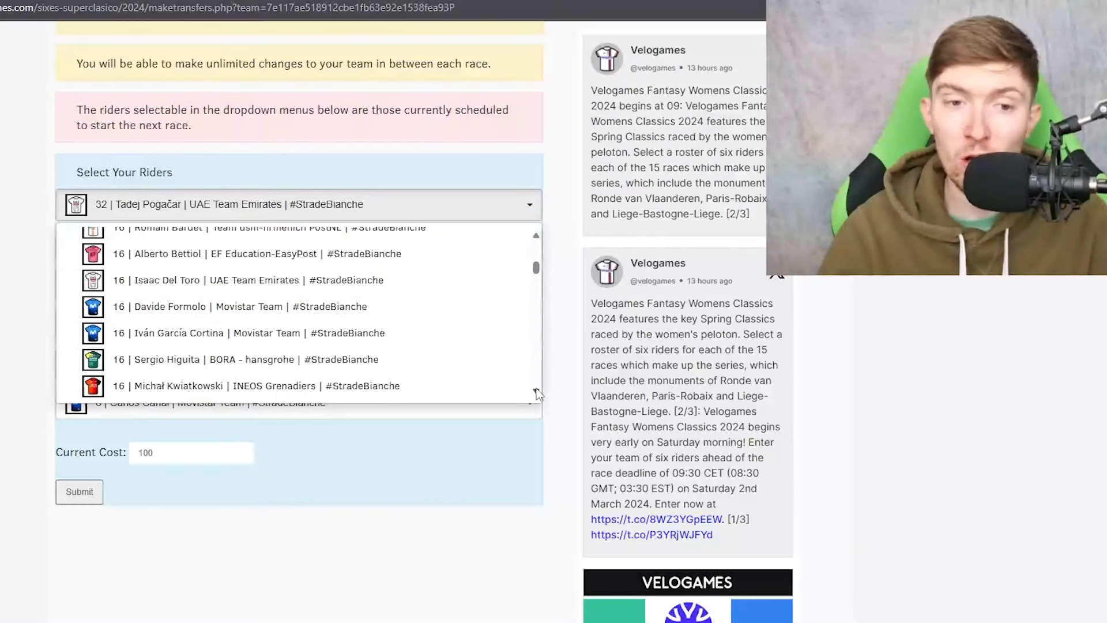
scroll(down, 3)
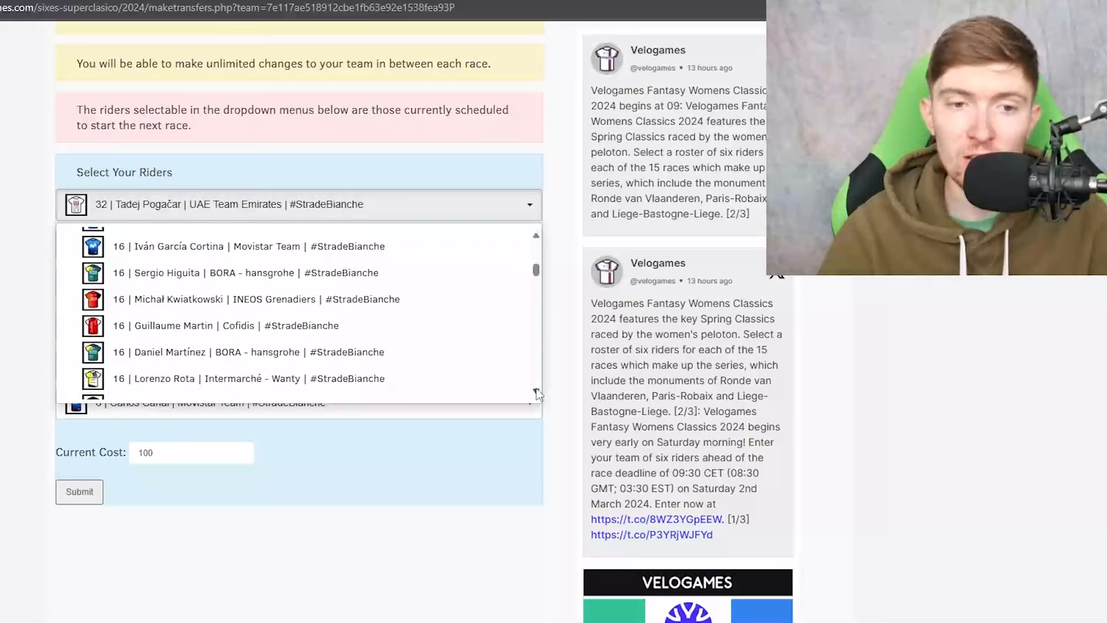
scroll(down, 3)
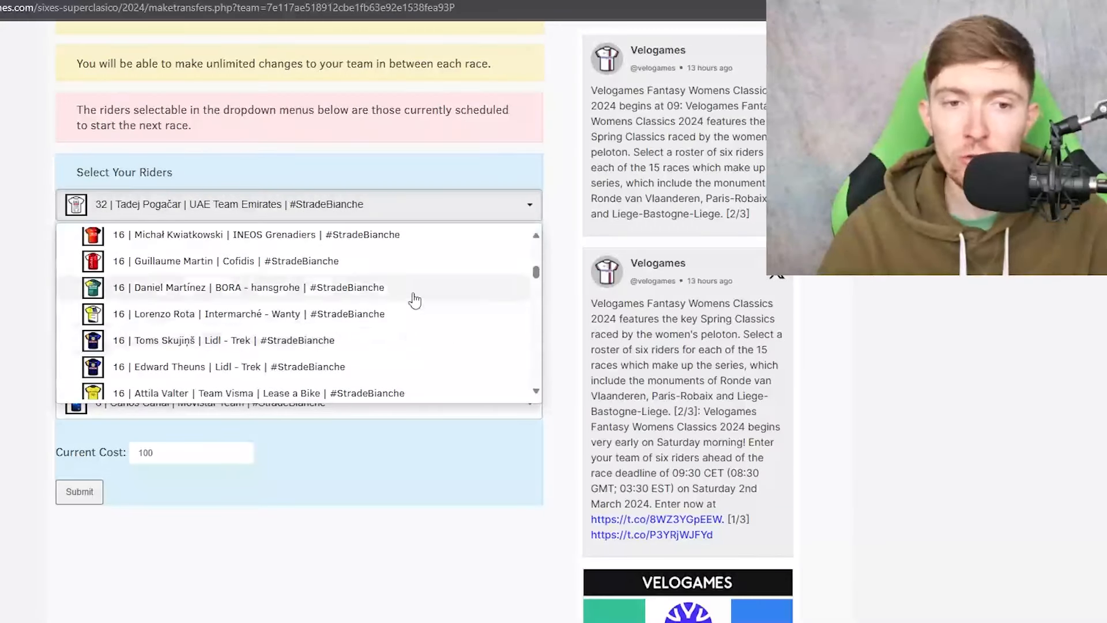
scroll(down, 3)
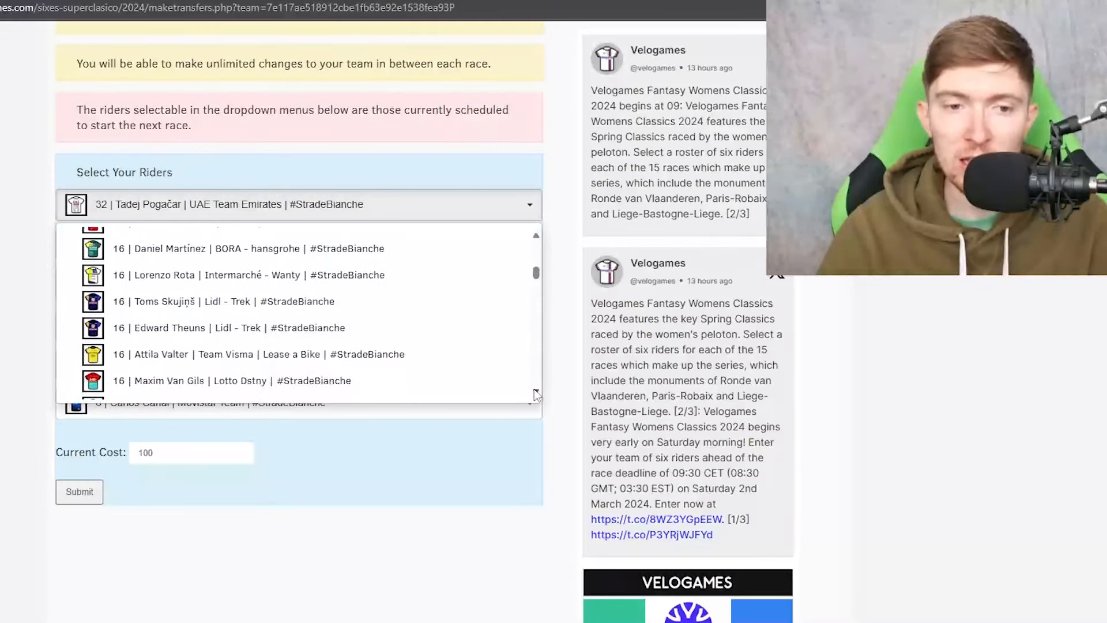
scroll(down, 3)
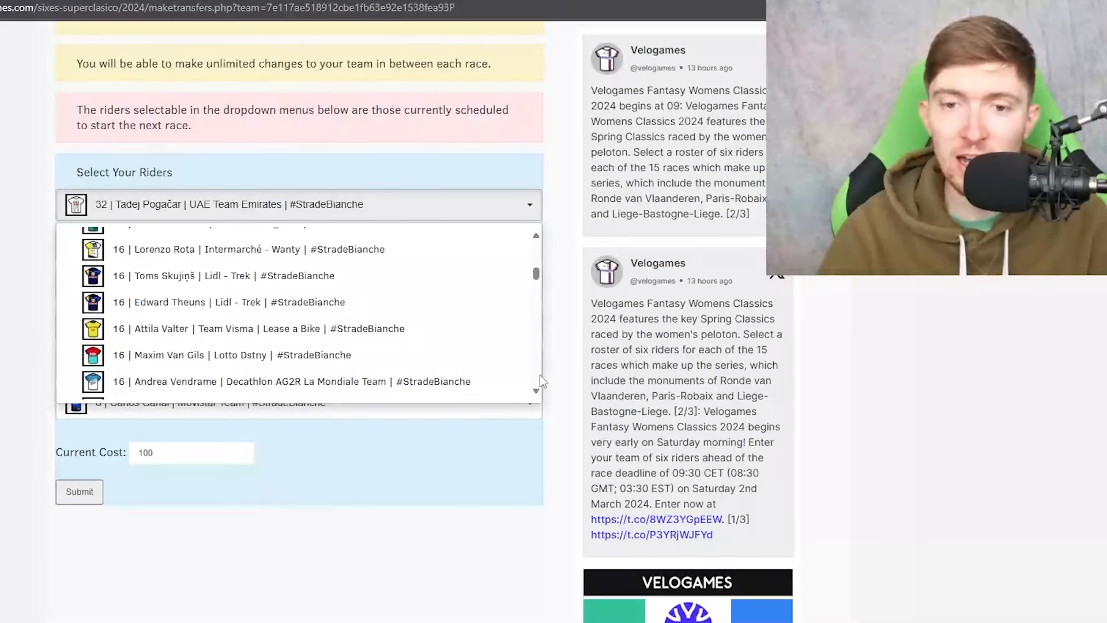
scroll(down, 3)
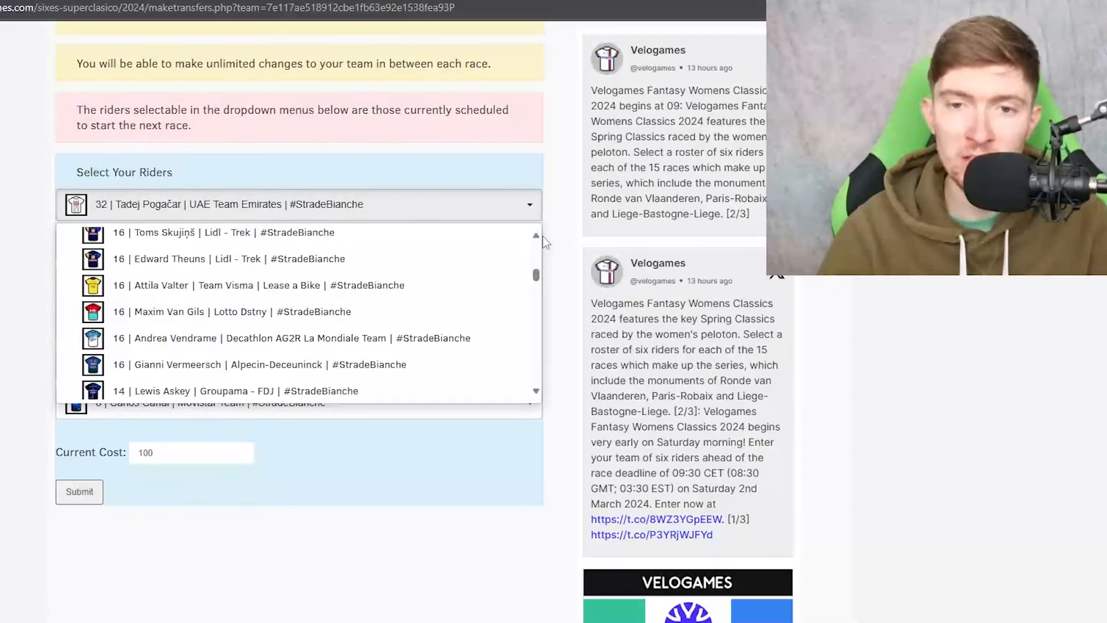
scroll(up, 3)
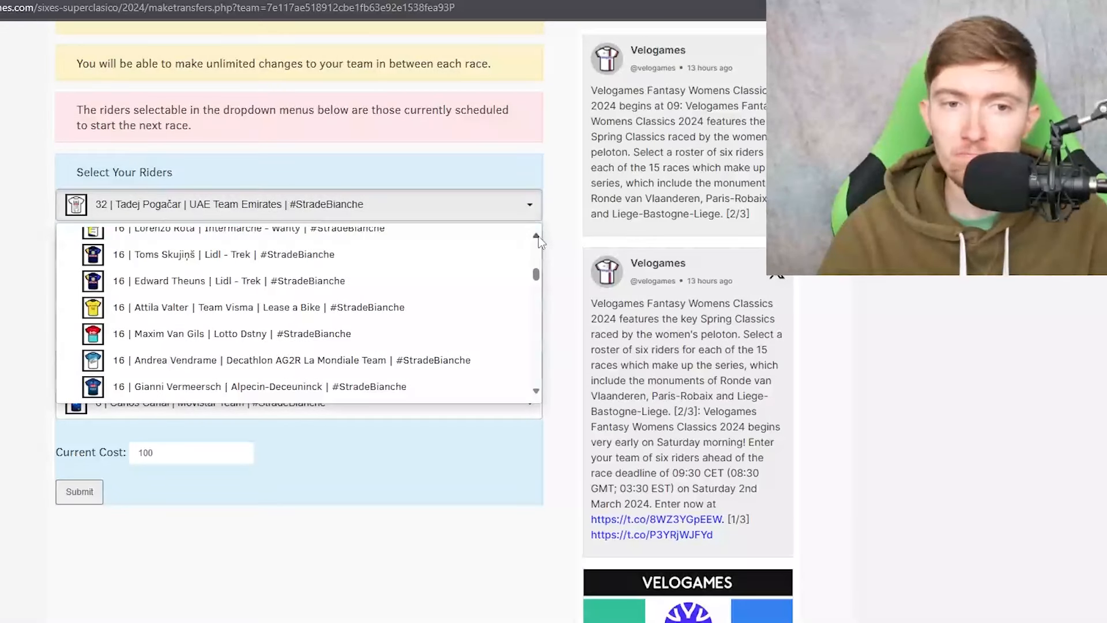
mouse_move(395, 258)
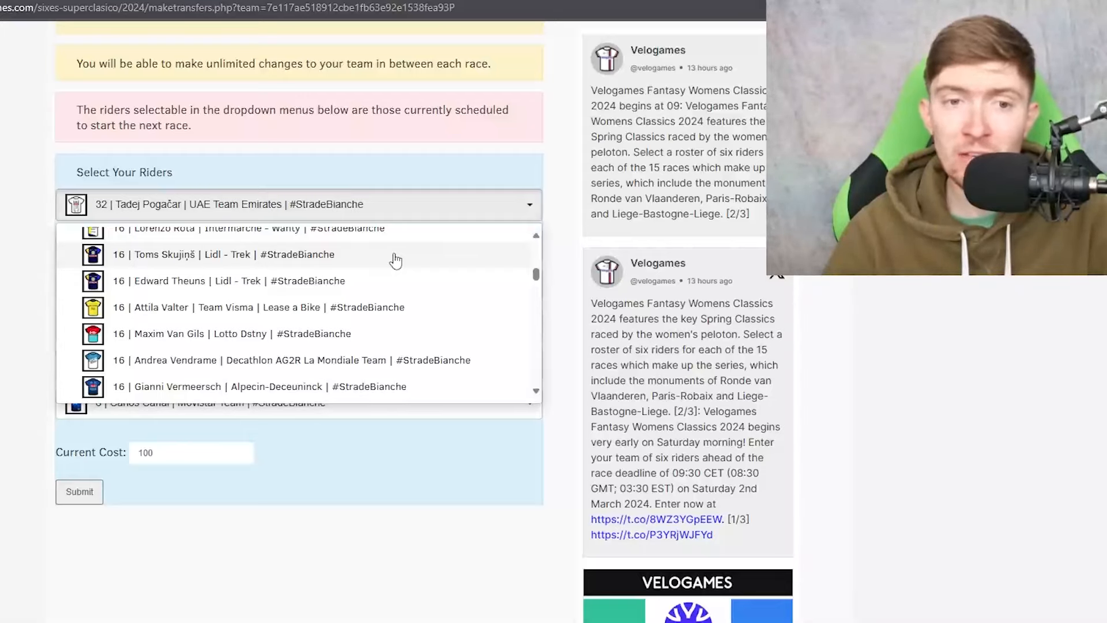
mouse_move(407, 343)
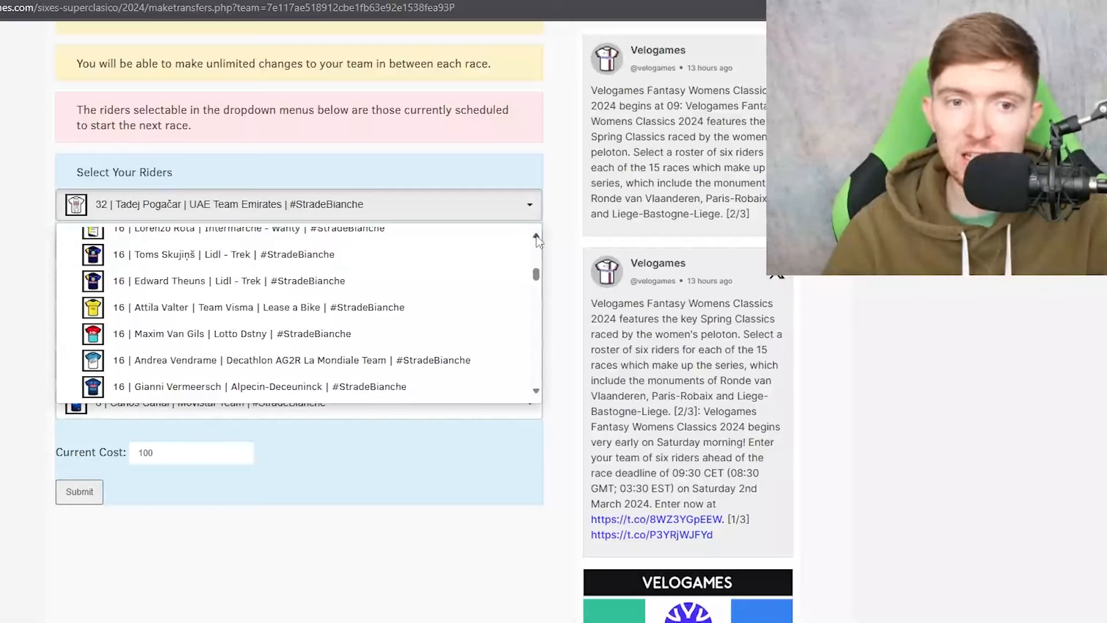
mouse_move(437, 312)
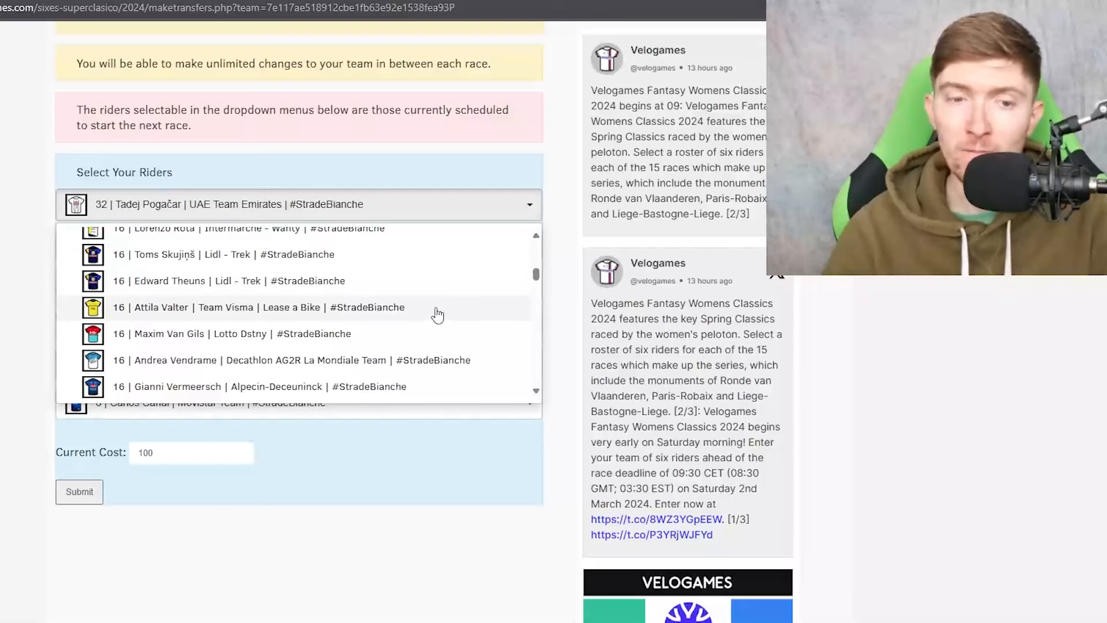
scroll(up, 3)
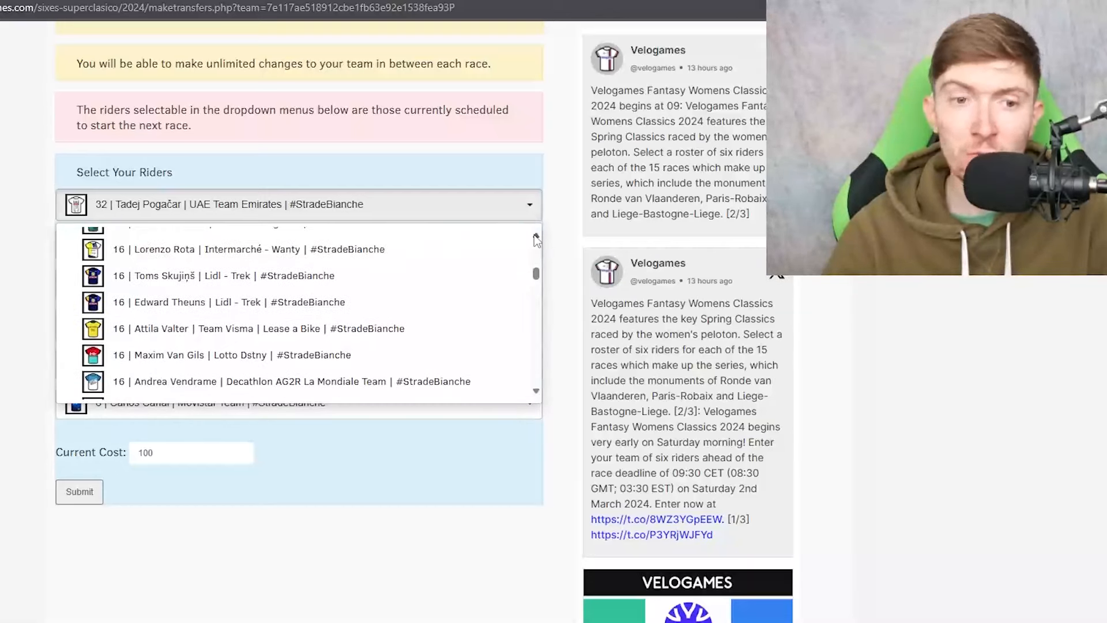
scroll(up, 3)
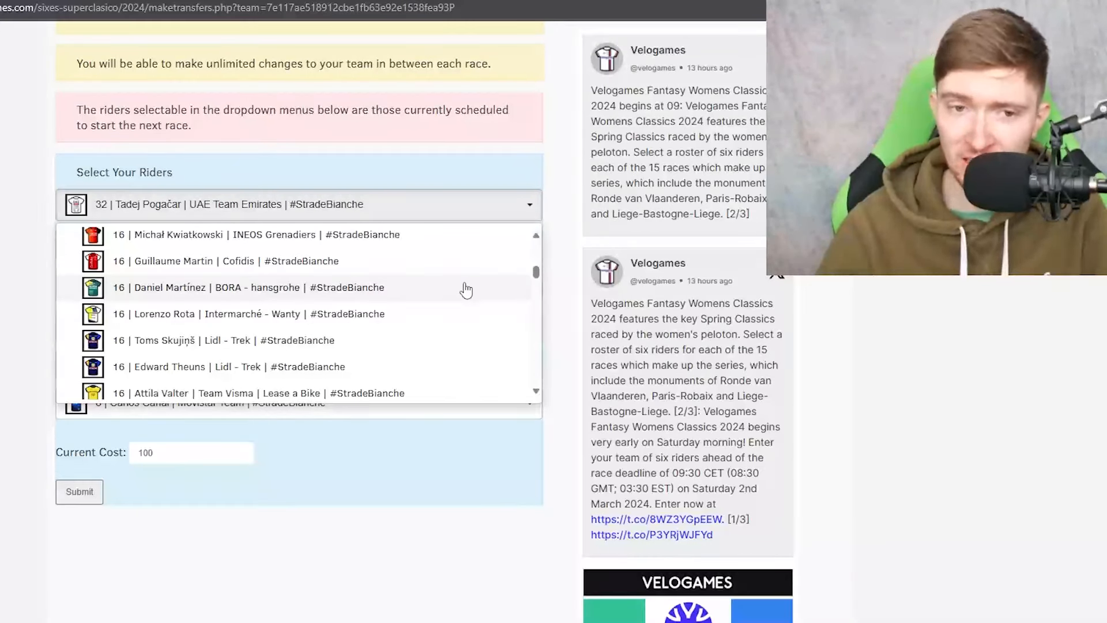
mouse_move(540, 240)
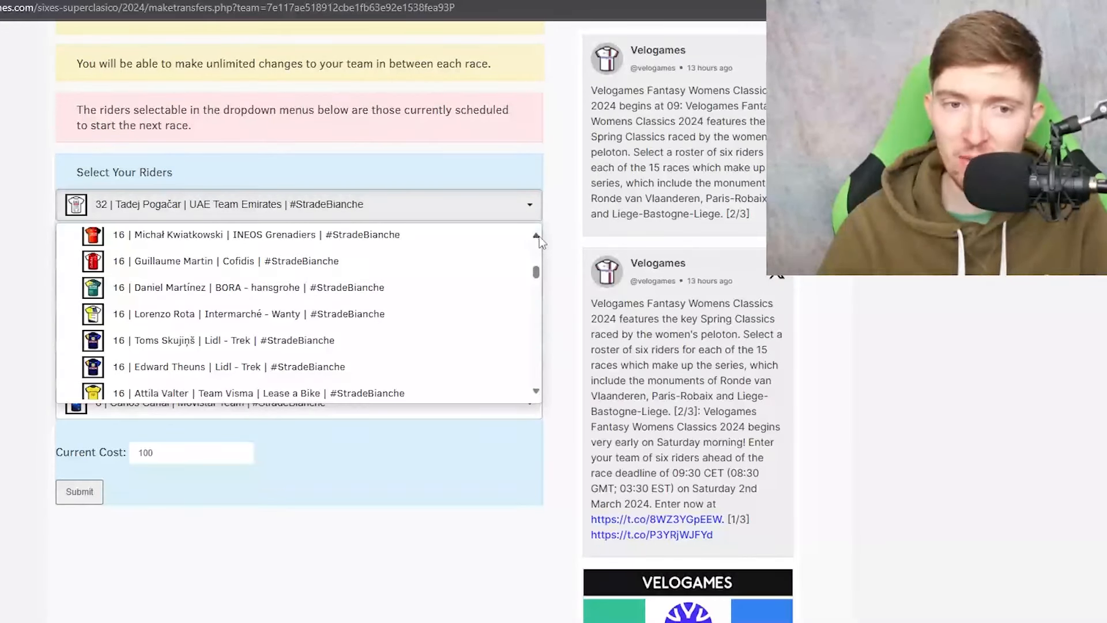
scroll(up, 3)
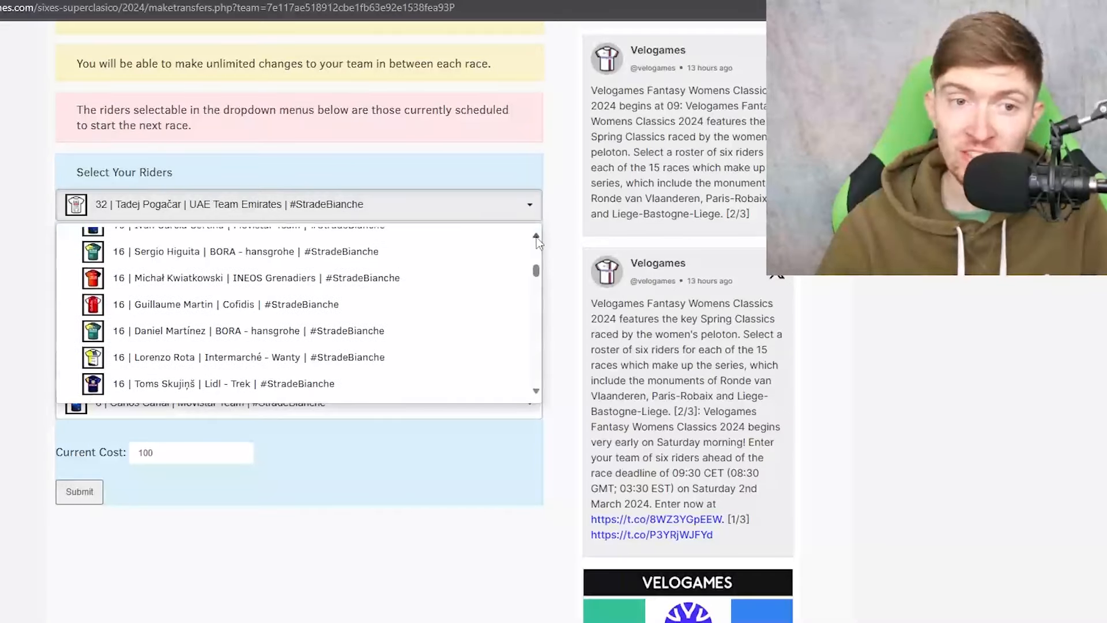
scroll(up, 3)
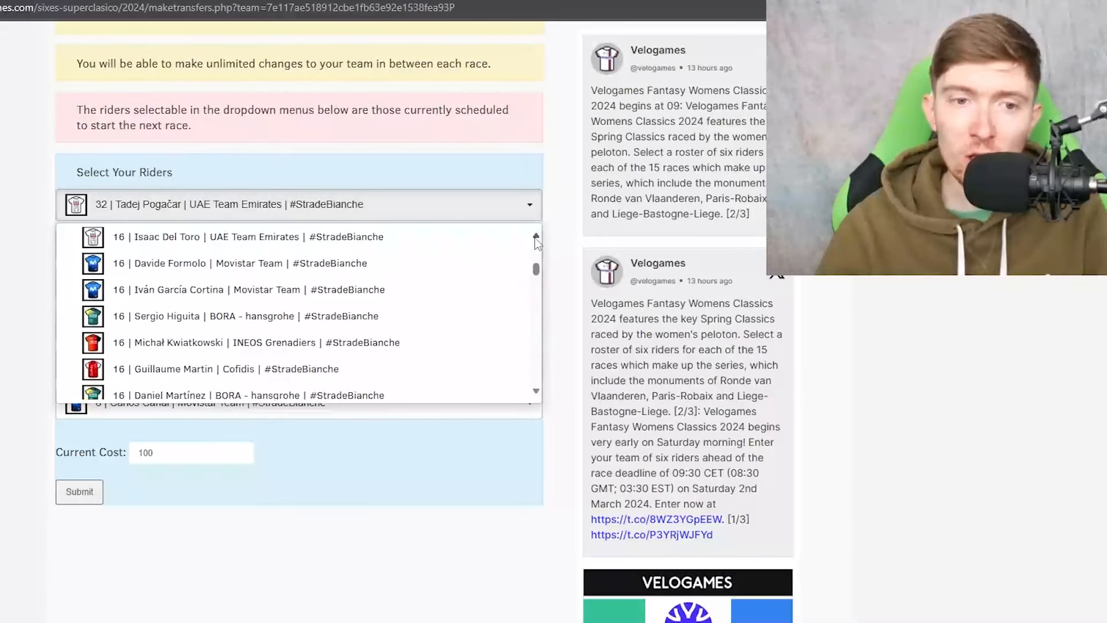
scroll(up, 3)
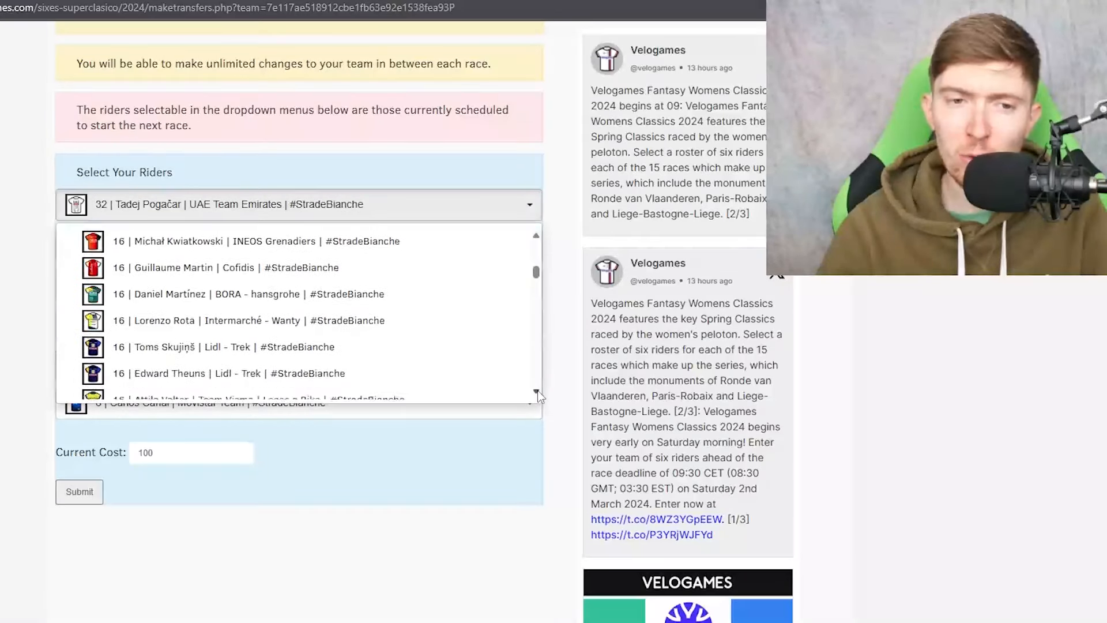
scroll(down, 3)
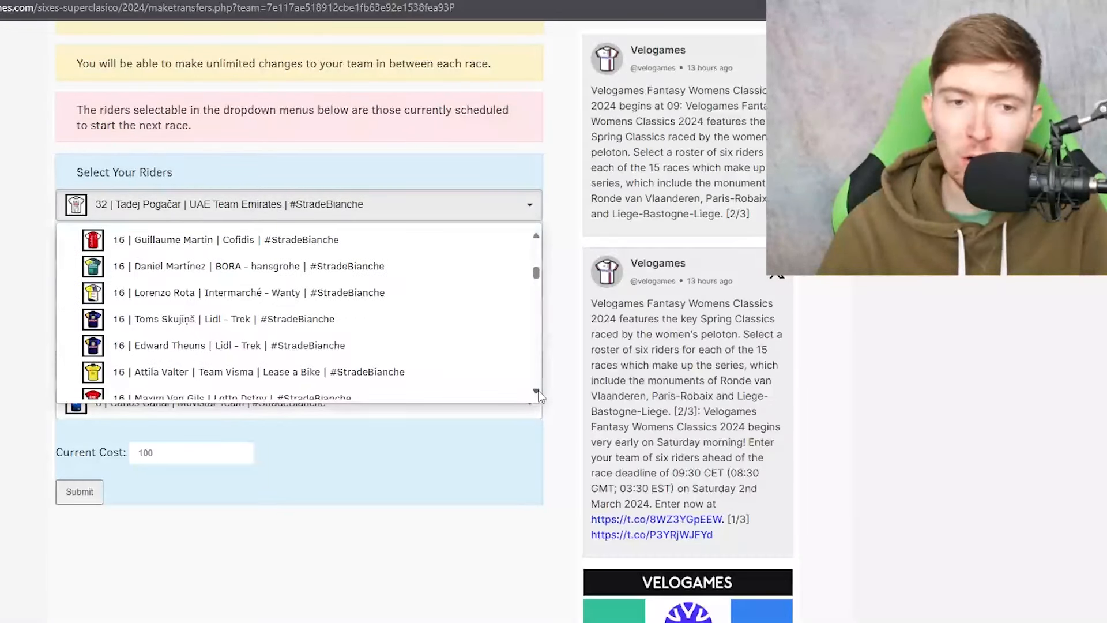
scroll(down, 3)
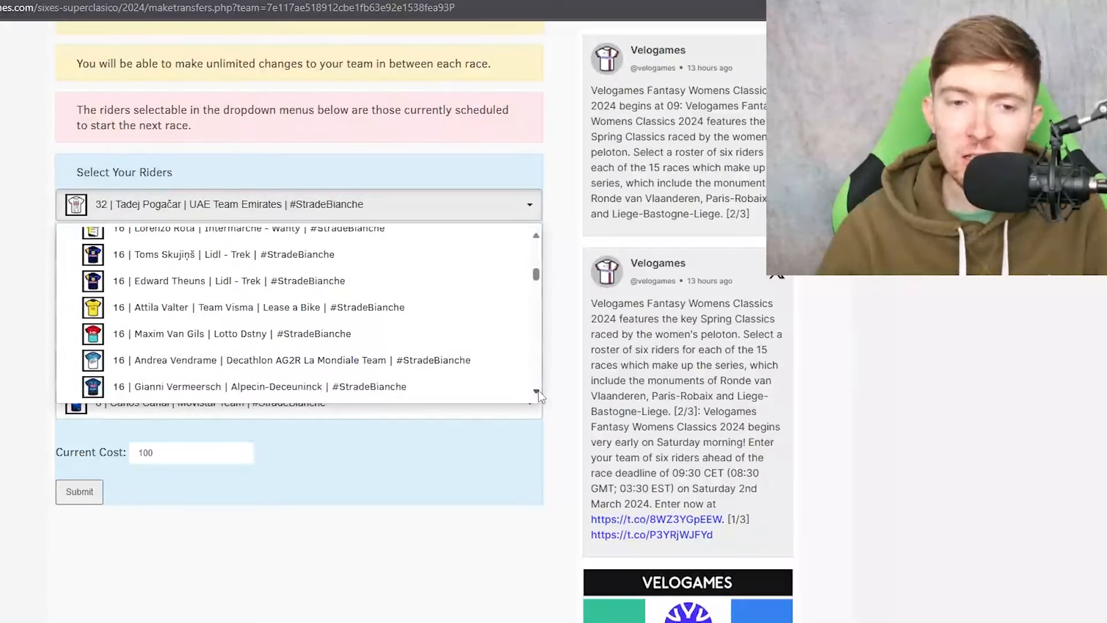
scroll(down, 3)
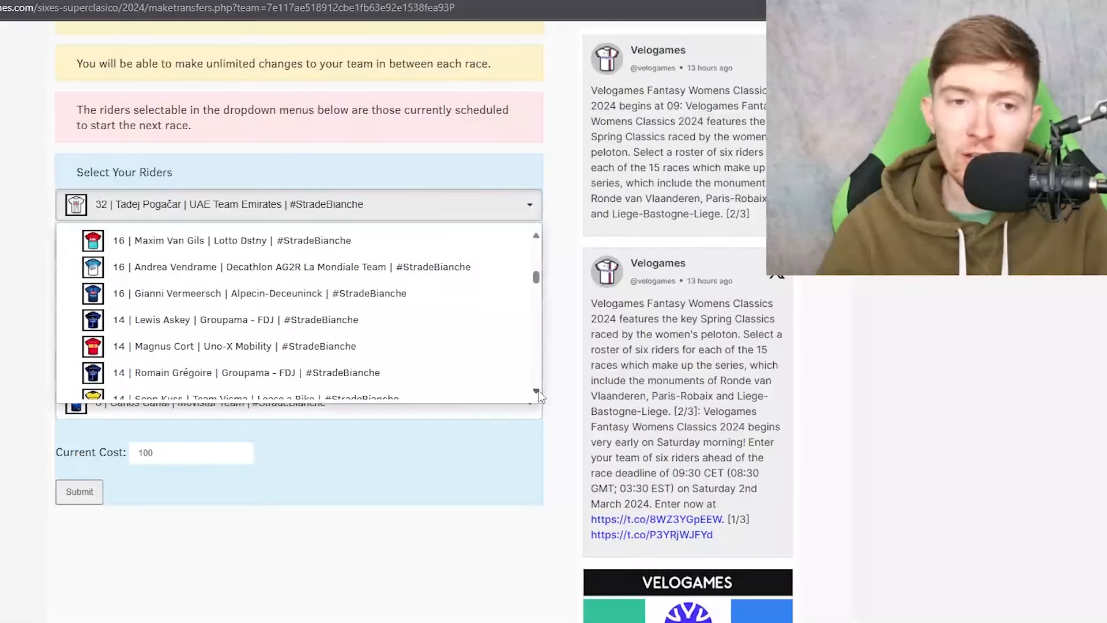
scroll(down, 3)
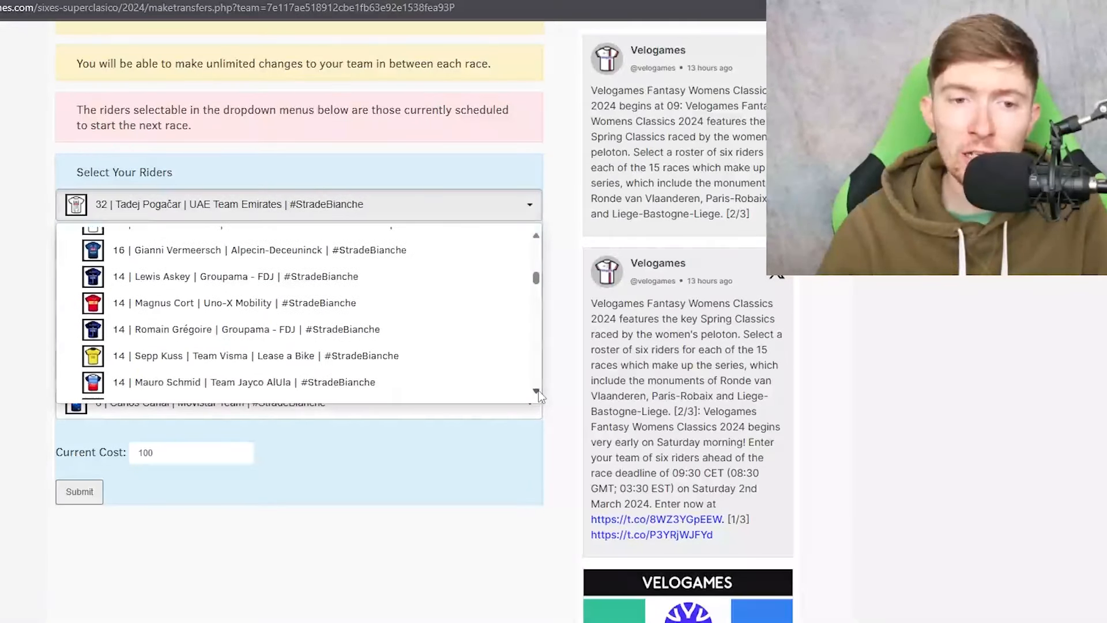
scroll(down, 3)
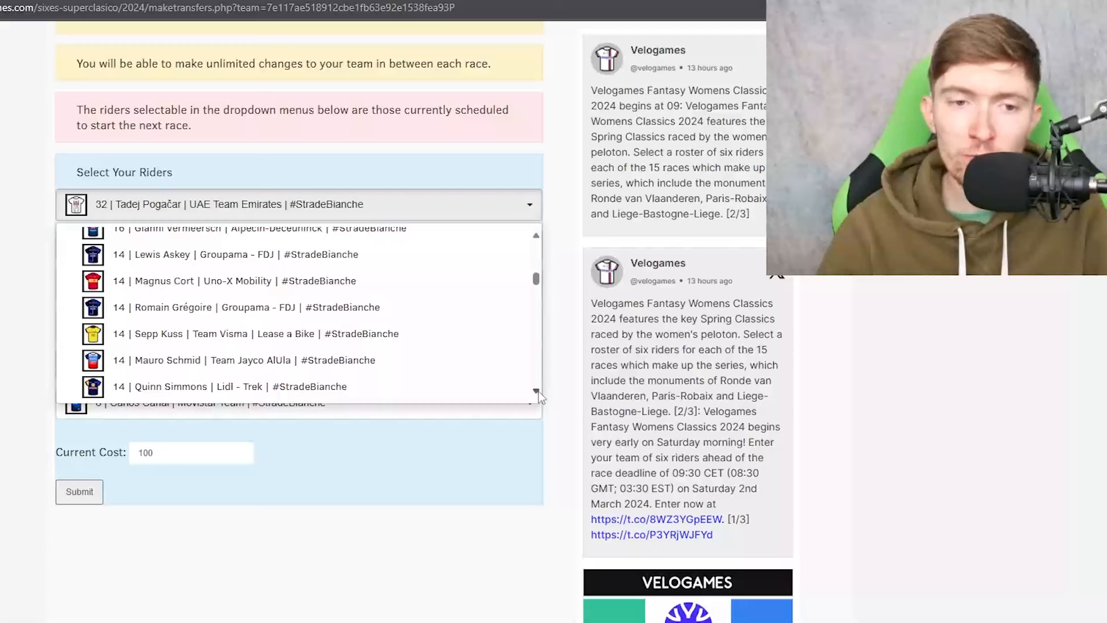
mouse_move(418, 336)
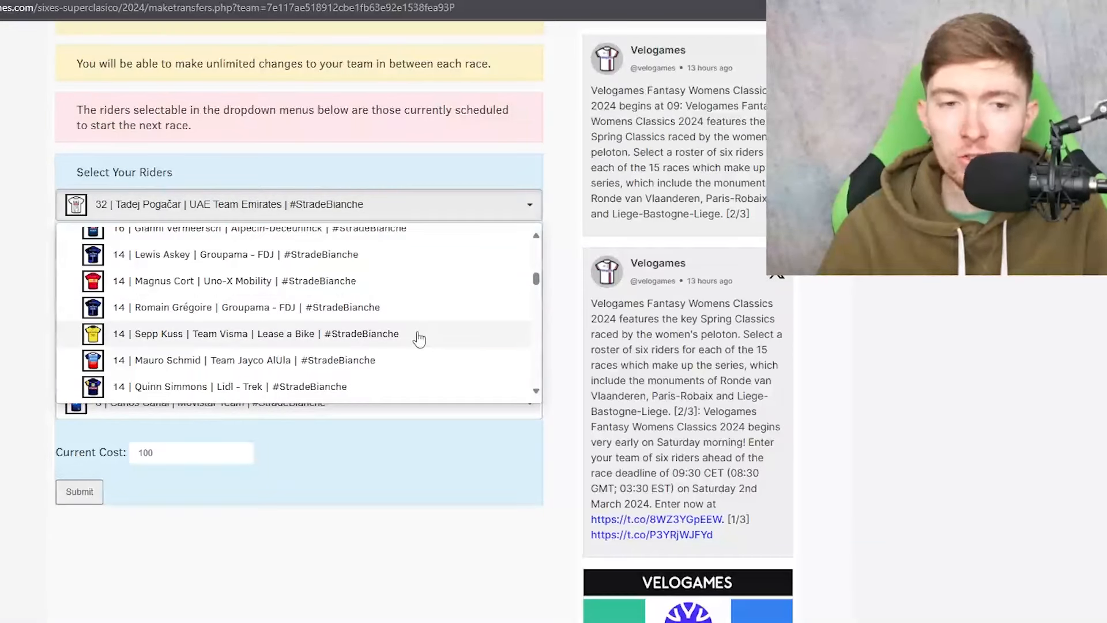
mouse_move(424, 315)
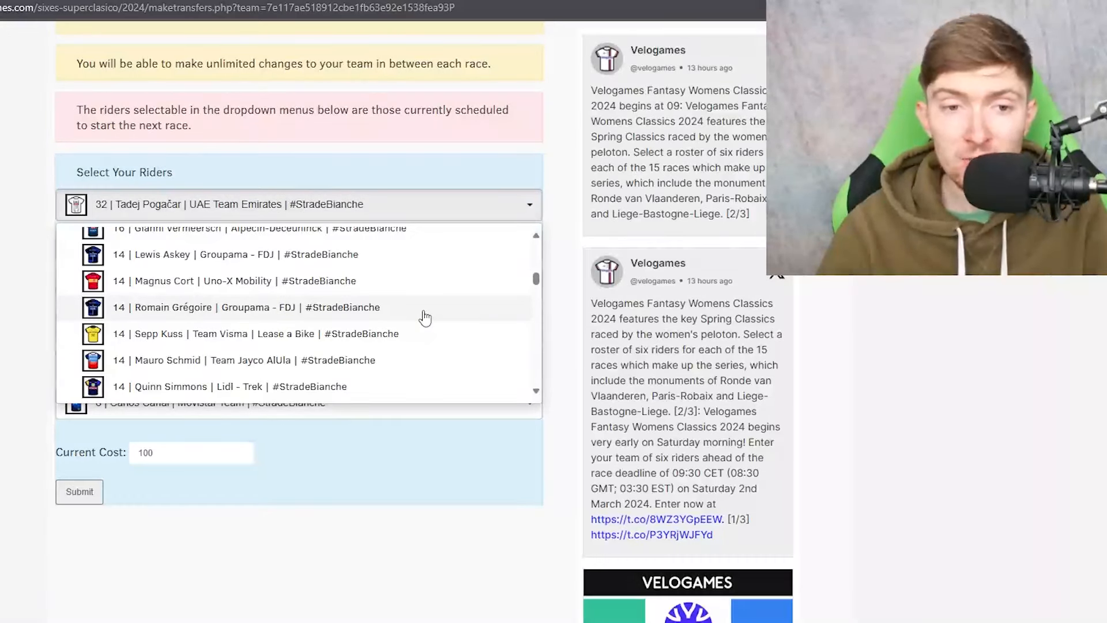
mouse_move(433, 313)
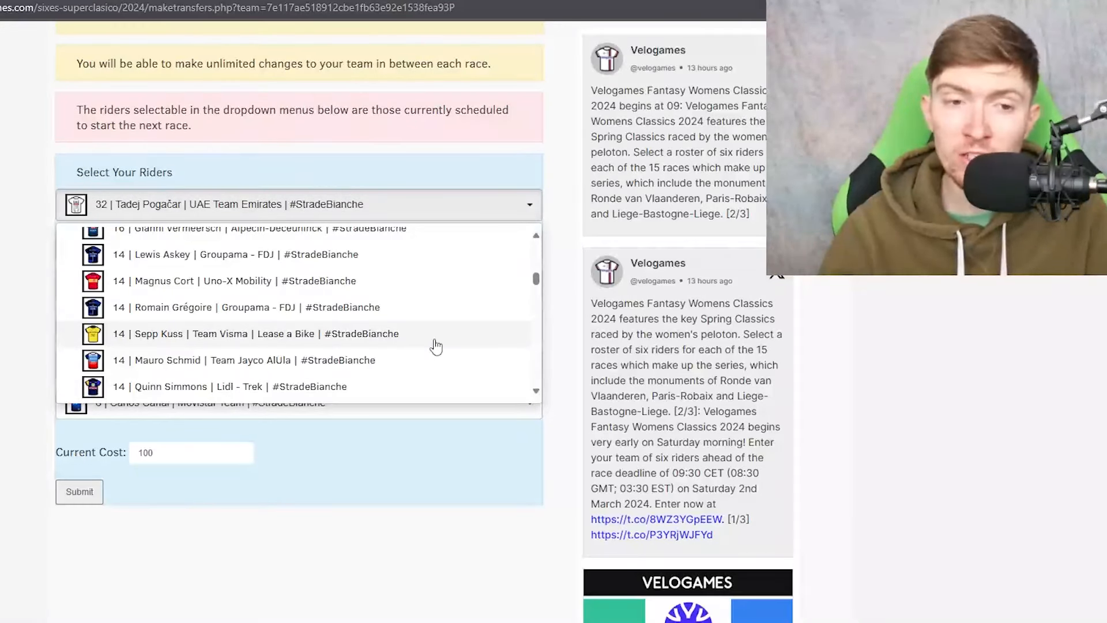
mouse_move(550, 403)
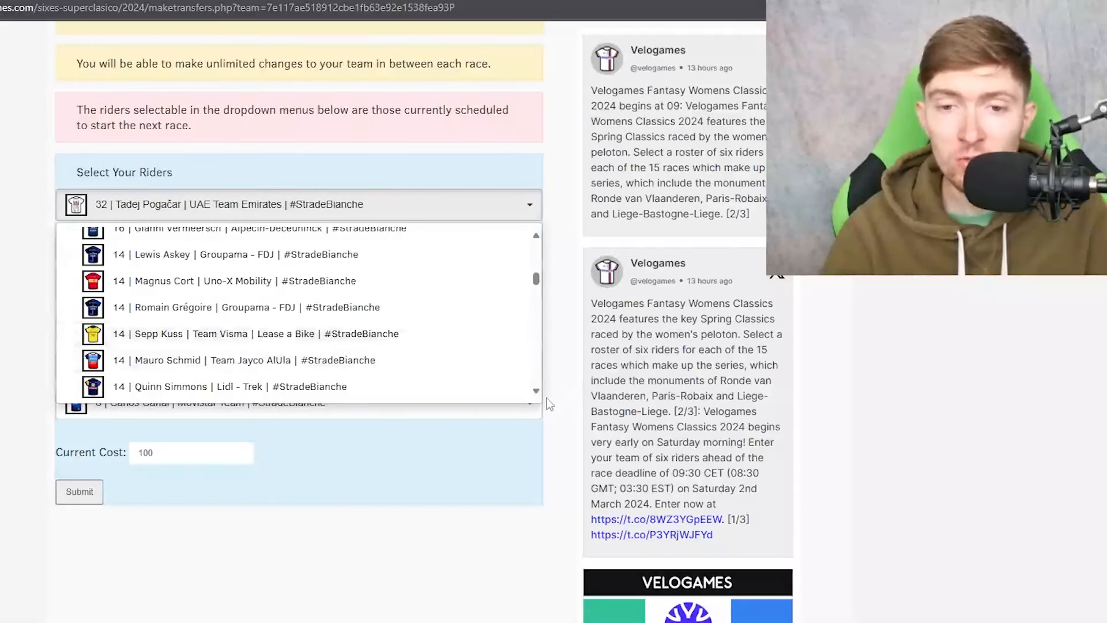
scroll(down, 3)
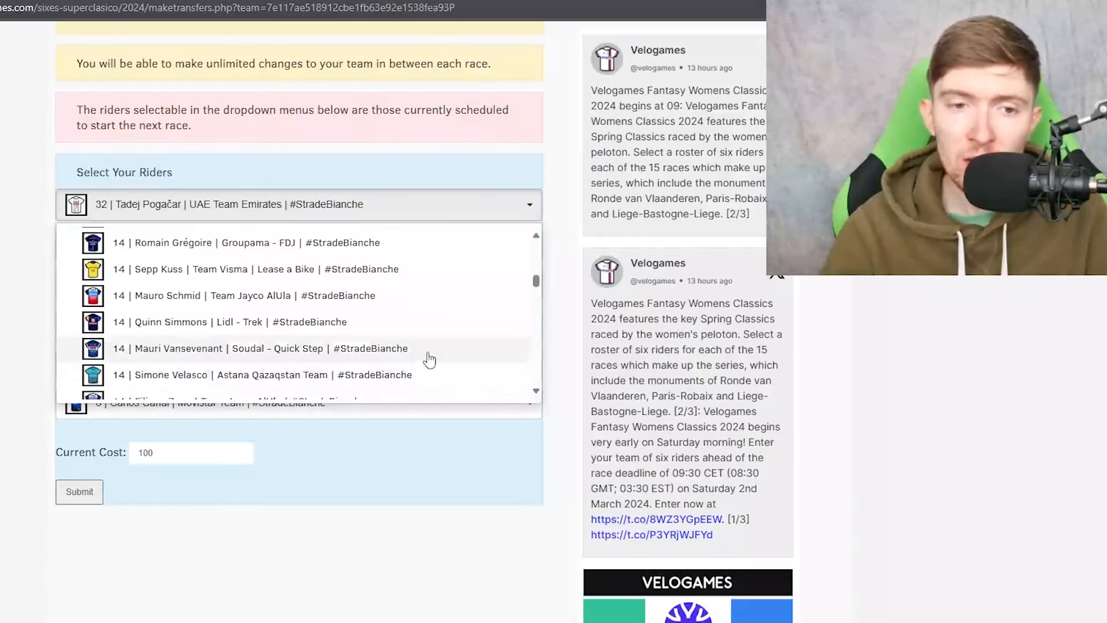
mouse_move(471, 337)
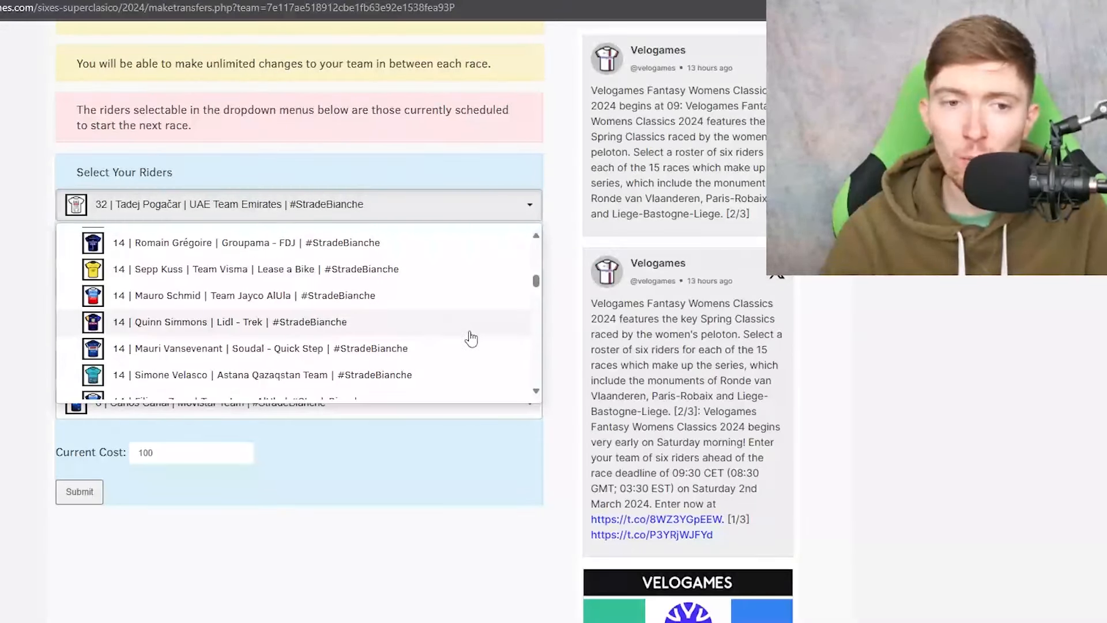
scroll(down, 3)
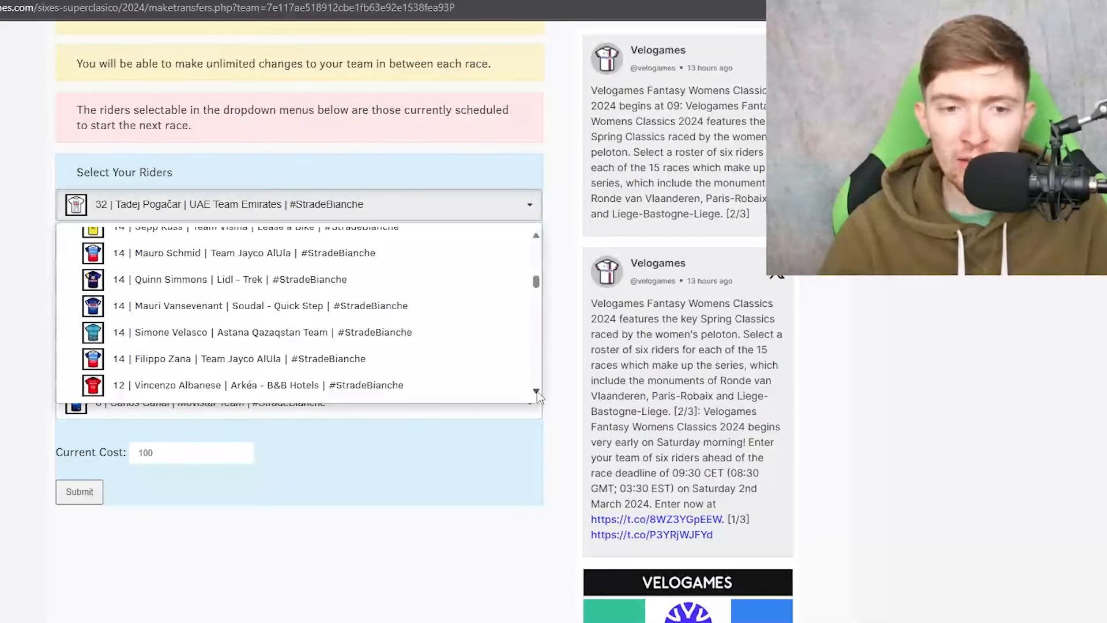
scroll(down, 3)
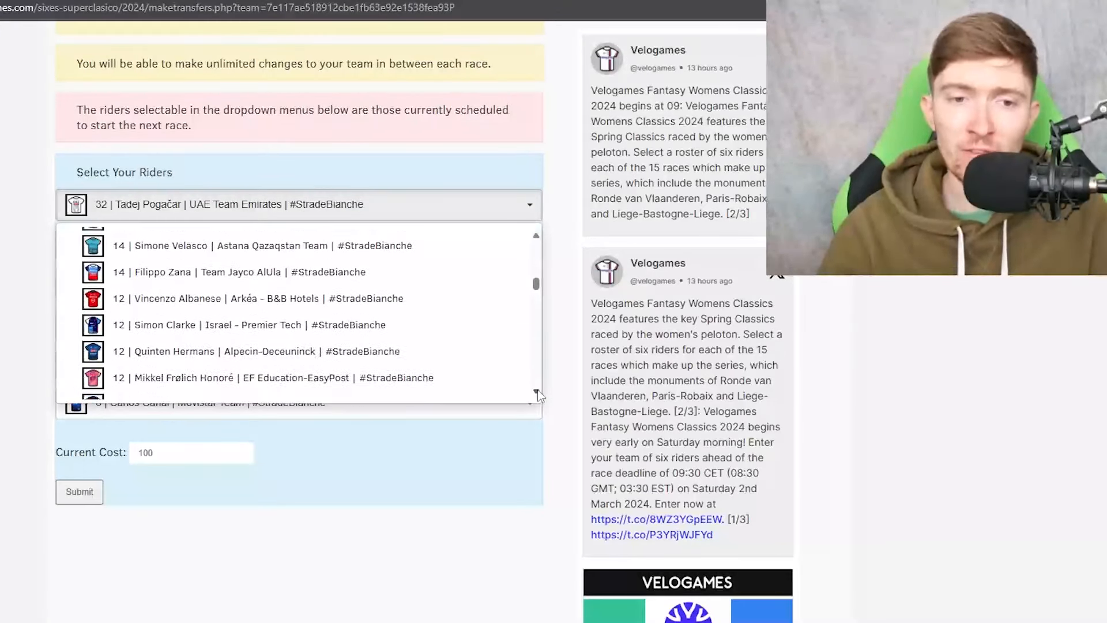
scroll(down, 3)
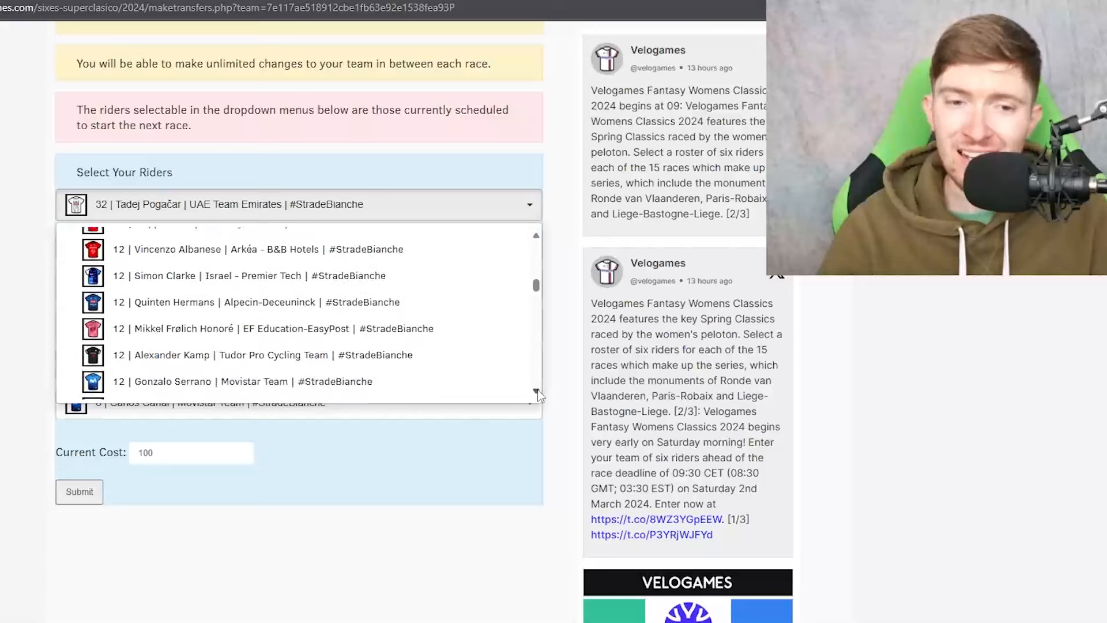
scroll(down, 3)
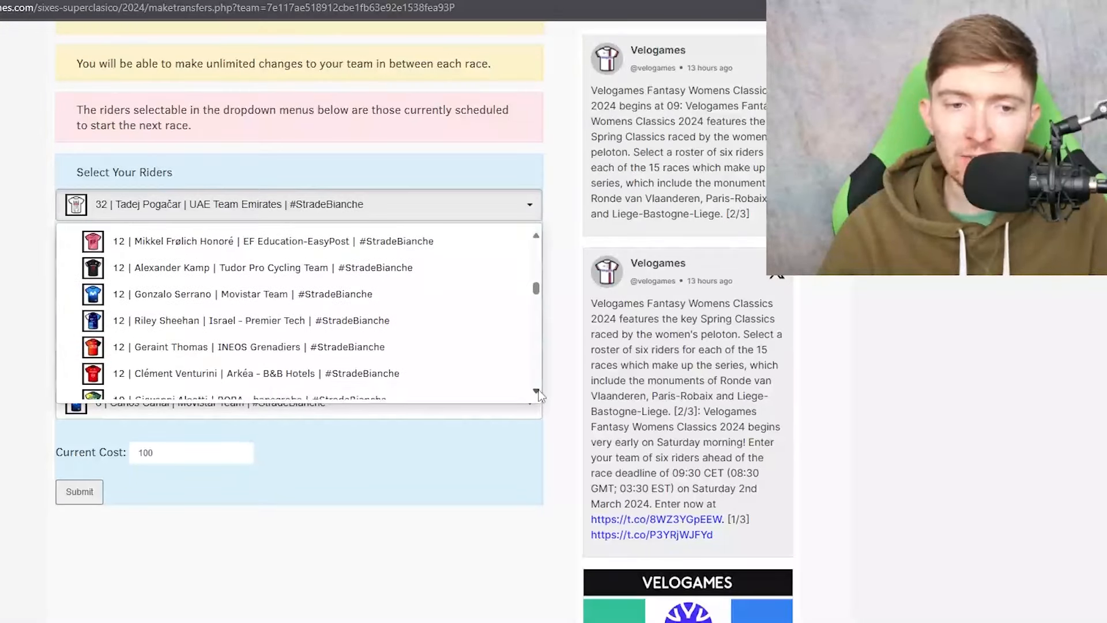
scroll(down, 3)
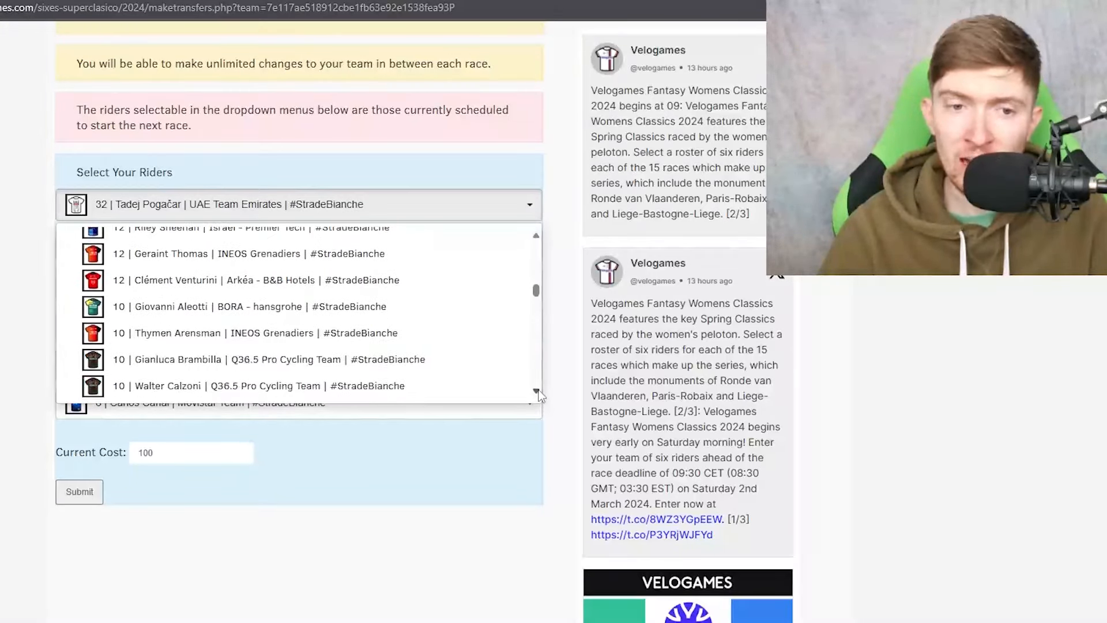
scroll(down, 3)
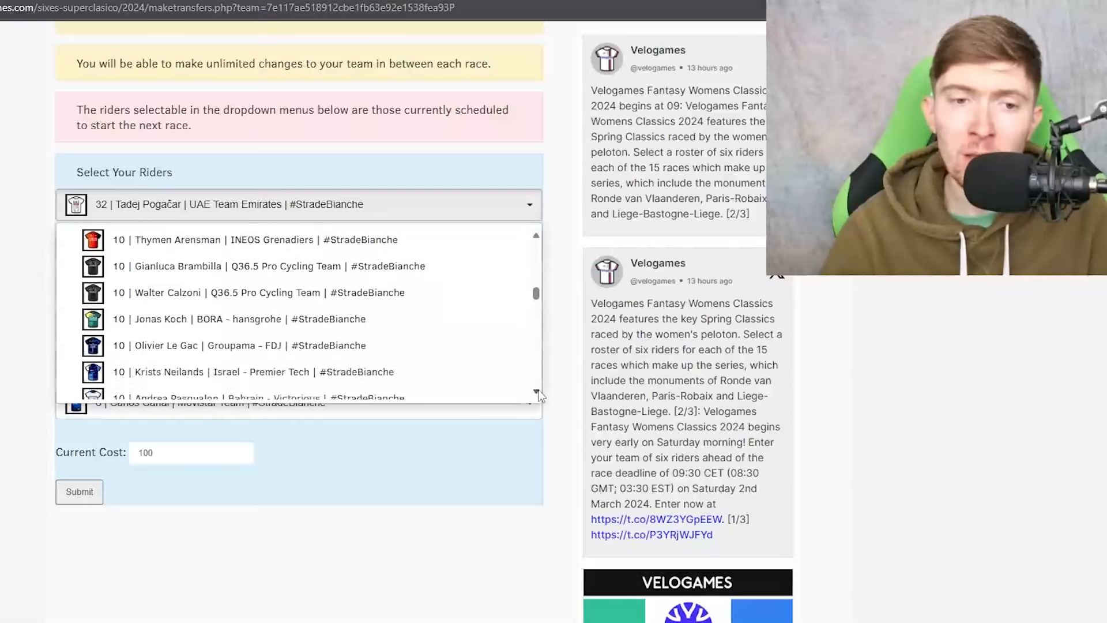
scroll(down, 3)
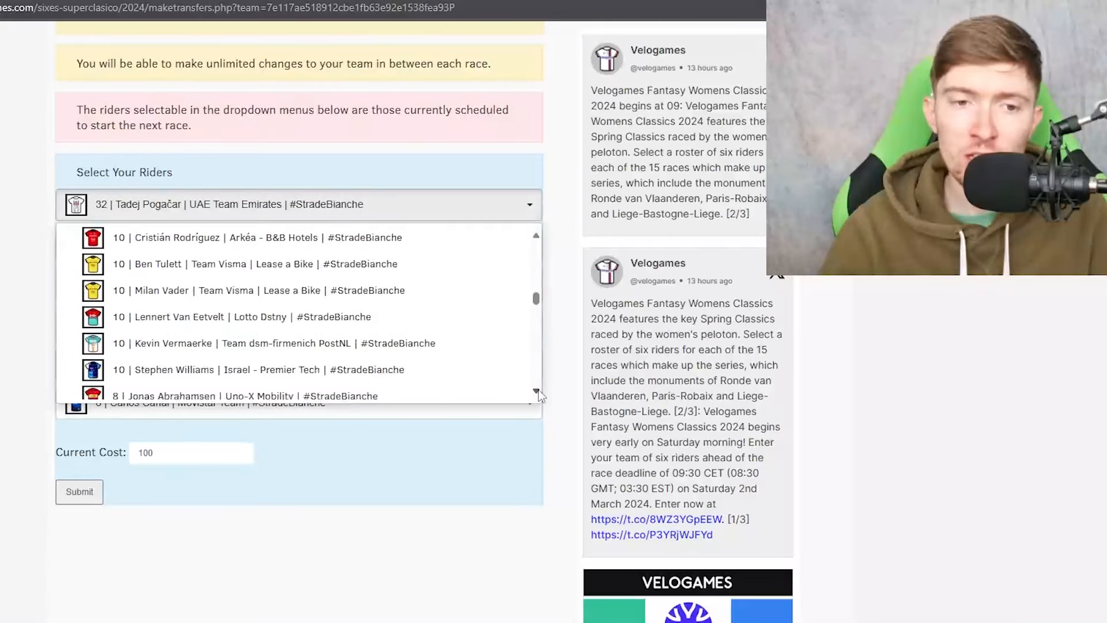
mouse_move(538, 237)
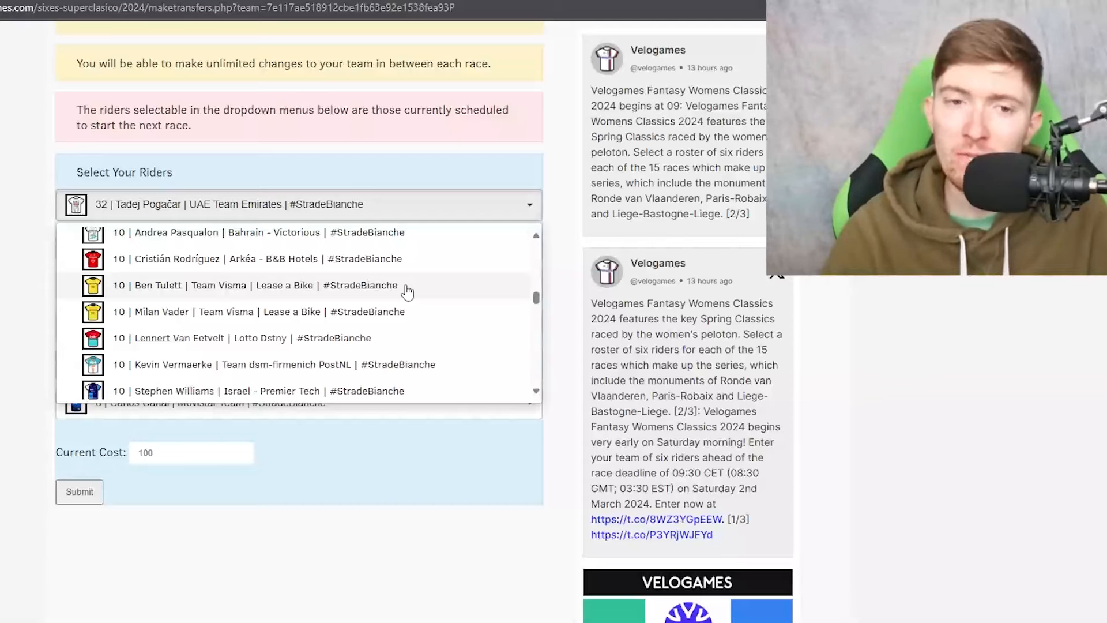
mouse_move(443, 318)
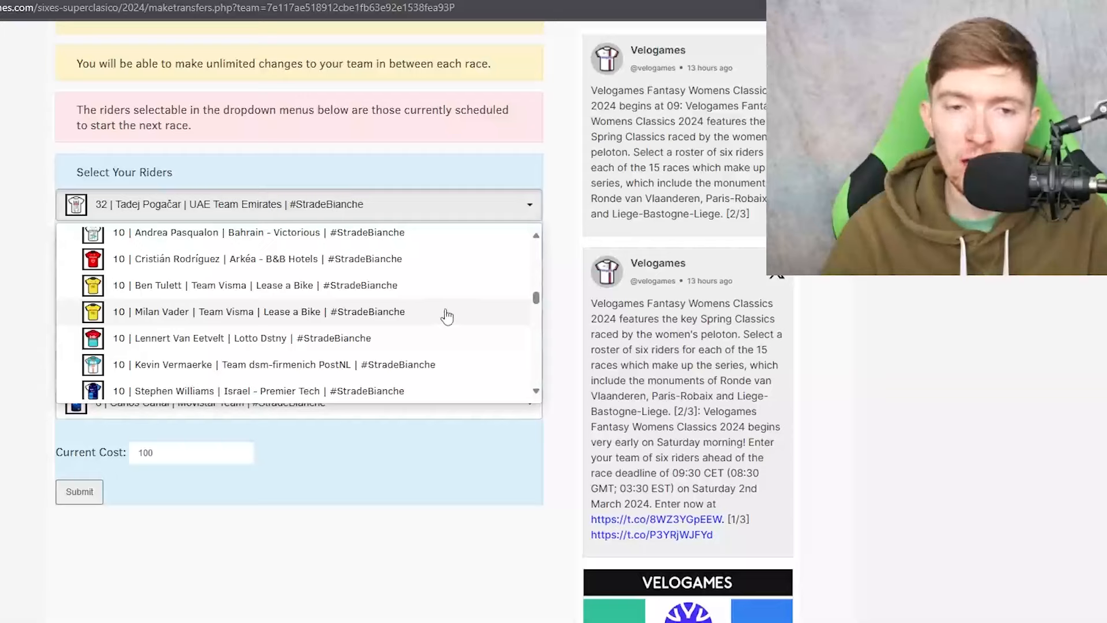
mouse_move(441, 338)
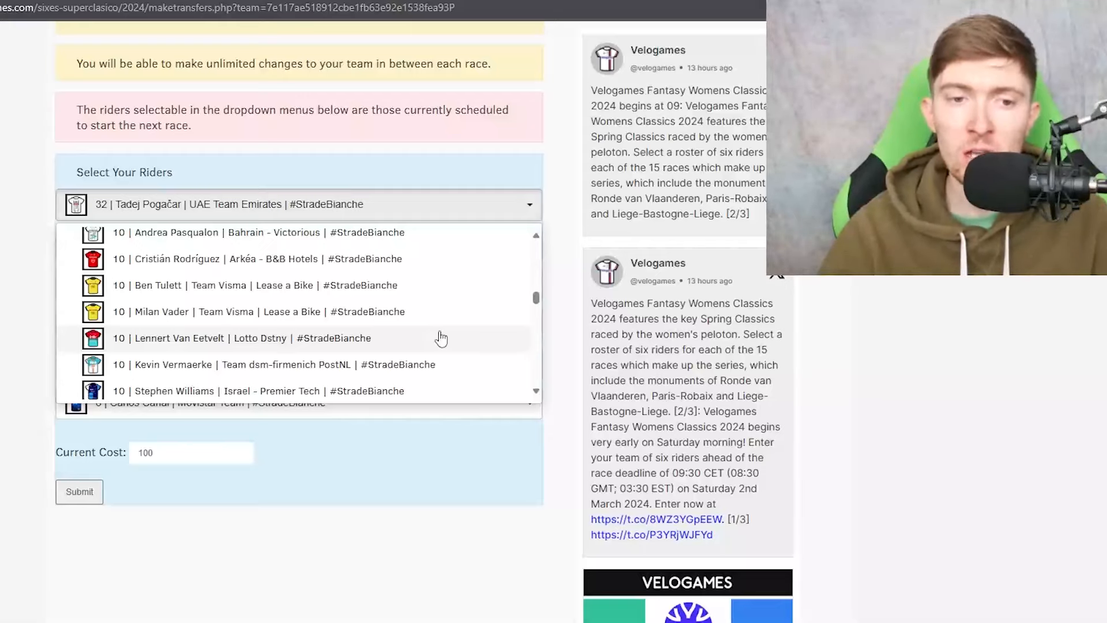
mouse_move(428, 336)
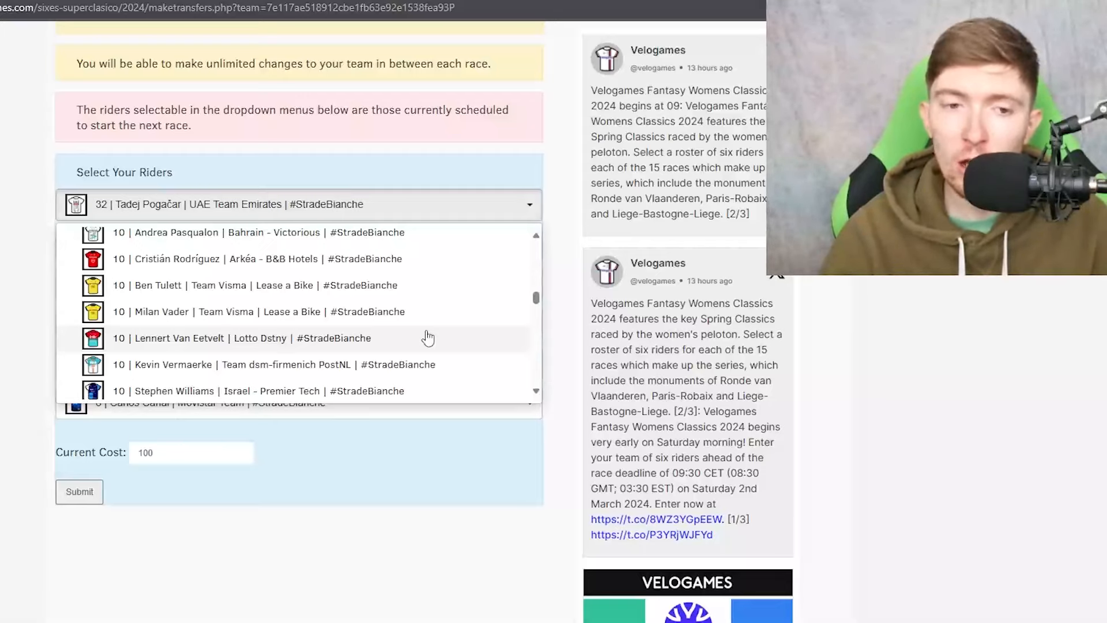
mouse_move(431, 339)
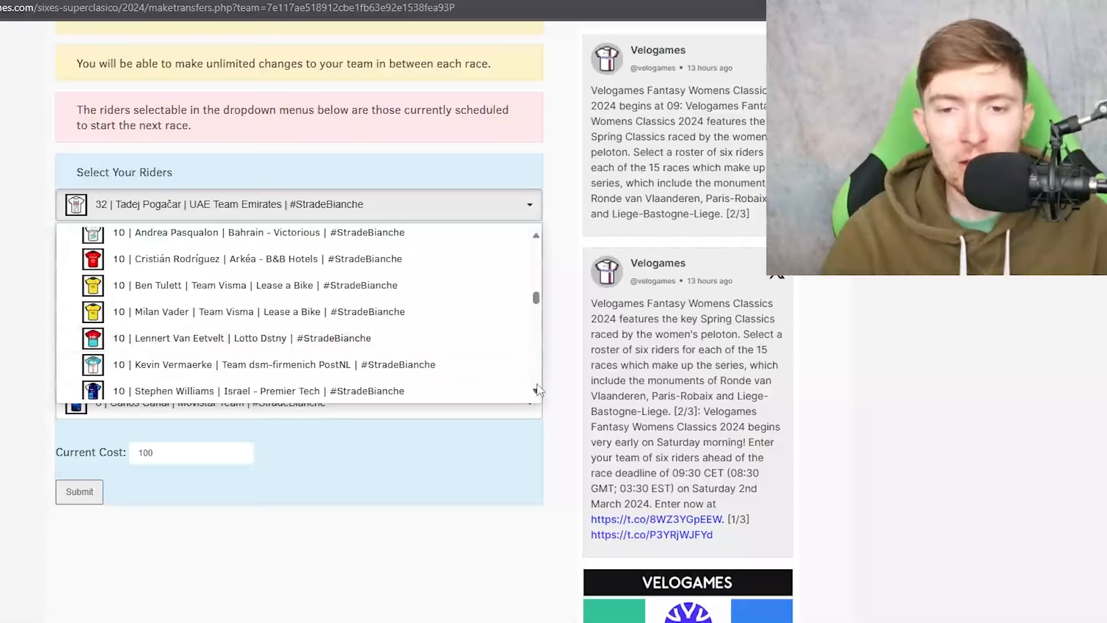
scroll(down, 3)
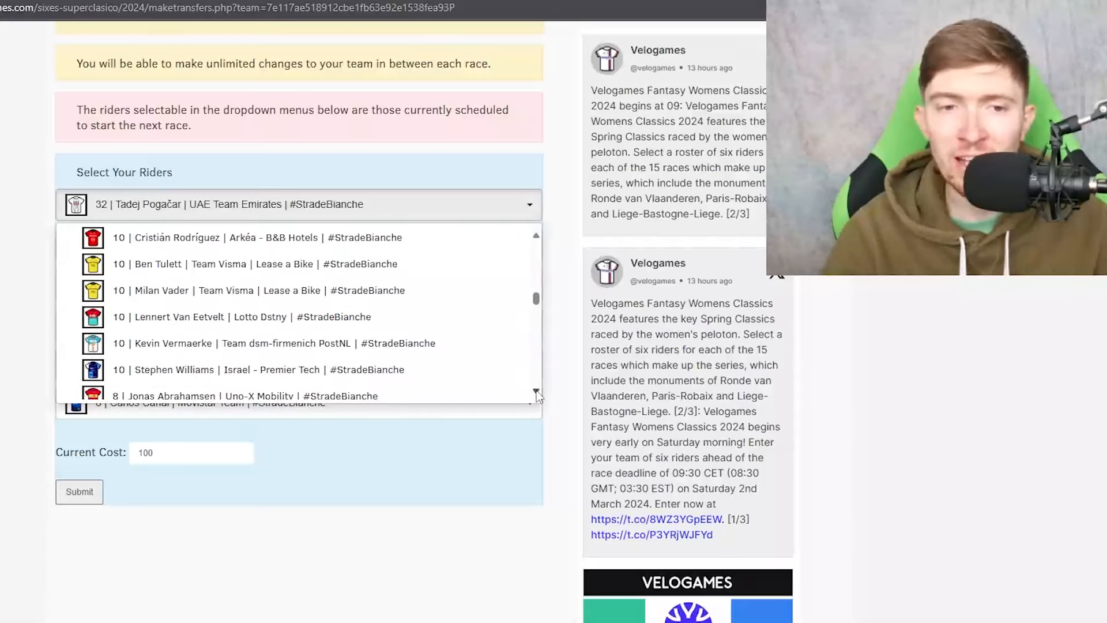
scroll(down, 3)
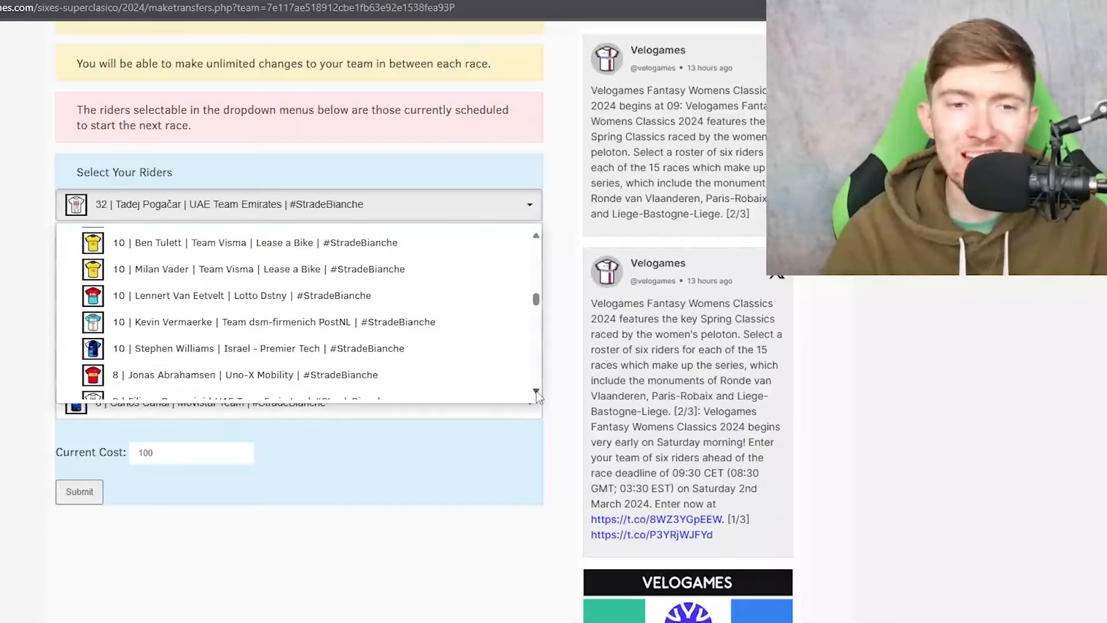
scroll(down, 3)
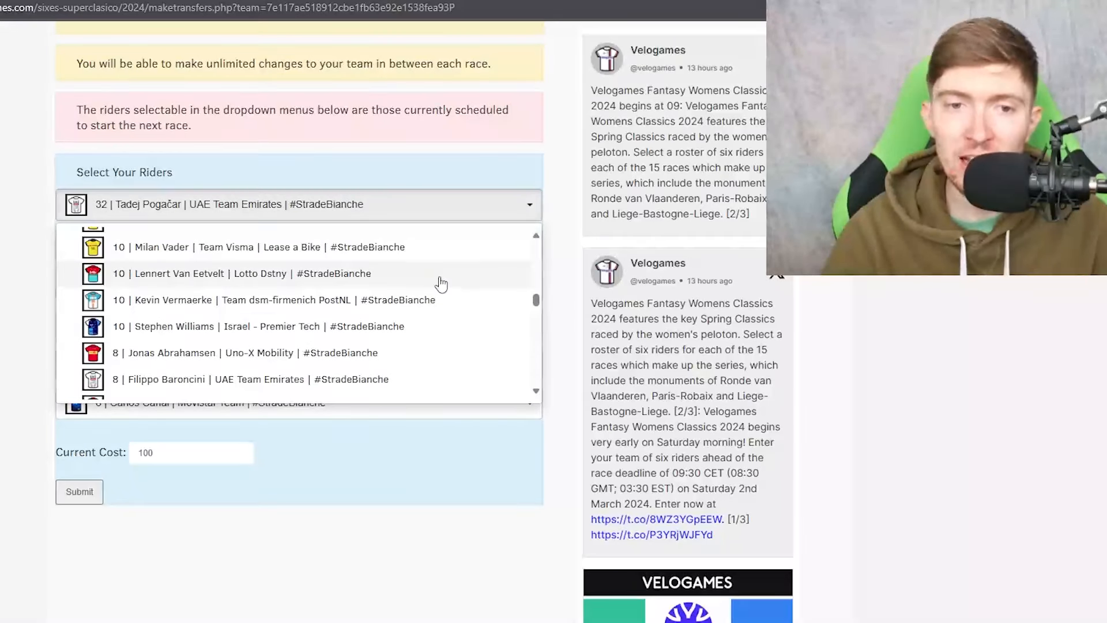
mouse_move(459, 309)
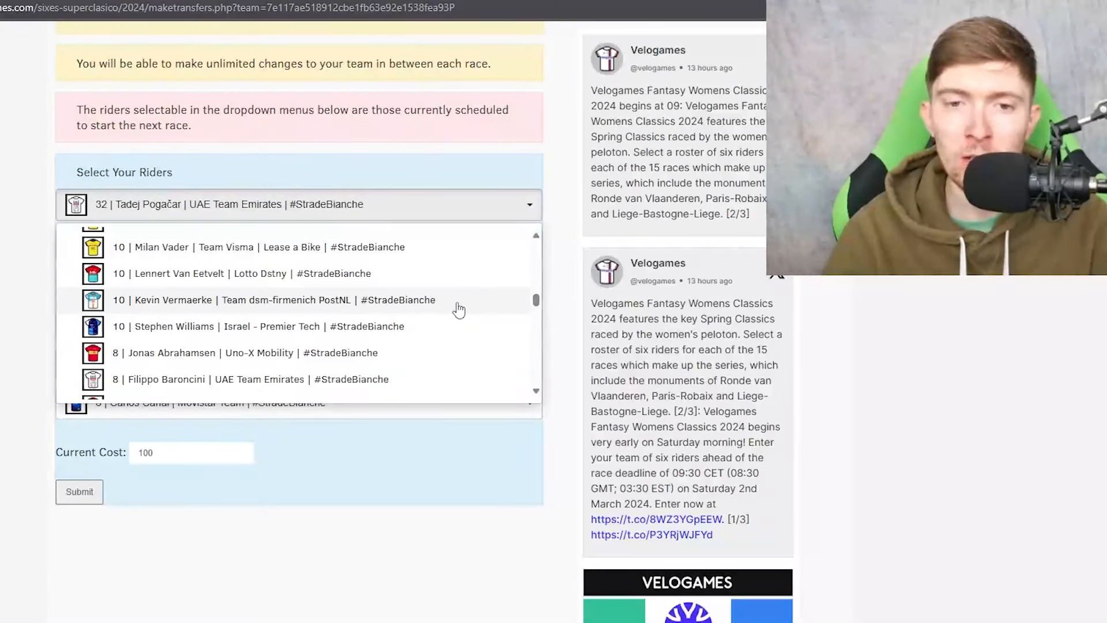
mouse_move(425, 277)
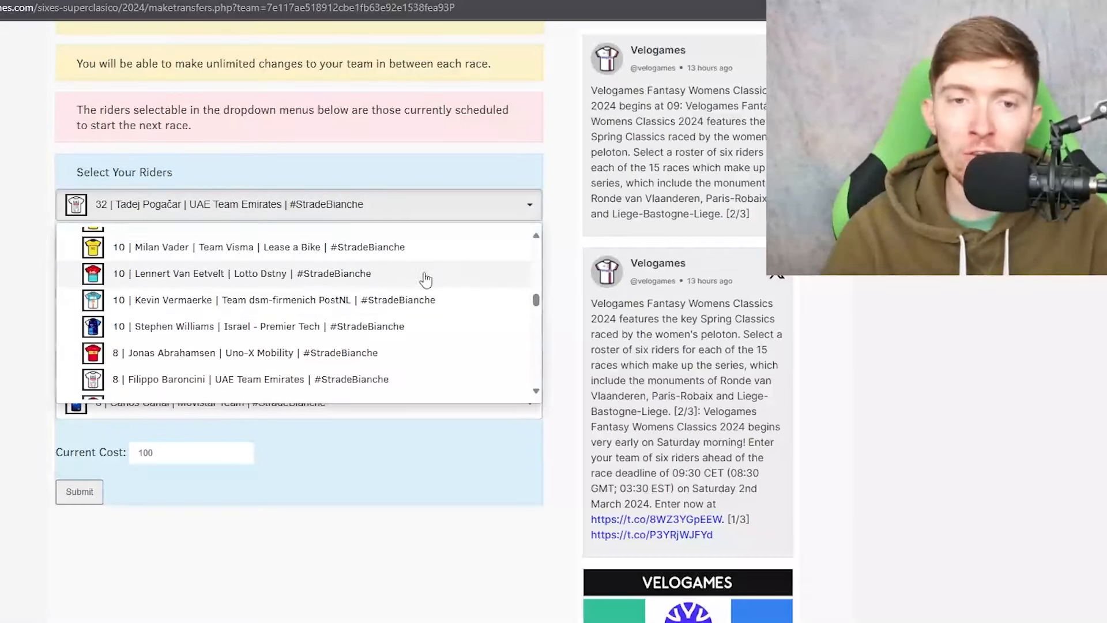
mouse_move(399, 315)
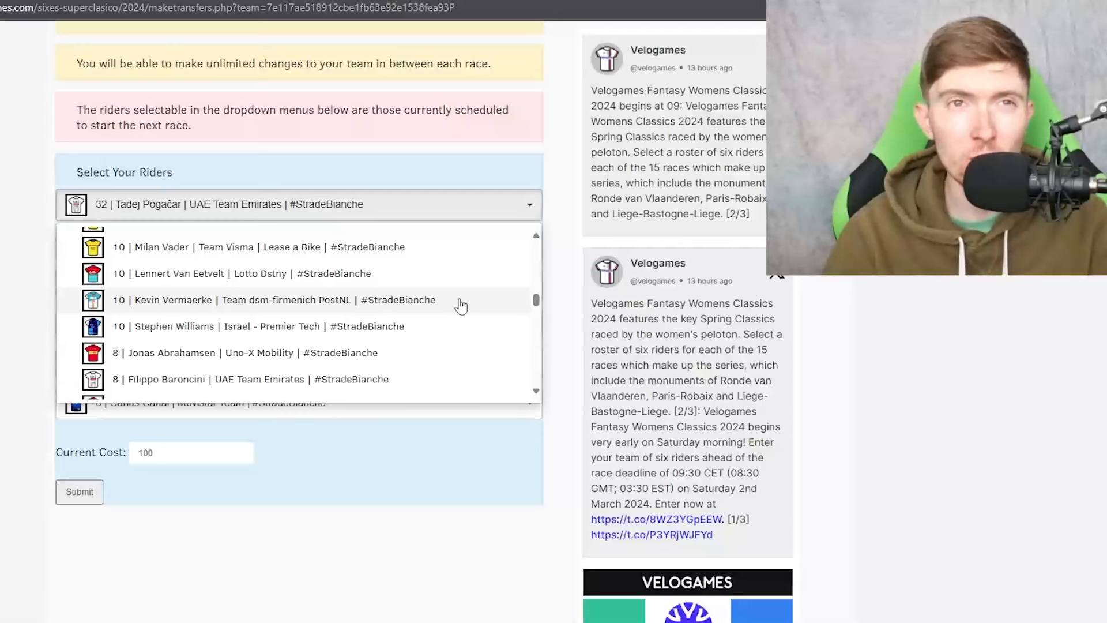
mouse_move(424, 334)
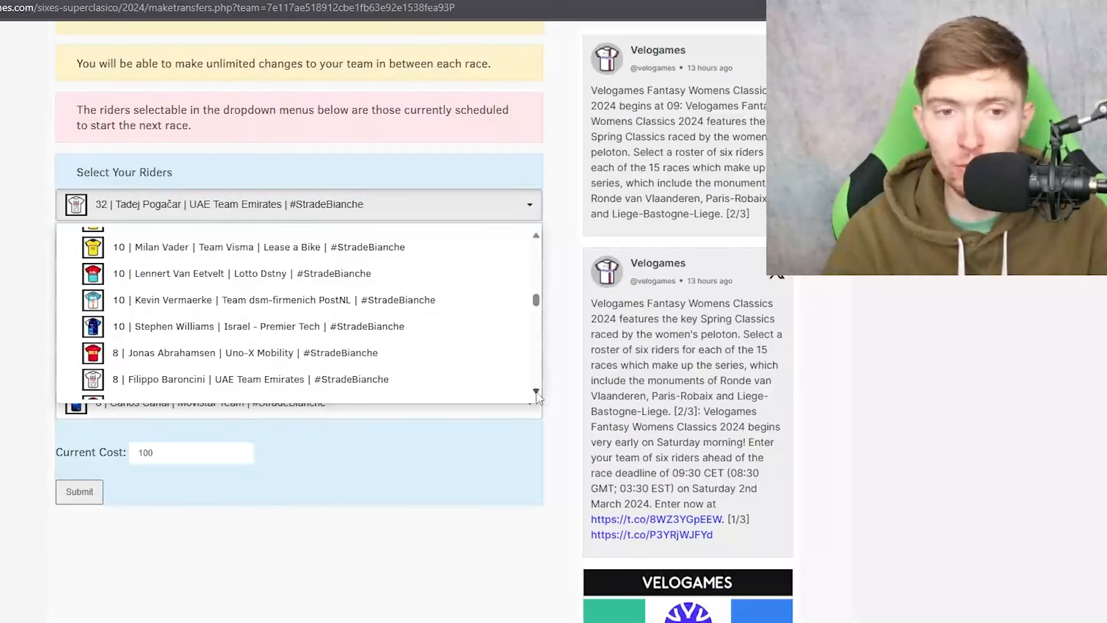
scroll(down, 3)
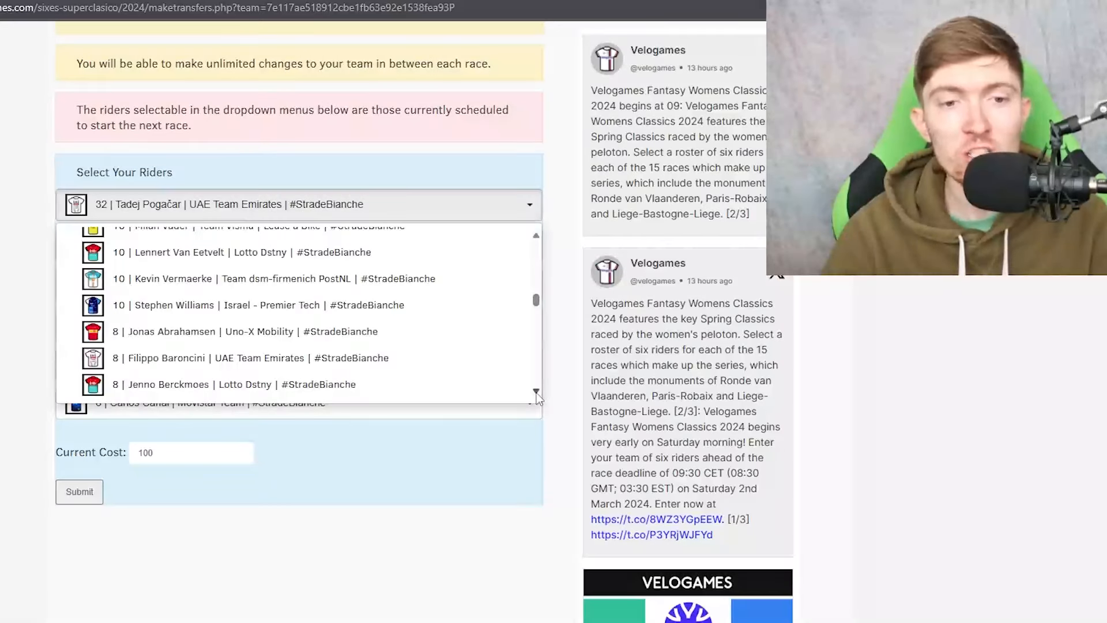
scroll(down, 3)
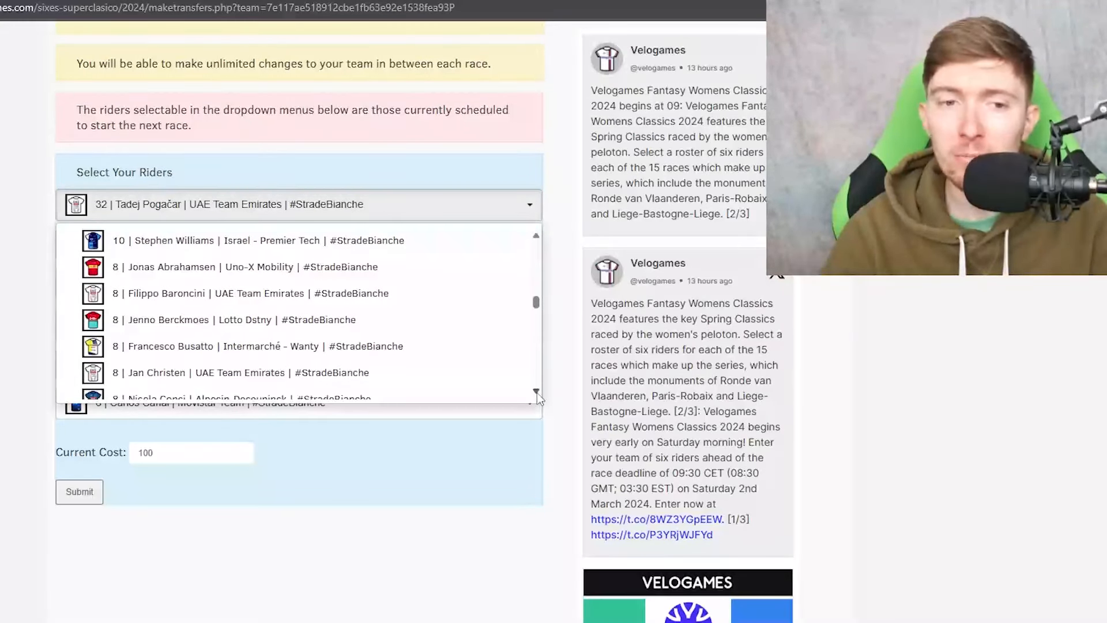
scroll(down, 3)
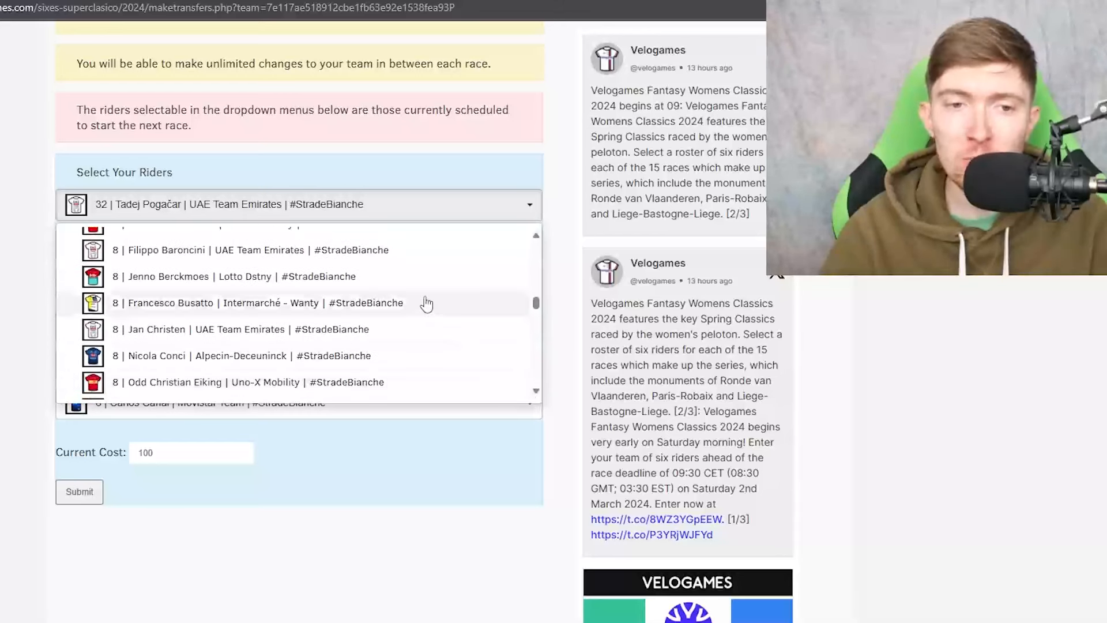
mouse_move(434, 289)
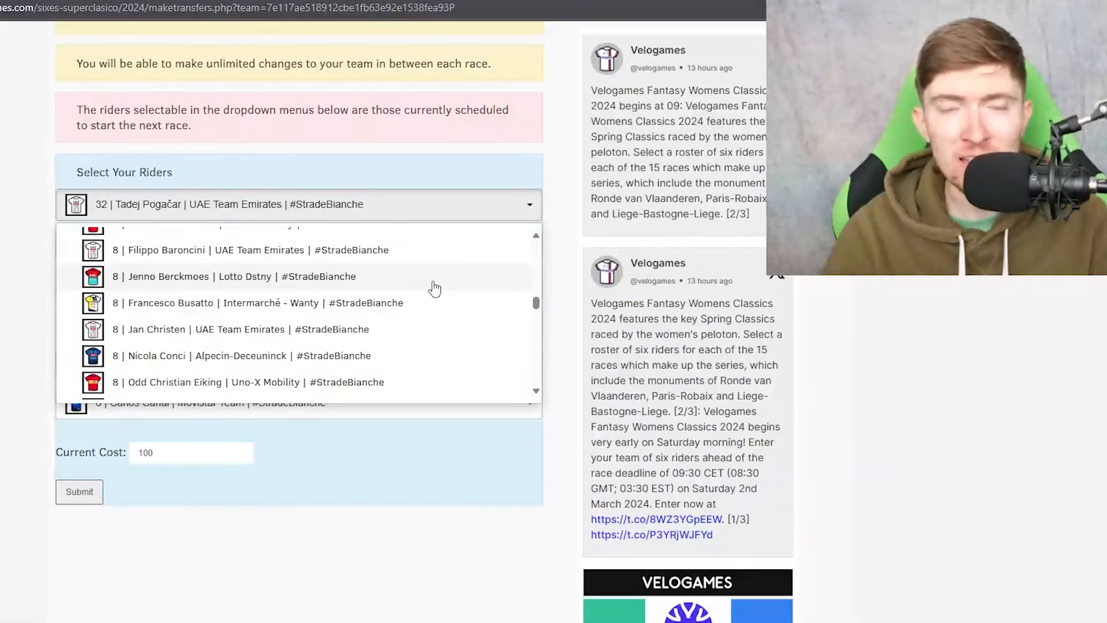
mouse_move(455, 296)
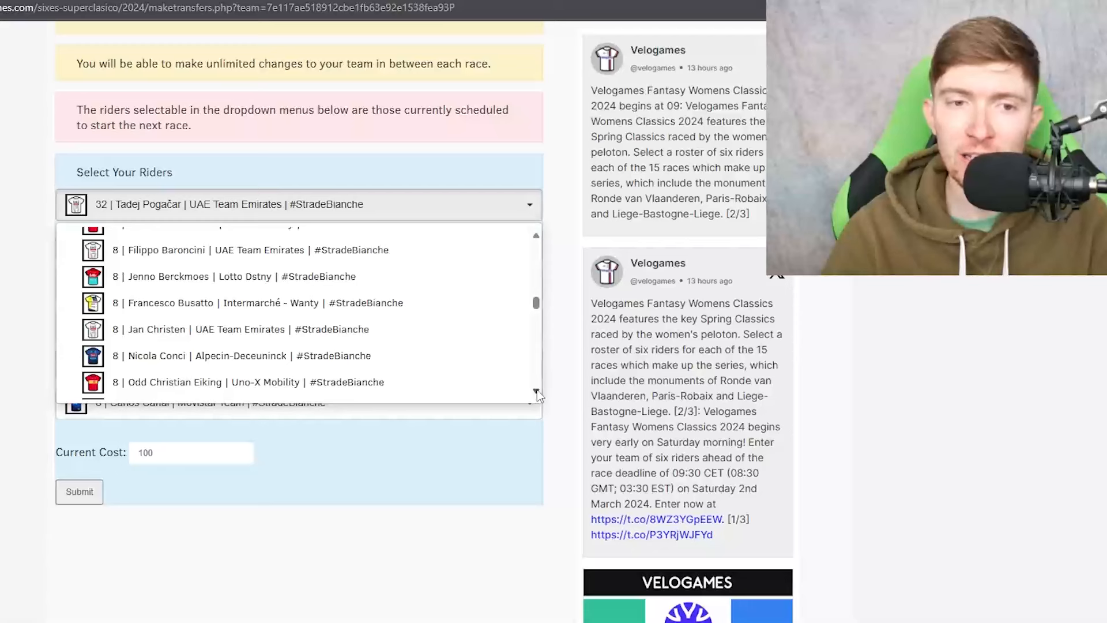
scroll(down, 3)
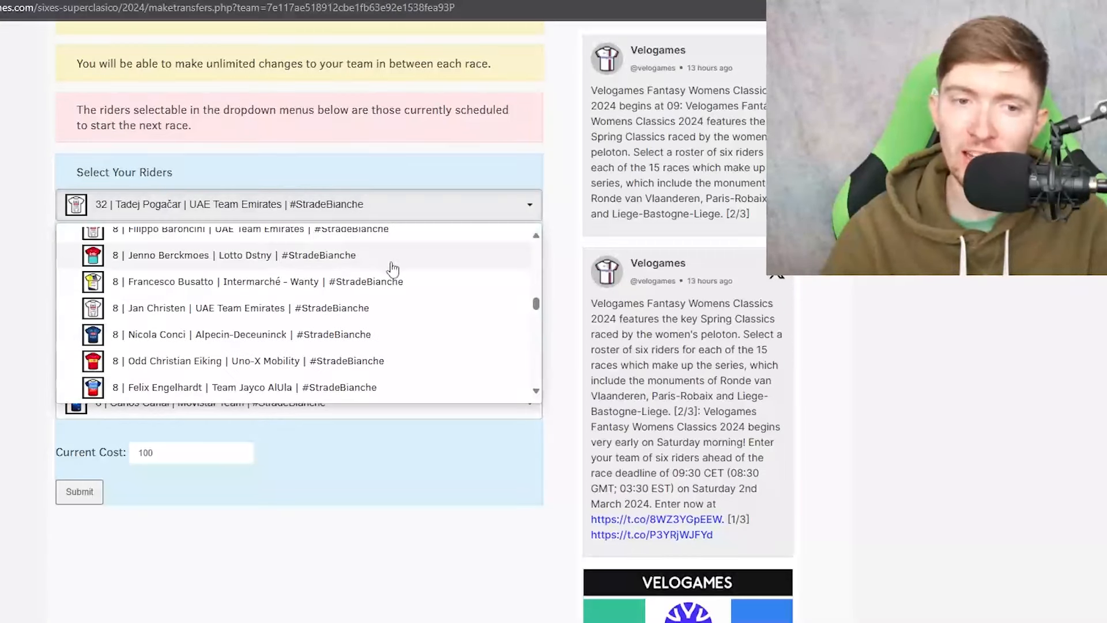
mouse_move(506, 232)
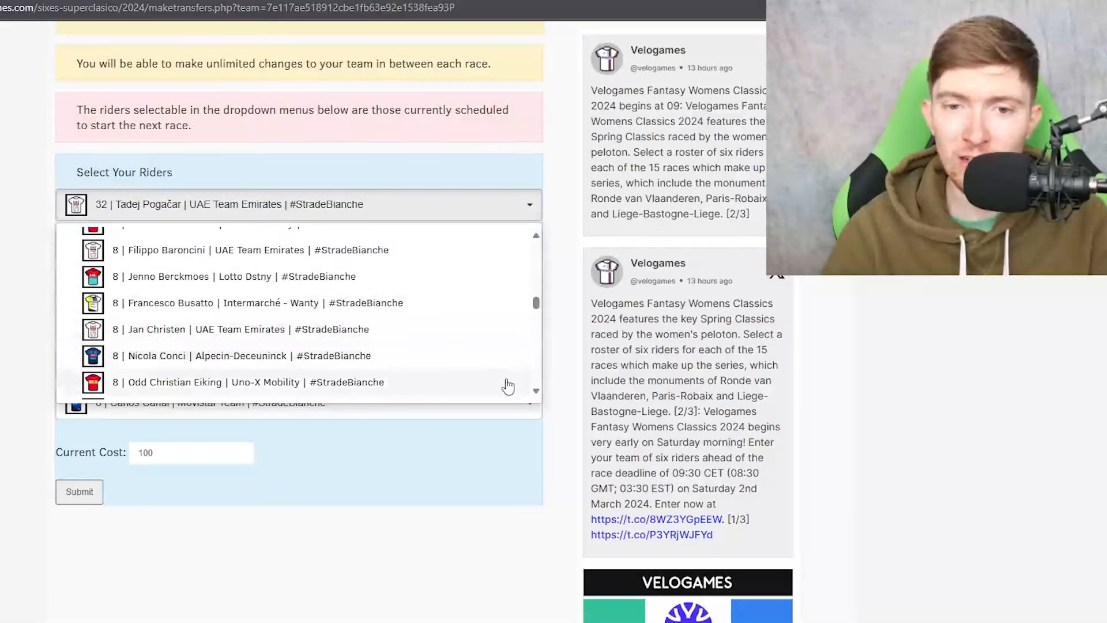
scroll(down, 3)
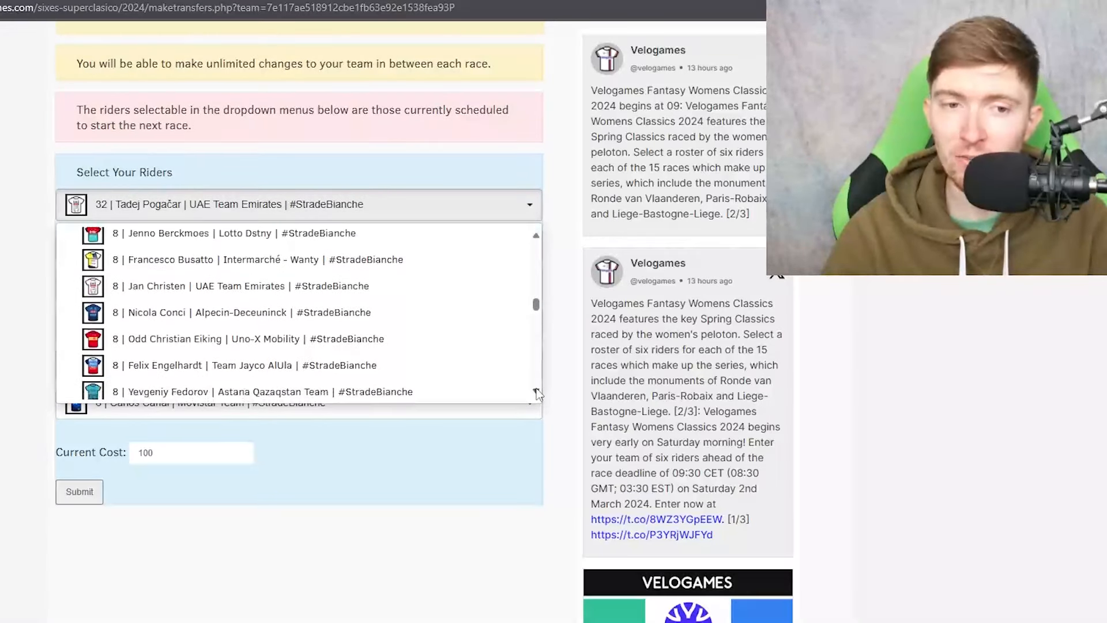
scroll(down, 3)
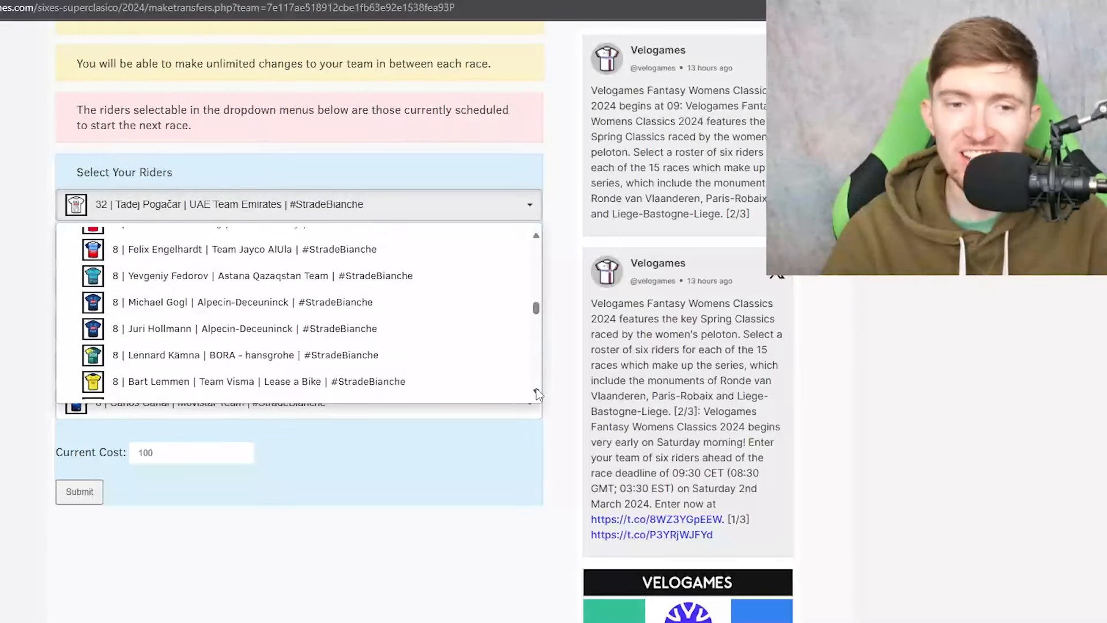
scroll(down, 3)
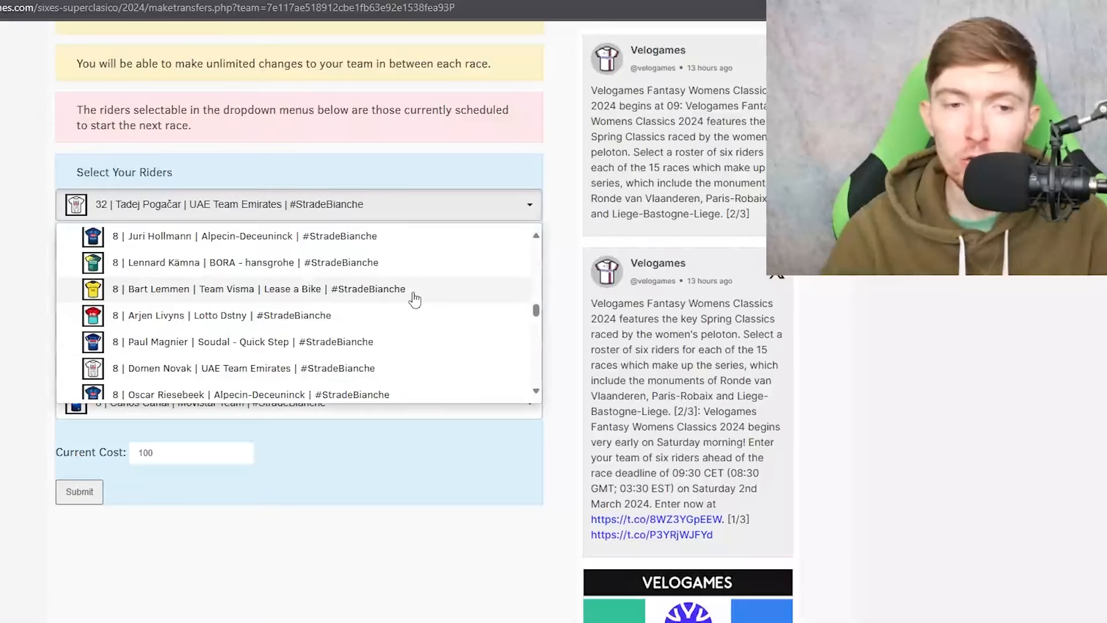
mouse_move(336, 350)
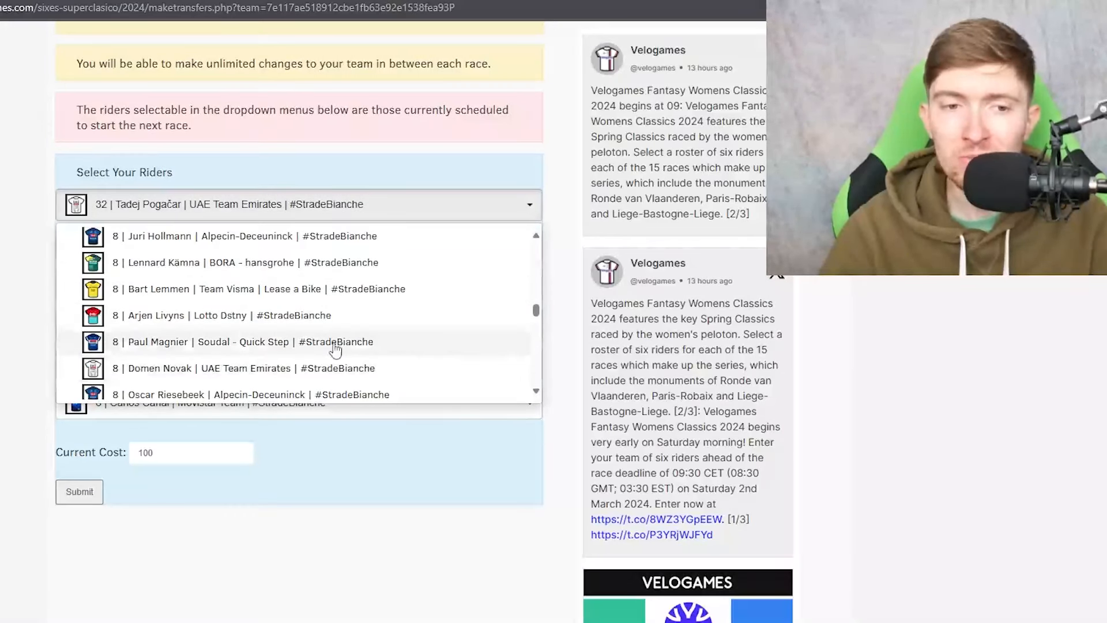
mouse_move(437, 348)
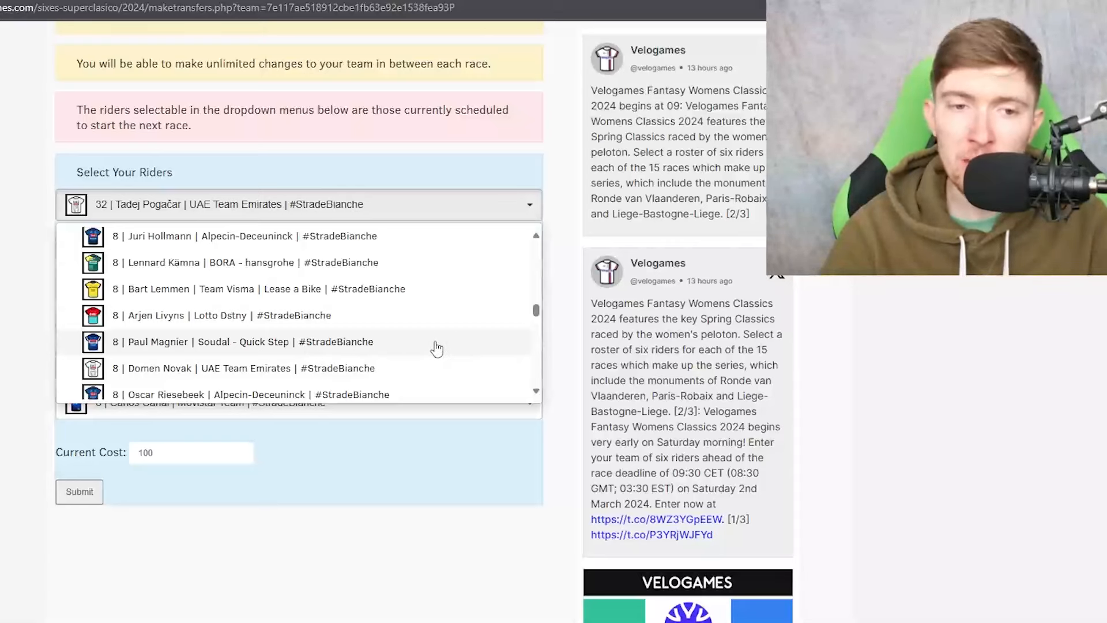
scroll(down, 3)
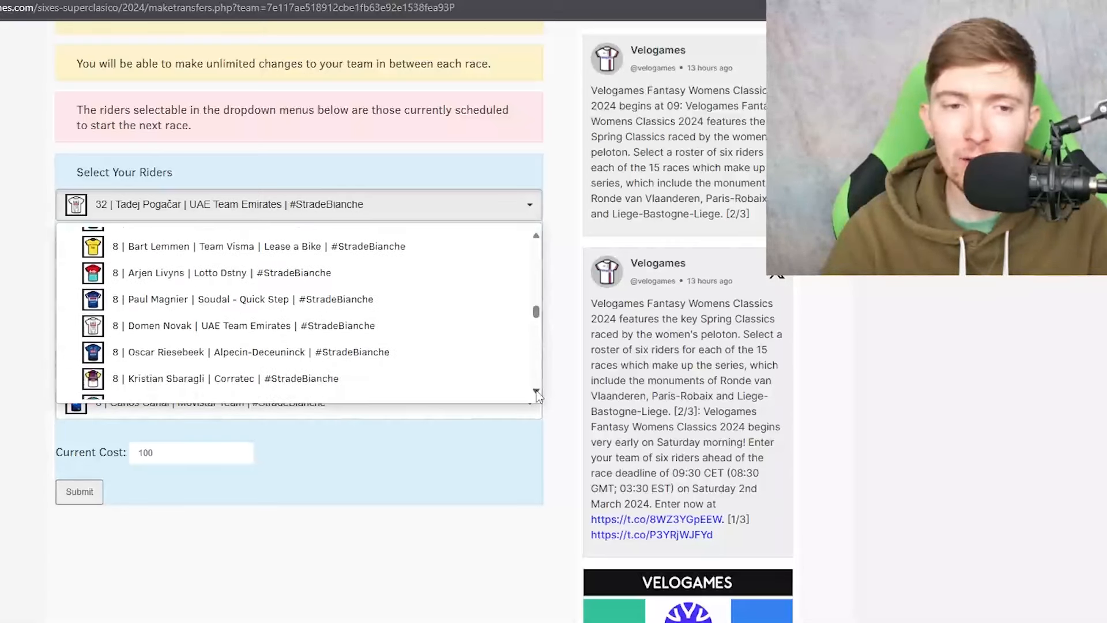
scroll(down, 3)
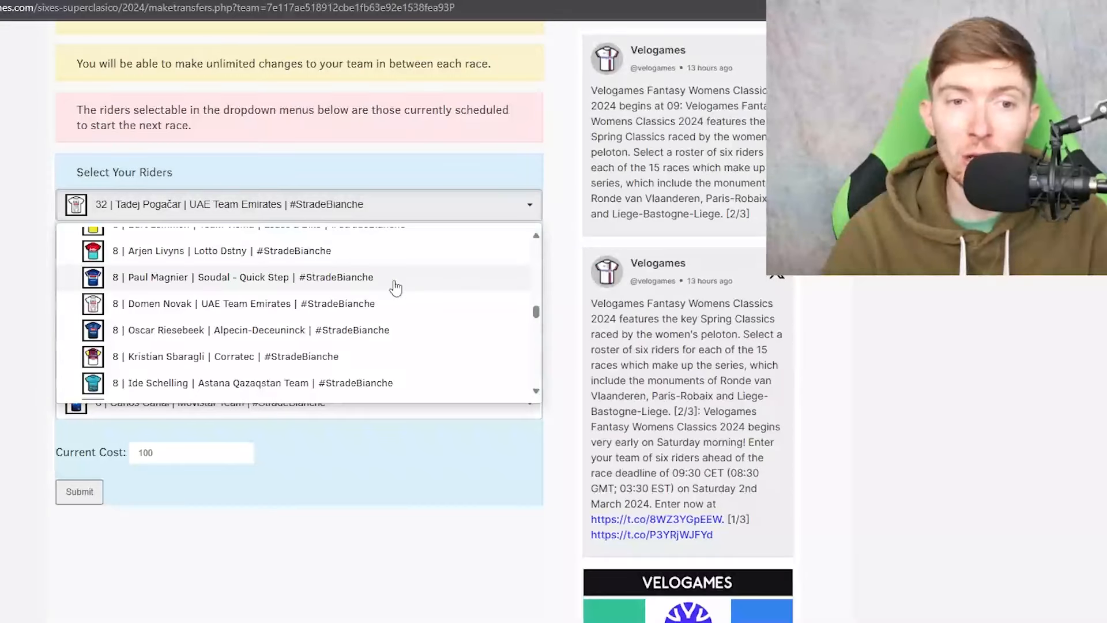
mouse_move(444, 312)
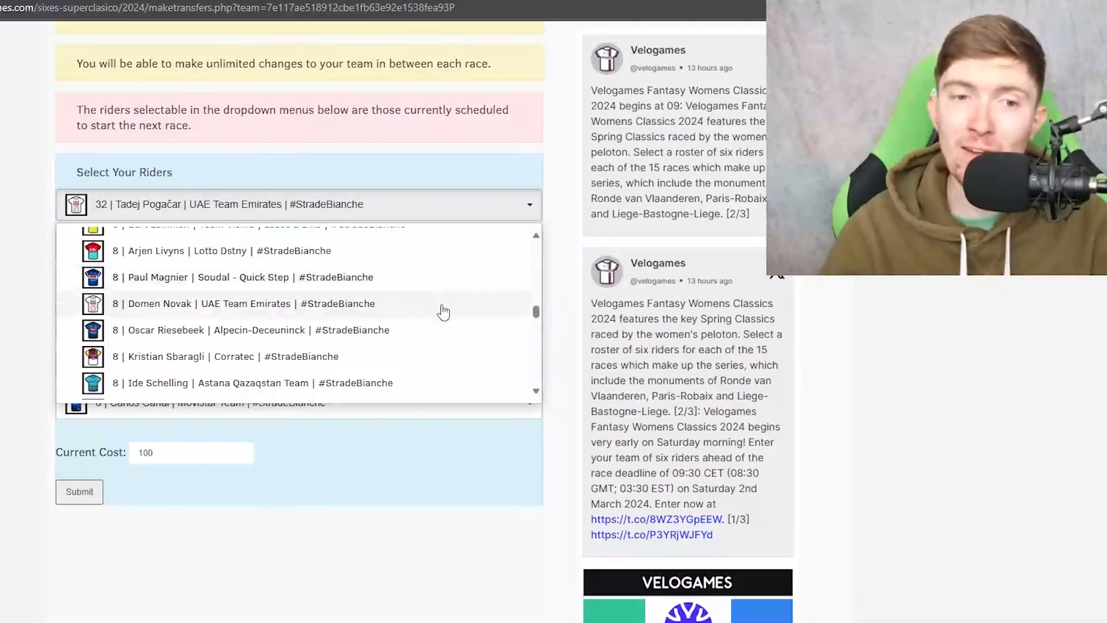
scroll(down, 3)
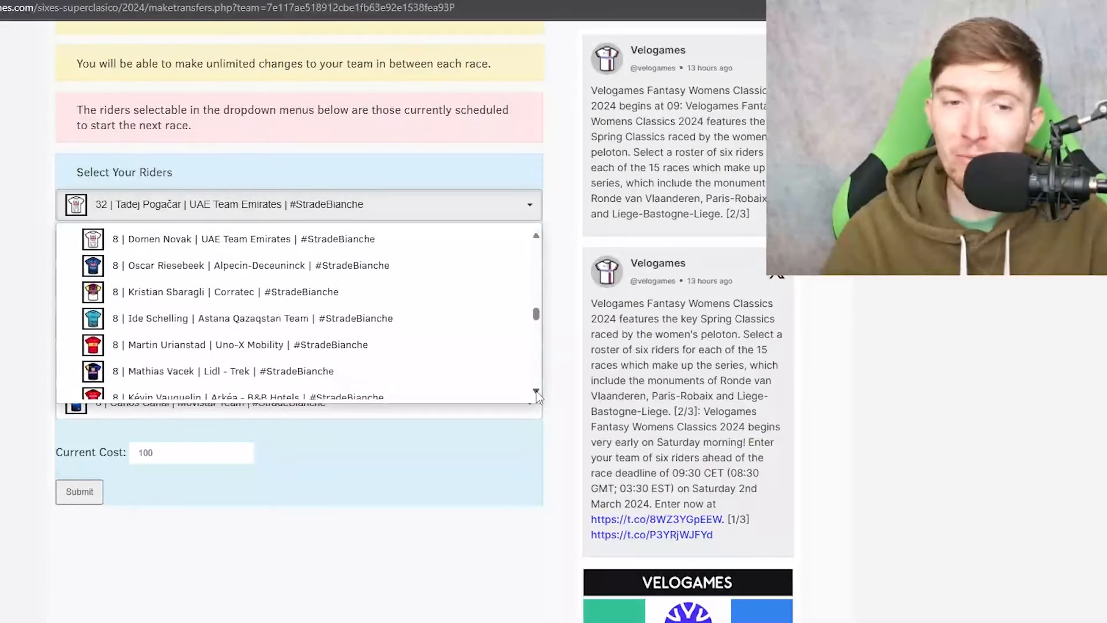
scroll(down, 3)
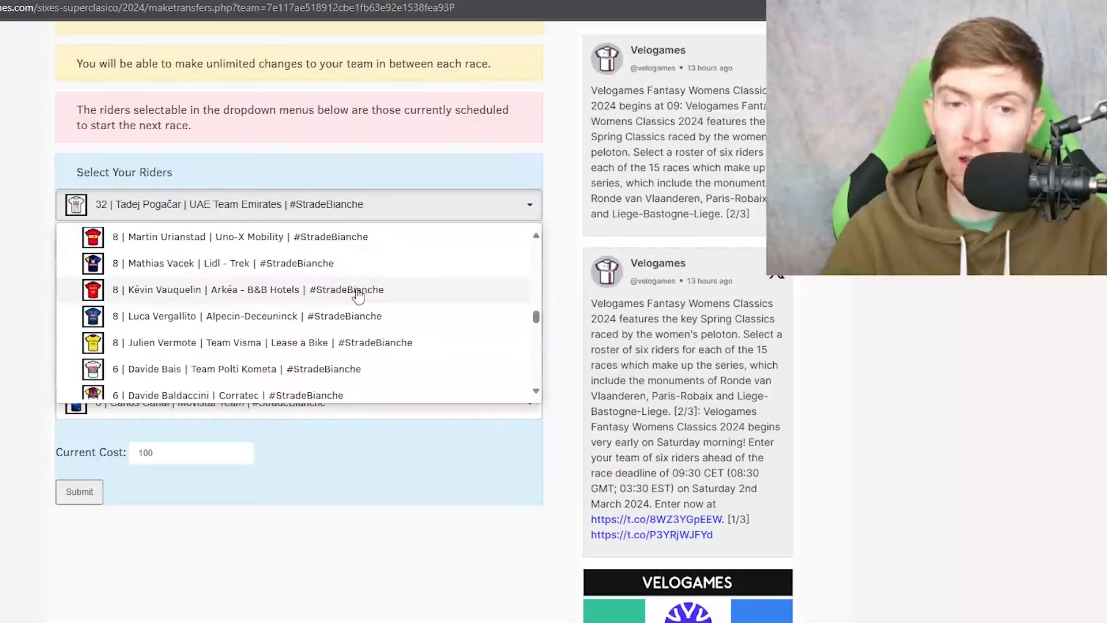
mouse_move(424, 294)
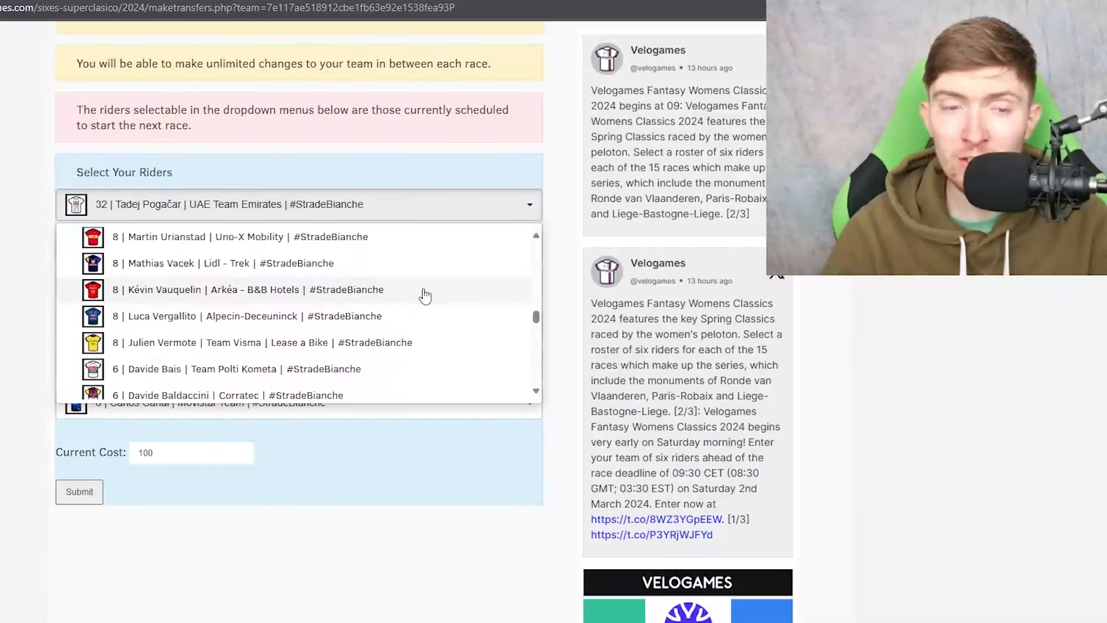
mouse_move(525, 387)
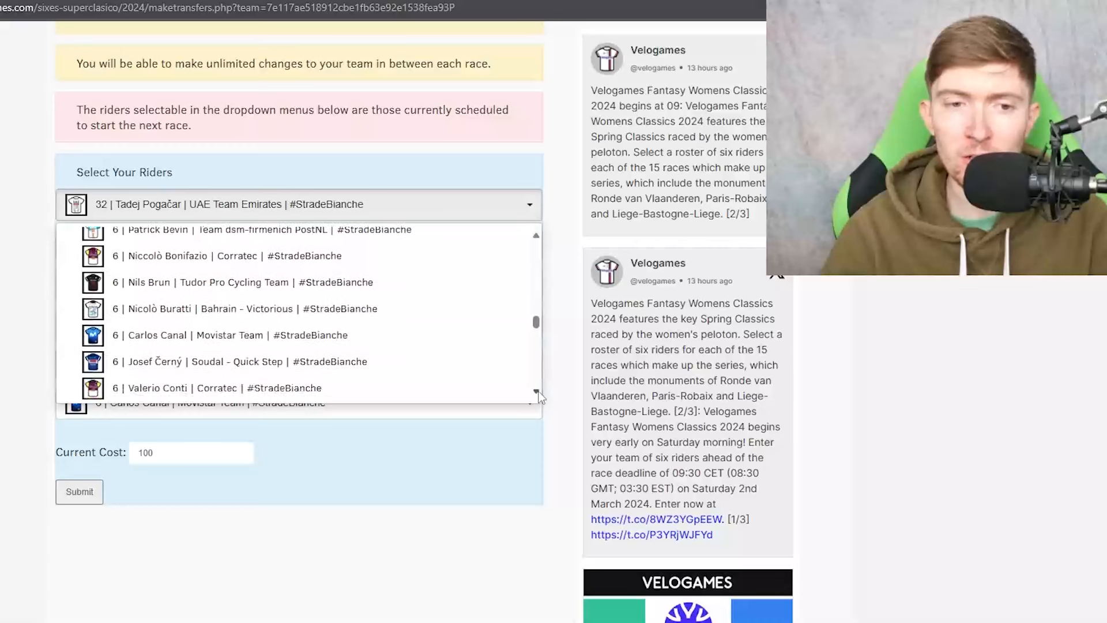
scroll(down, 3)
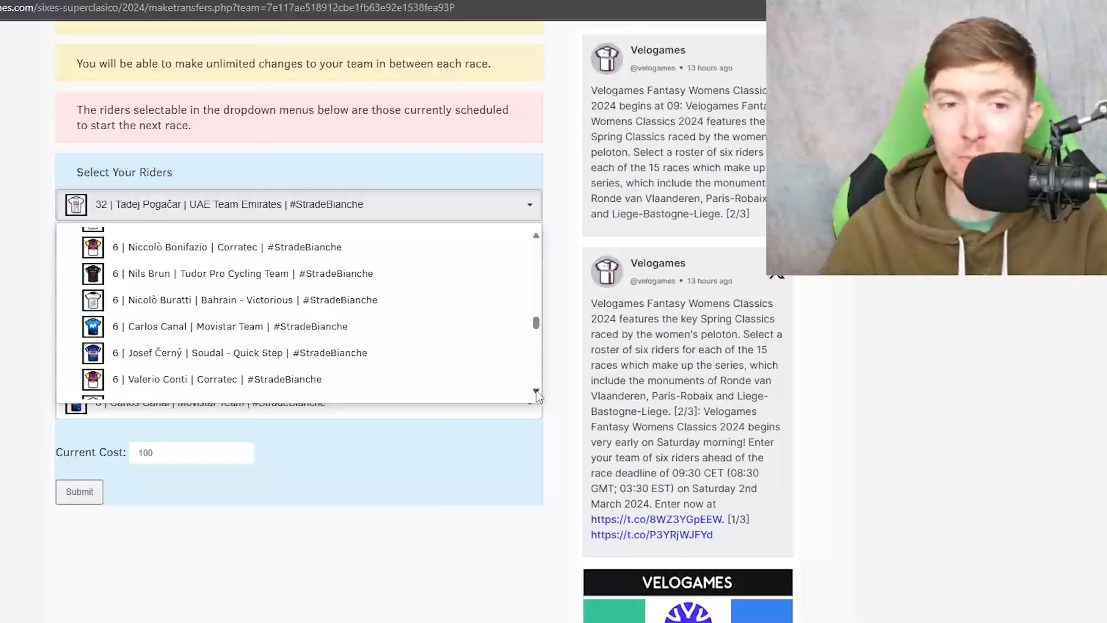
scroll(down, 3)
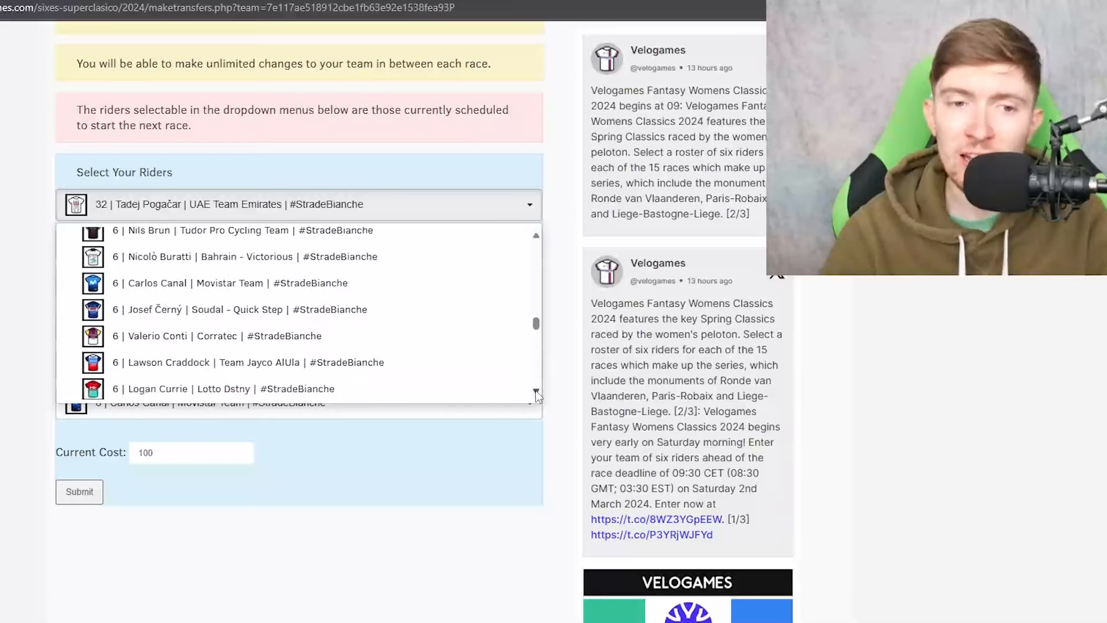
scroll(down, 3)
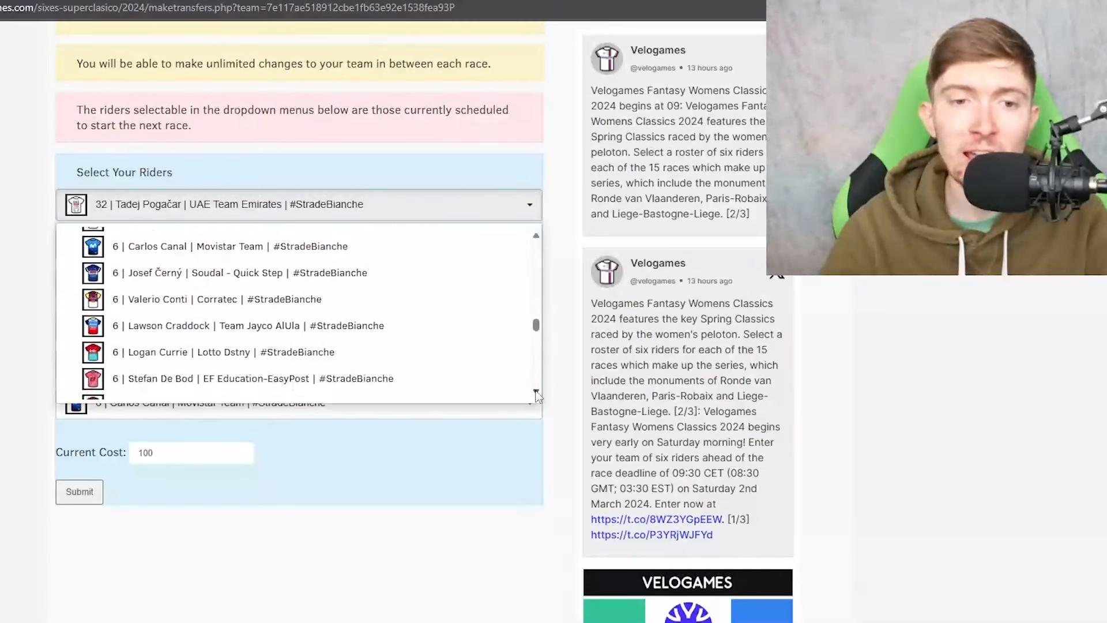
scroll(down, 3)
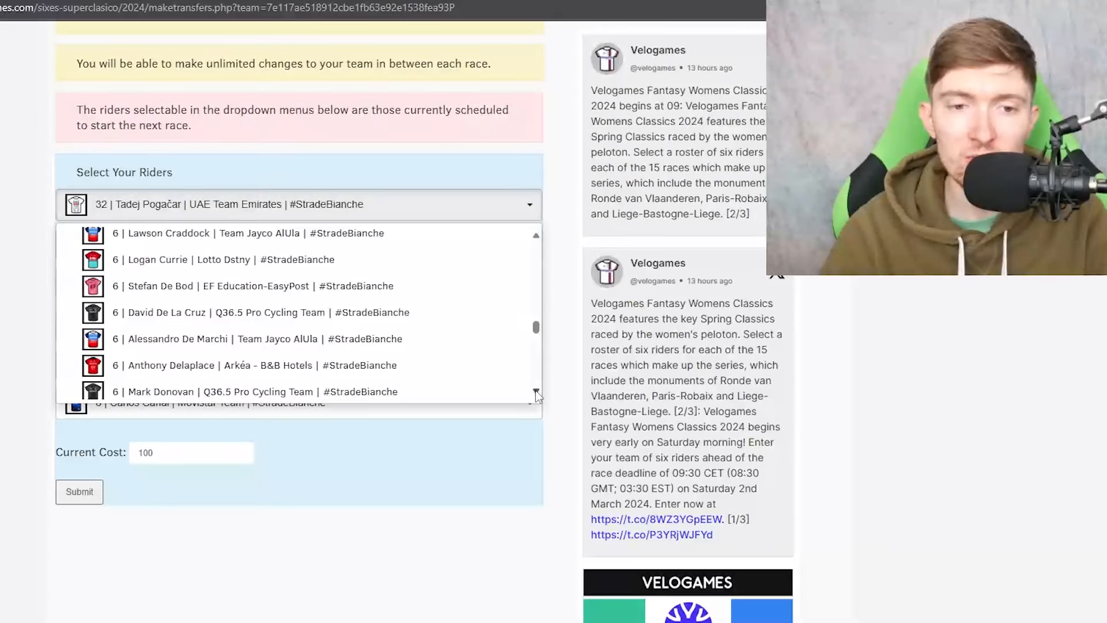
scroll(down, 3)
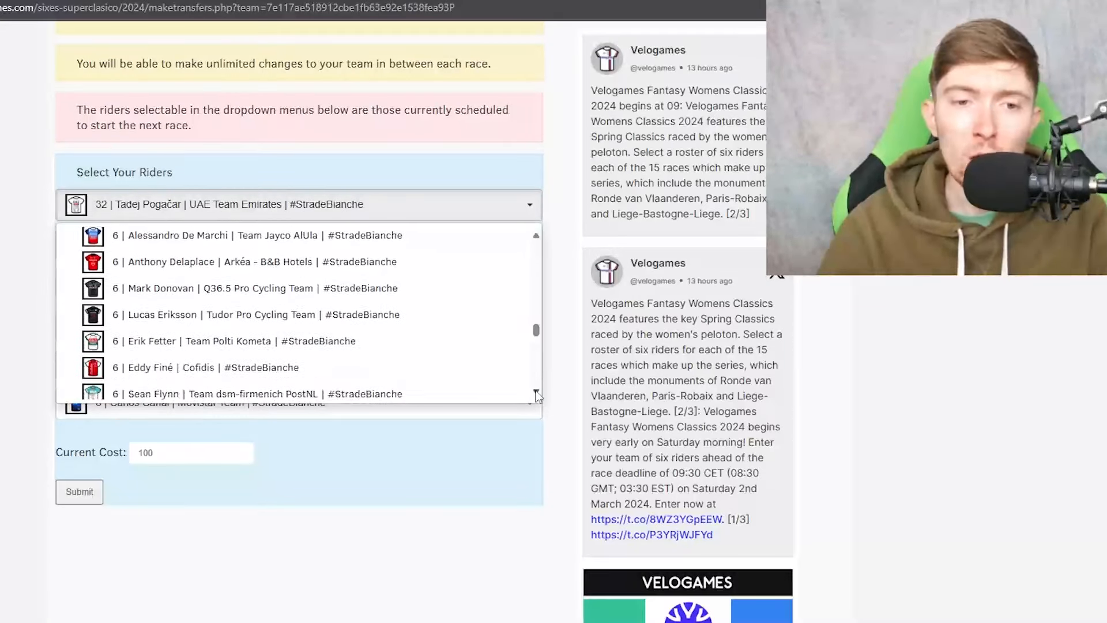
scroll(down, 3)
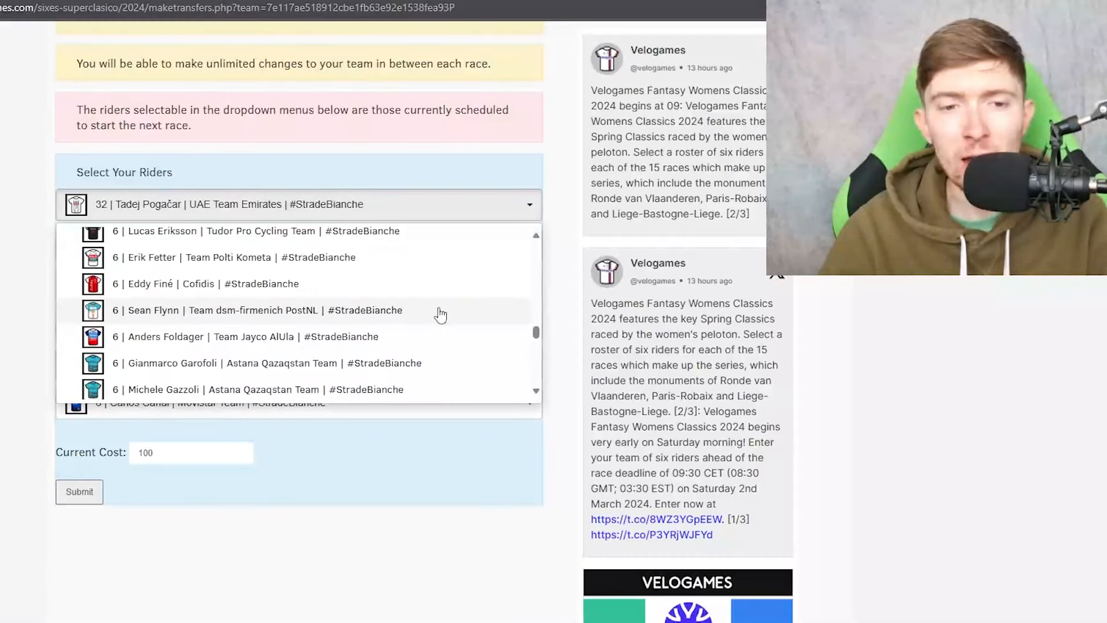
scroll(down, 3)
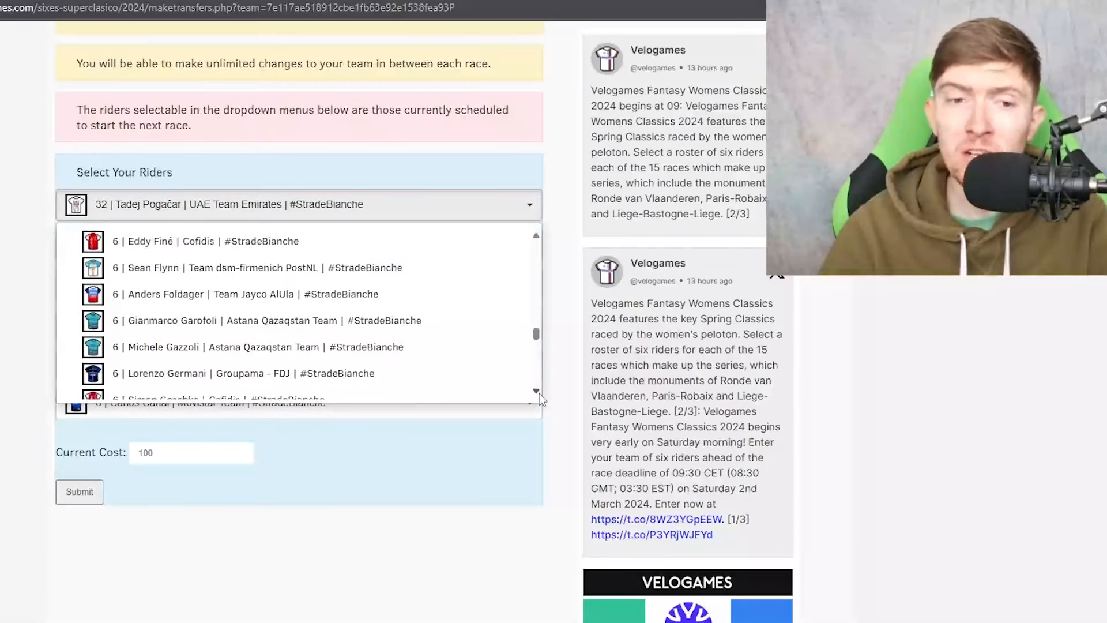
scroll(down, 3)
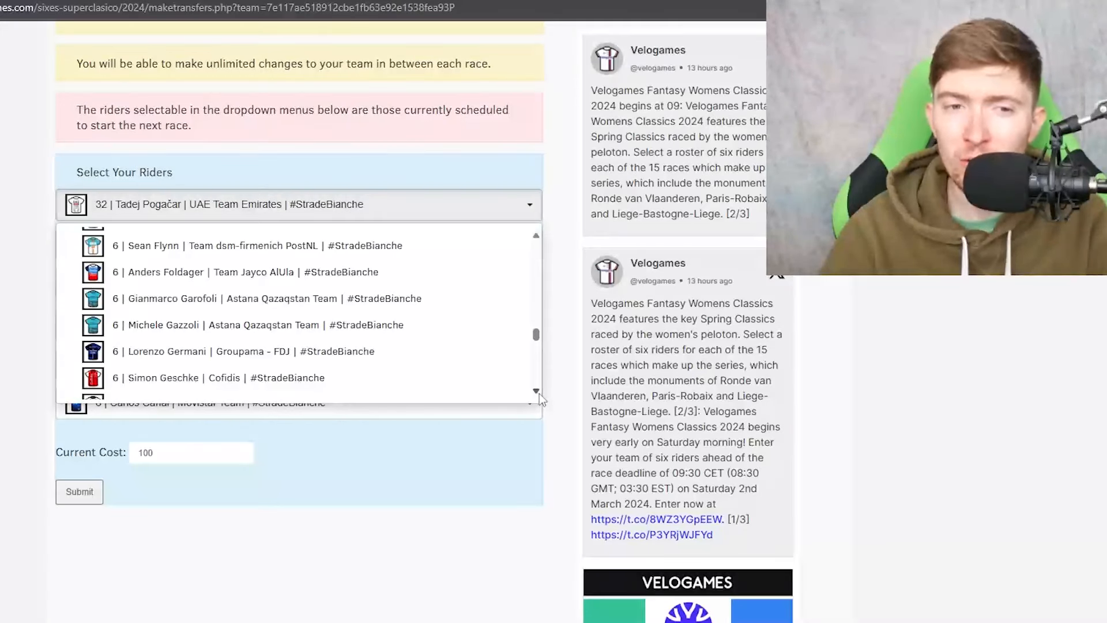
scroll(down, 3)
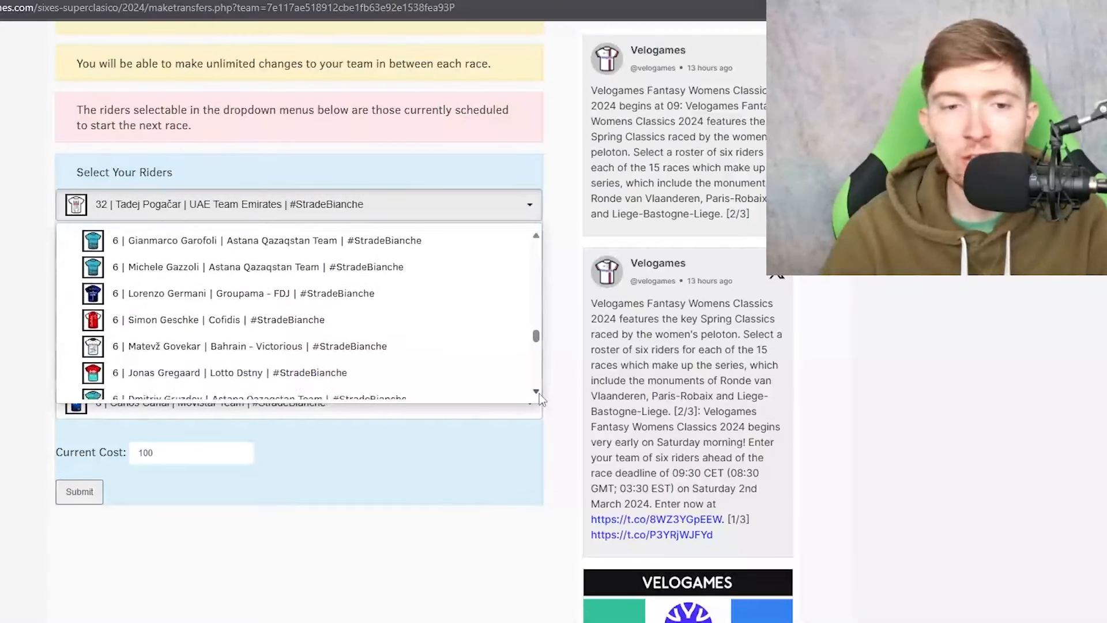
scroll(down, 3)
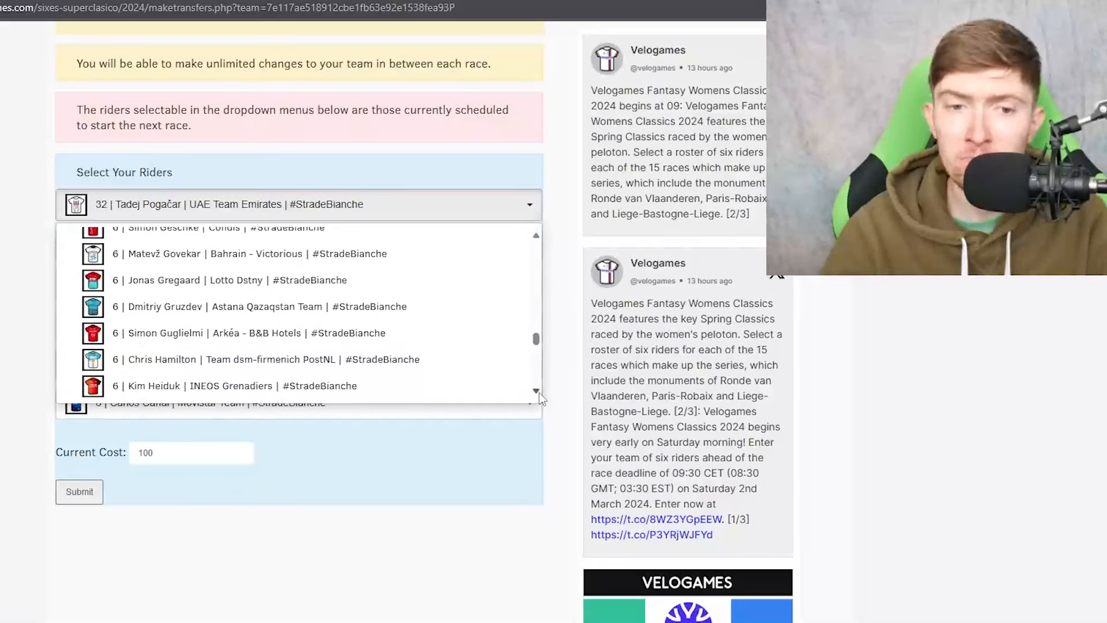
scroll(down, 3)
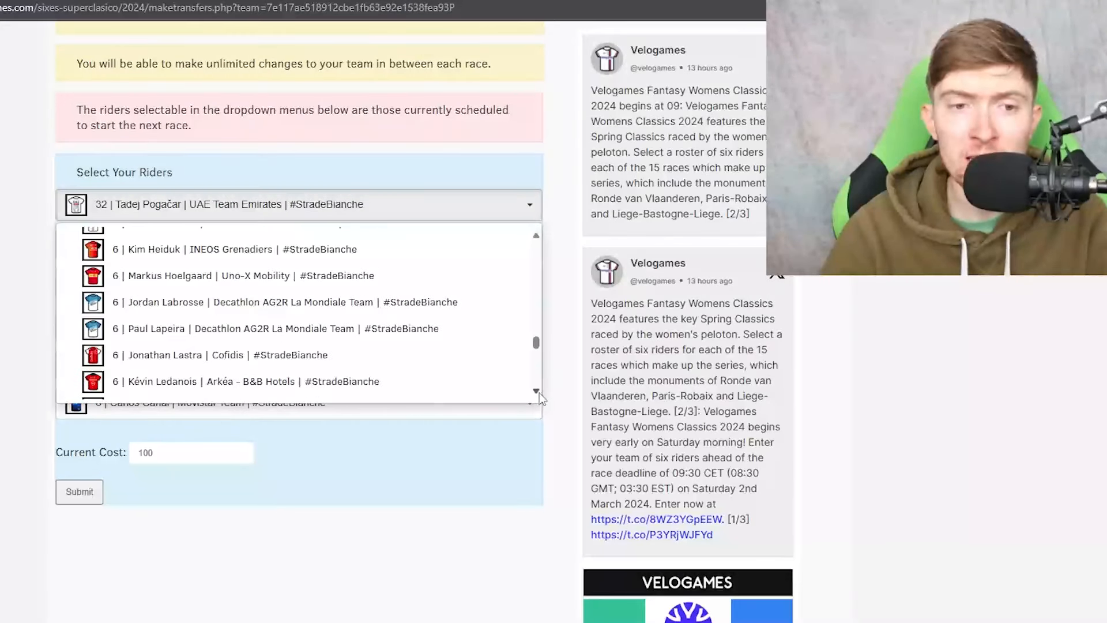
scroll(down, 3)
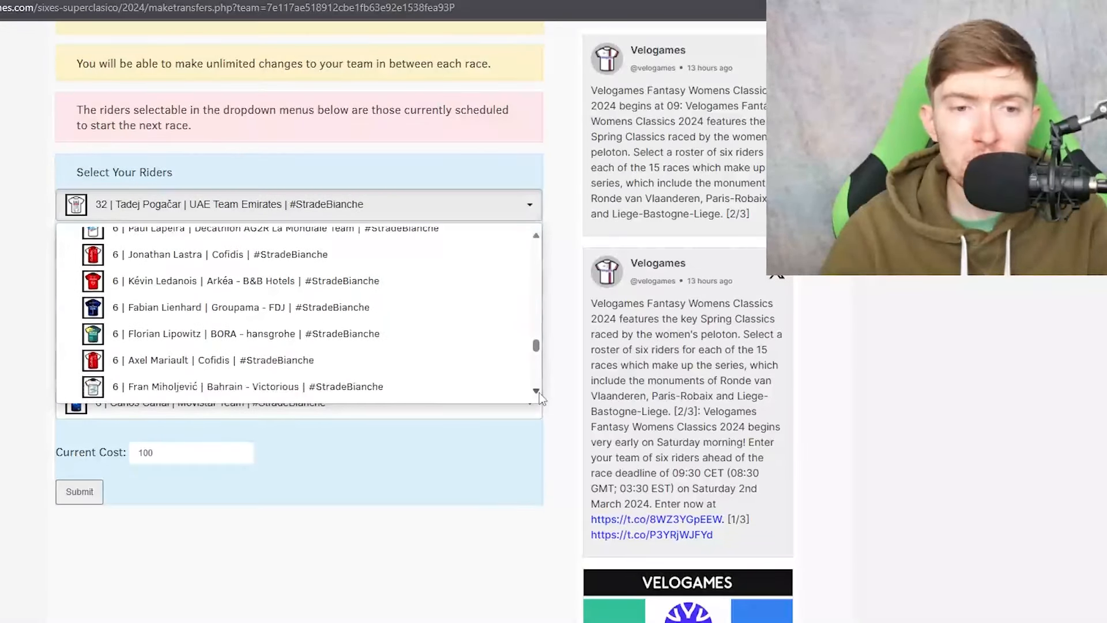
scroll(down, 3)
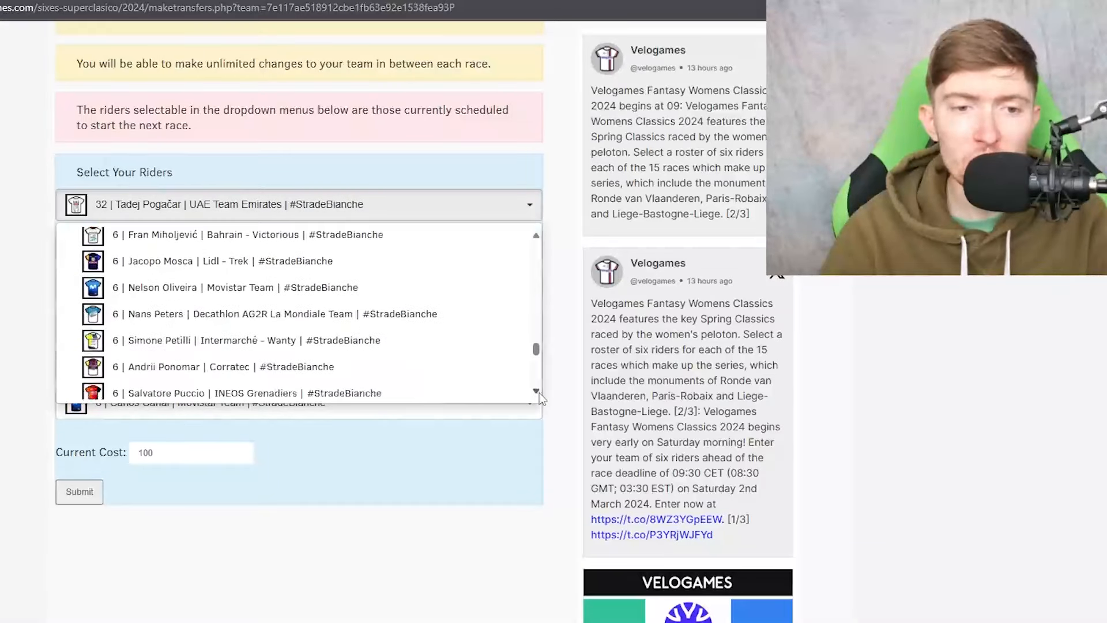
scroll(down, 3)
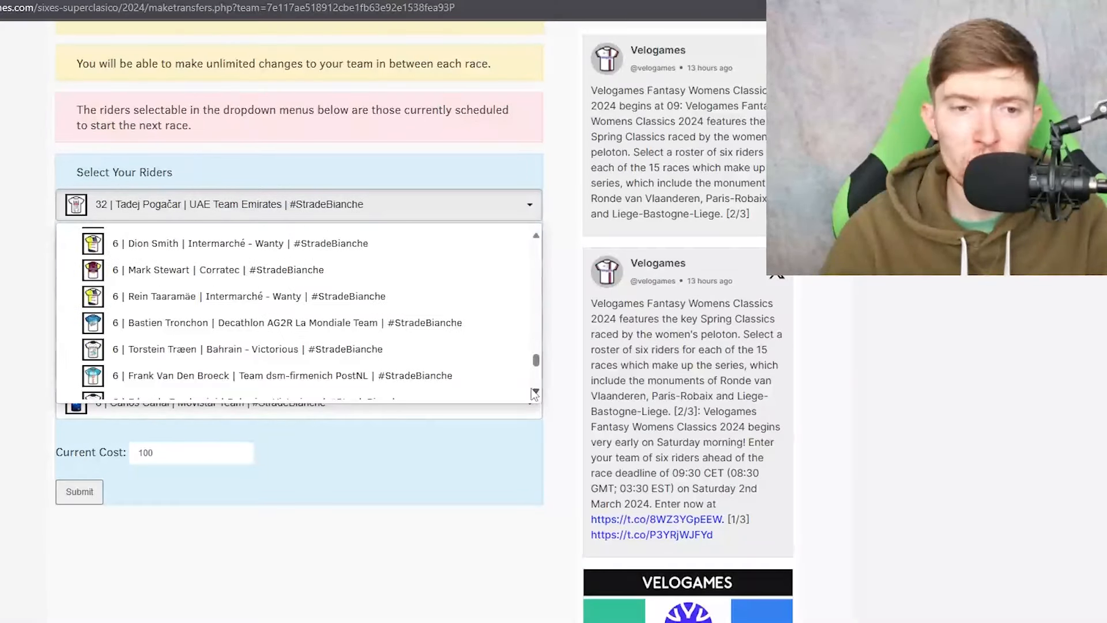
mouse_move(419, 329)
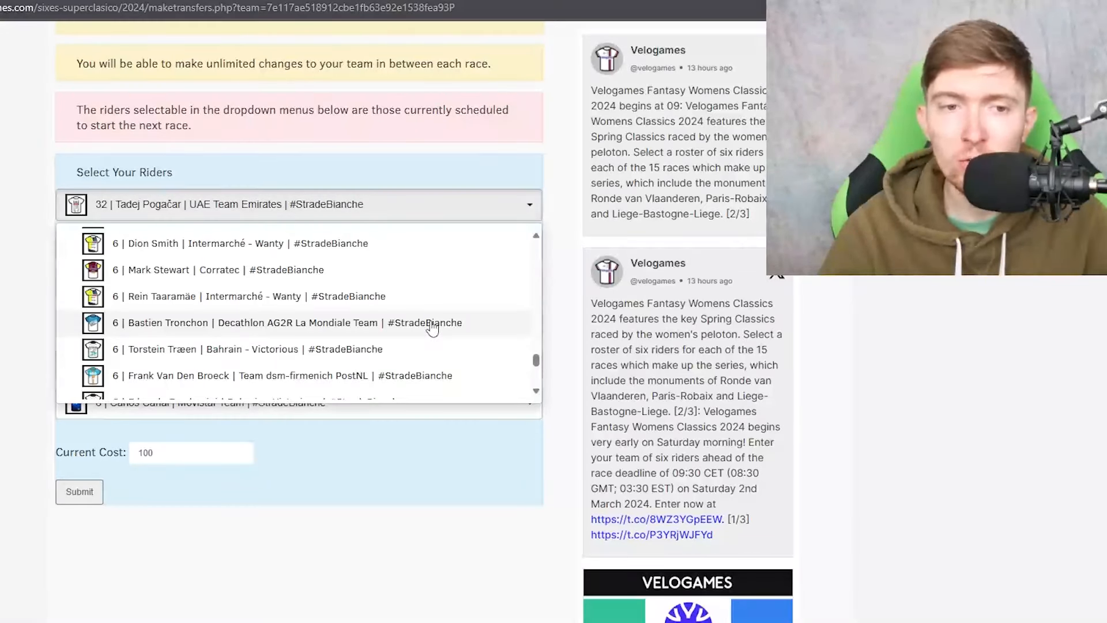
scroll(up, 3)
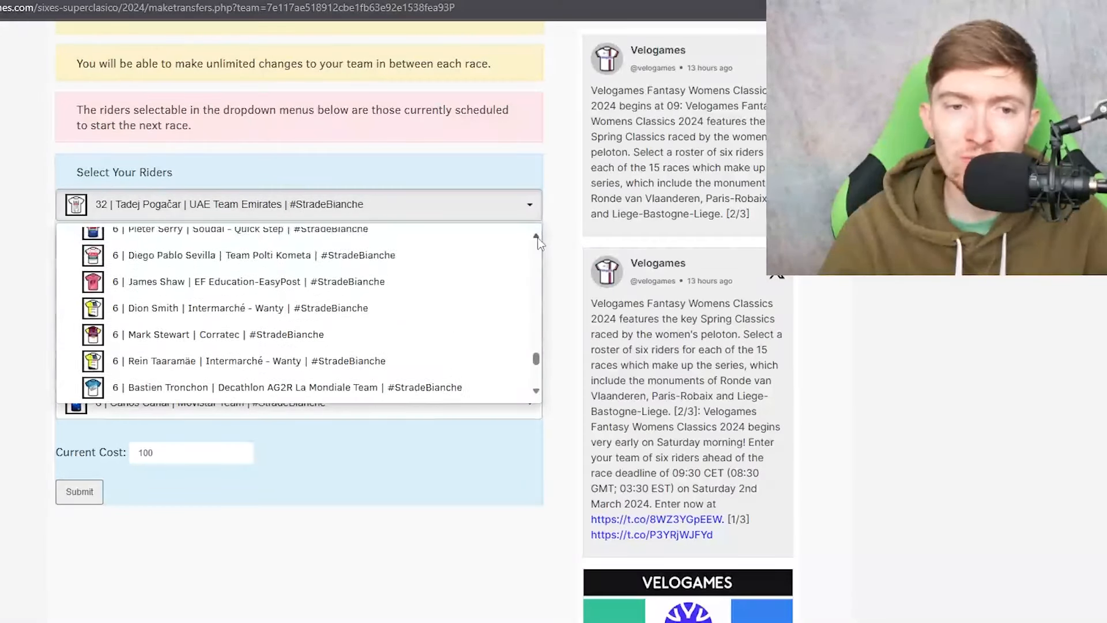
scroll(up, 3)
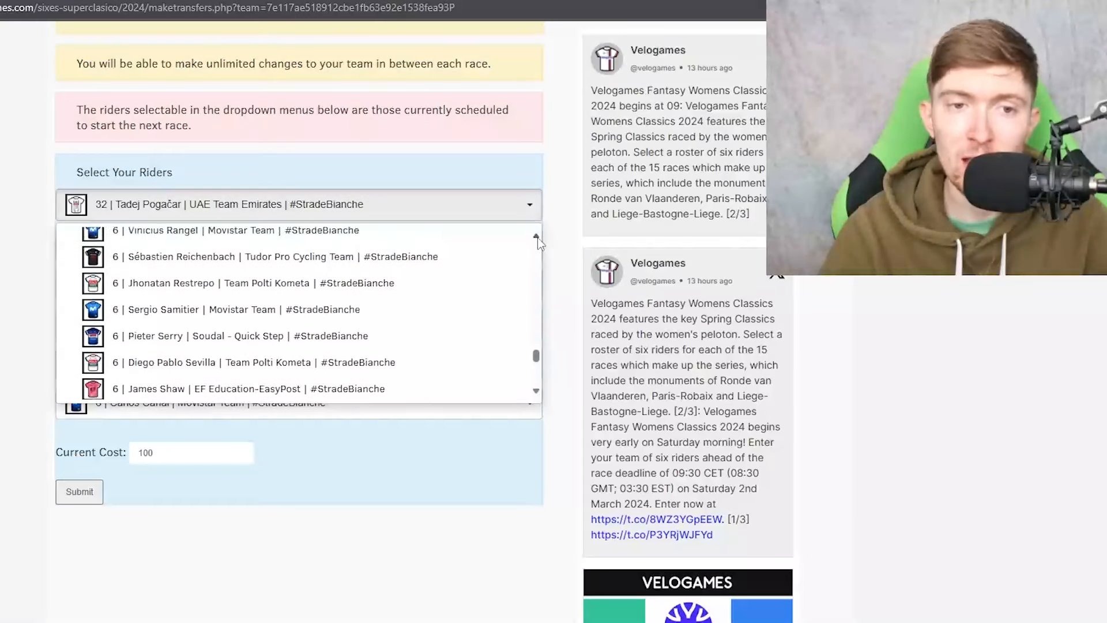
scroll(up, 3)
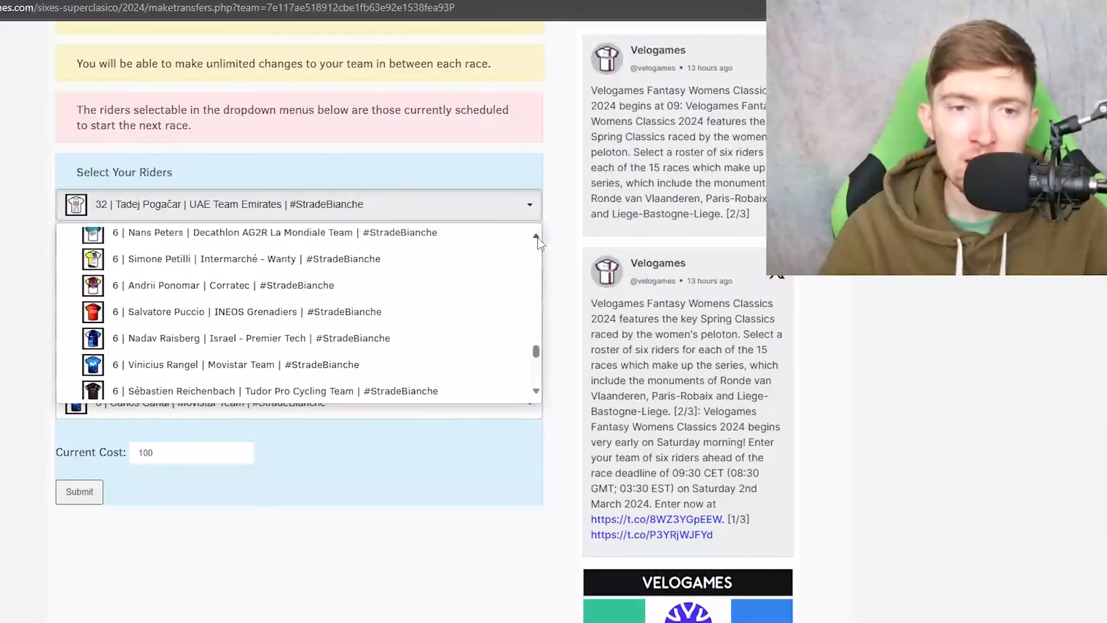
scroll(up, 3)
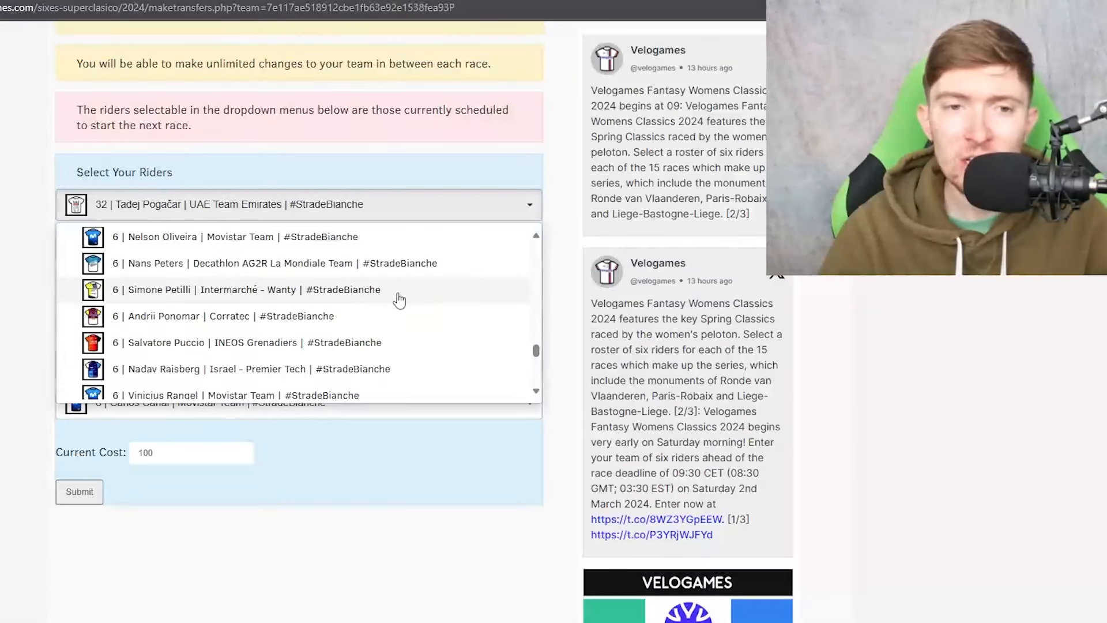
scroll(up, 3)
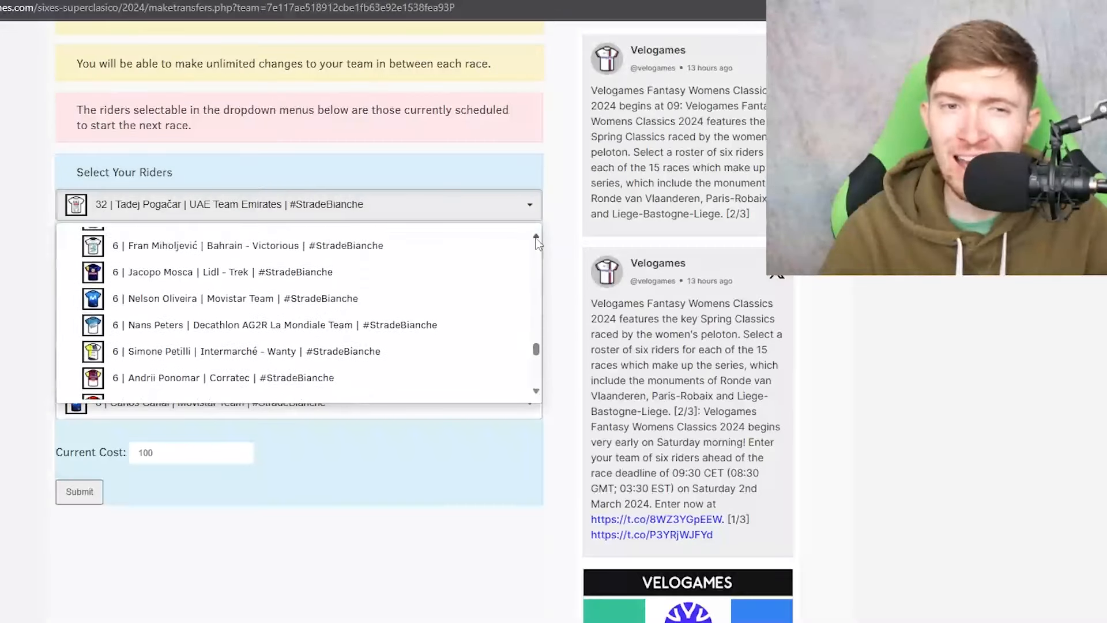
scroll(up, 3)
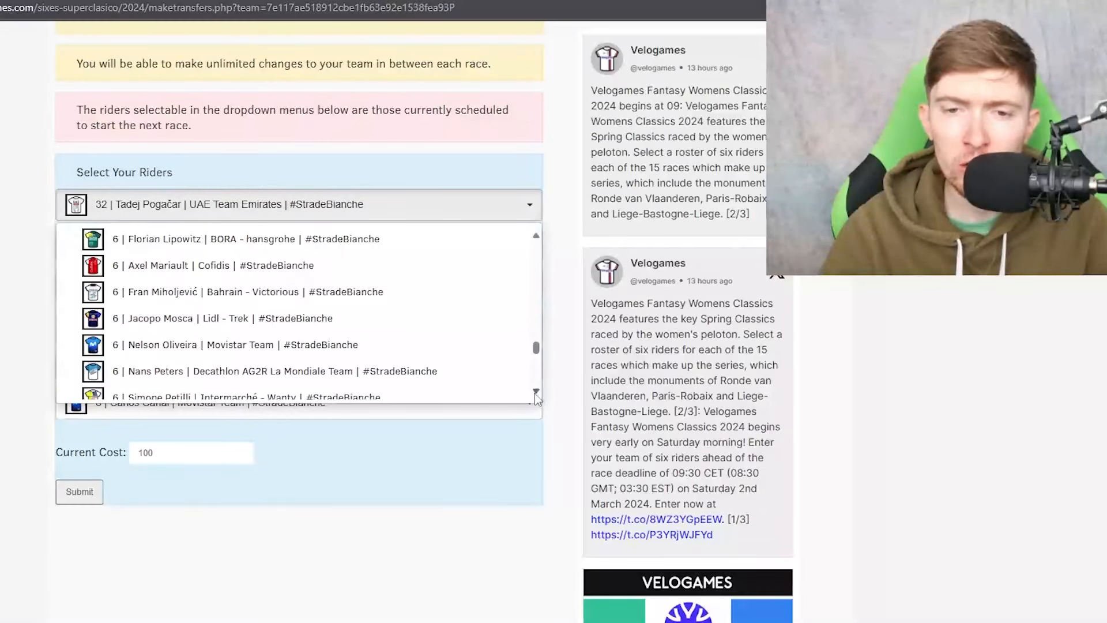
scroll(down, 3)
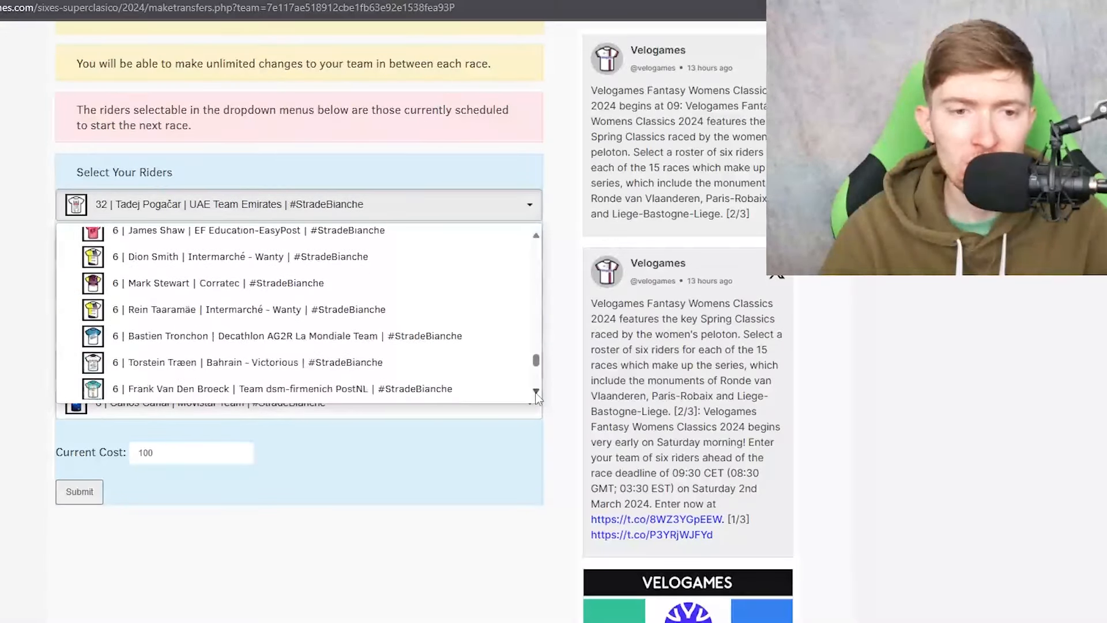
scroll(down, 3)
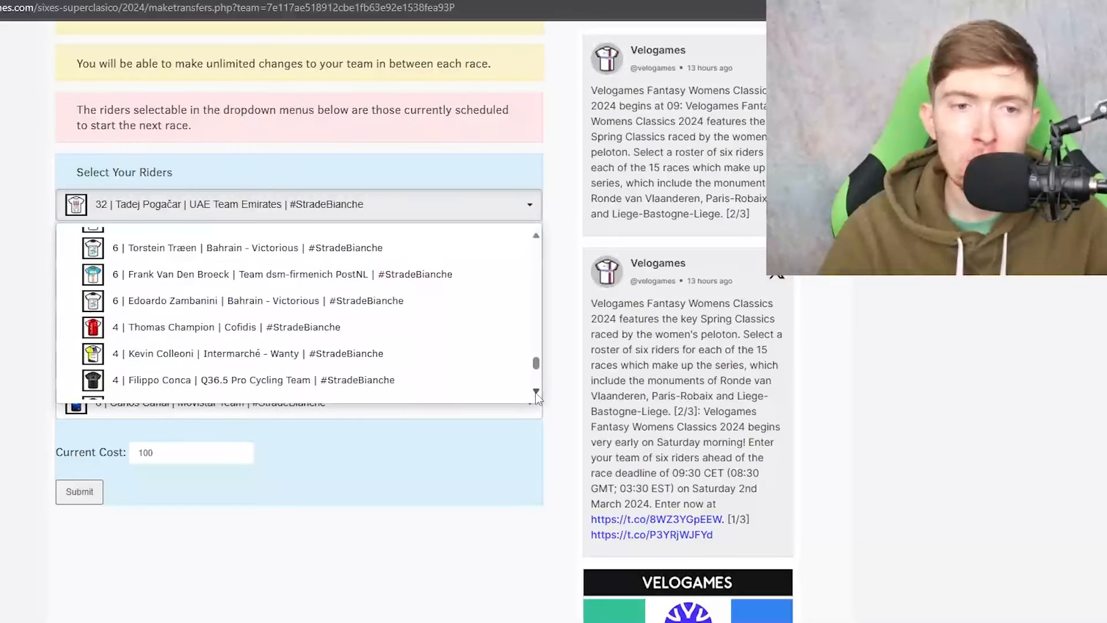
mouse_move(432, 305)
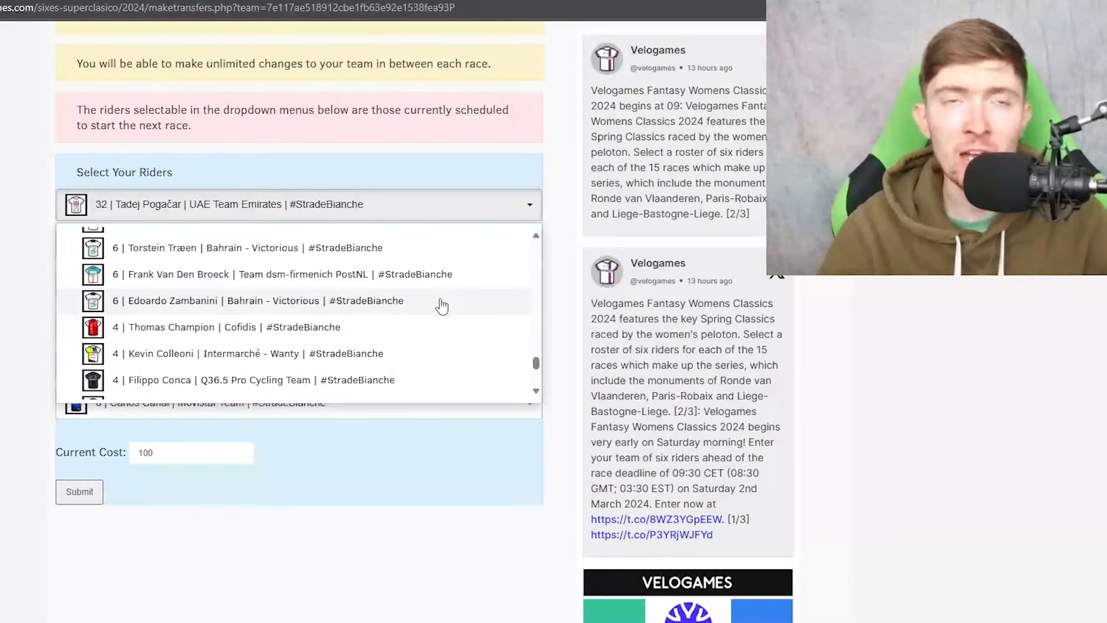
mouse_move(429, 306)
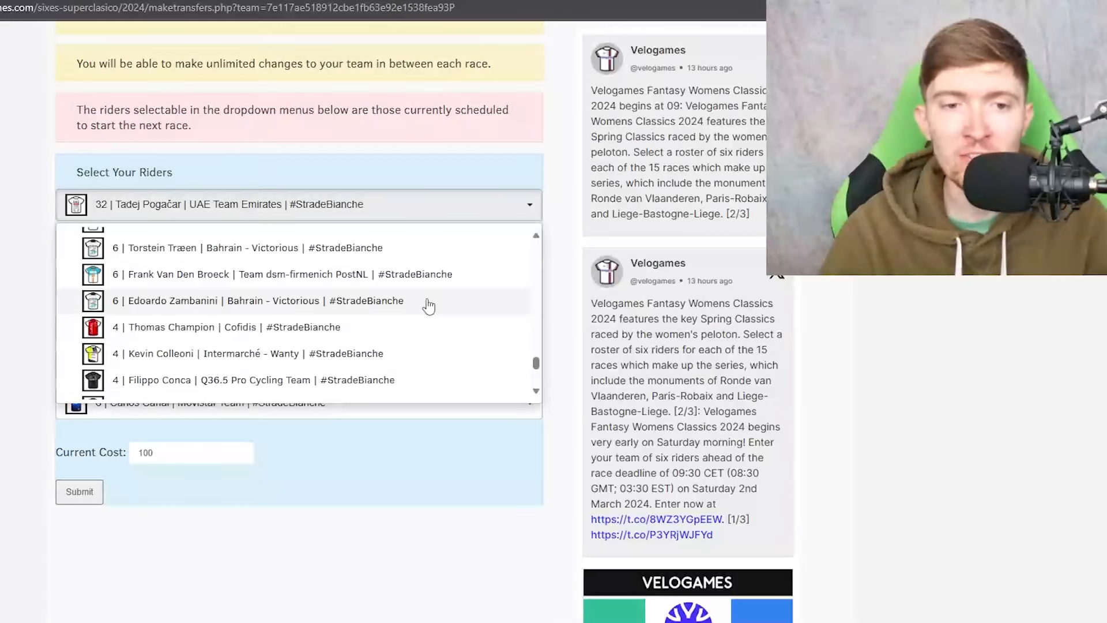
mouse_move(433, 302)
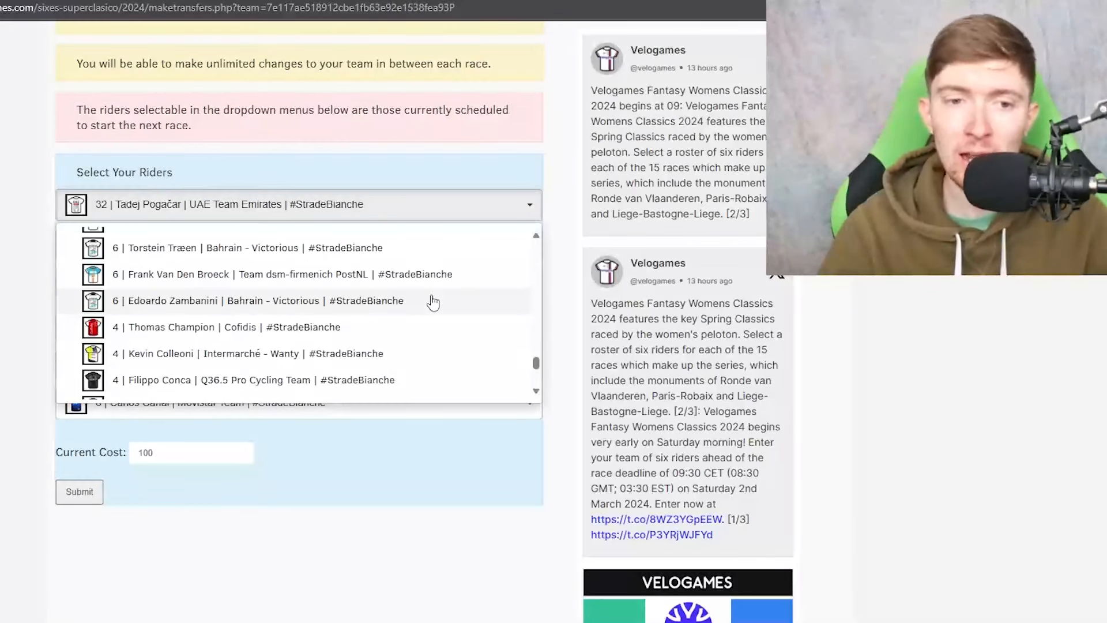
mouse_move(534, 394)
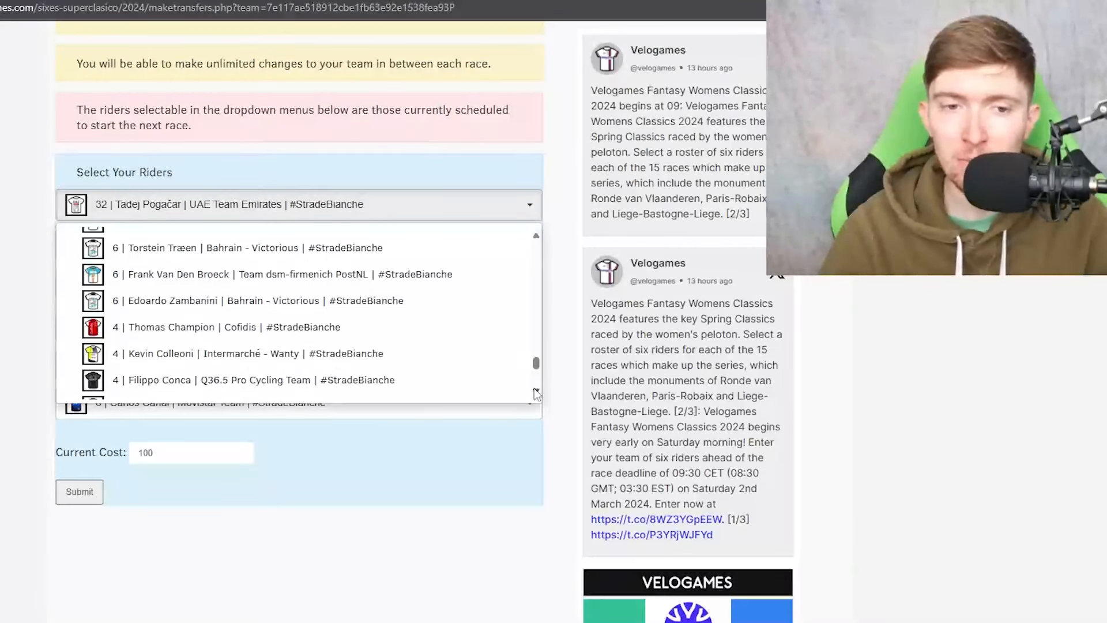
scroll(down, 3)
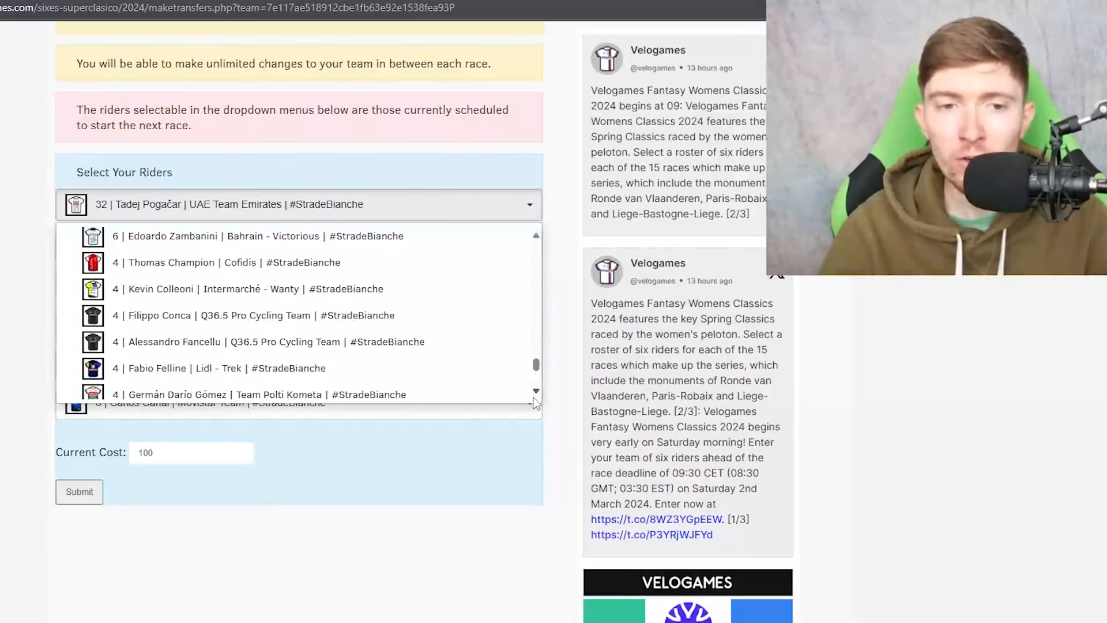
scroll(down, 3)
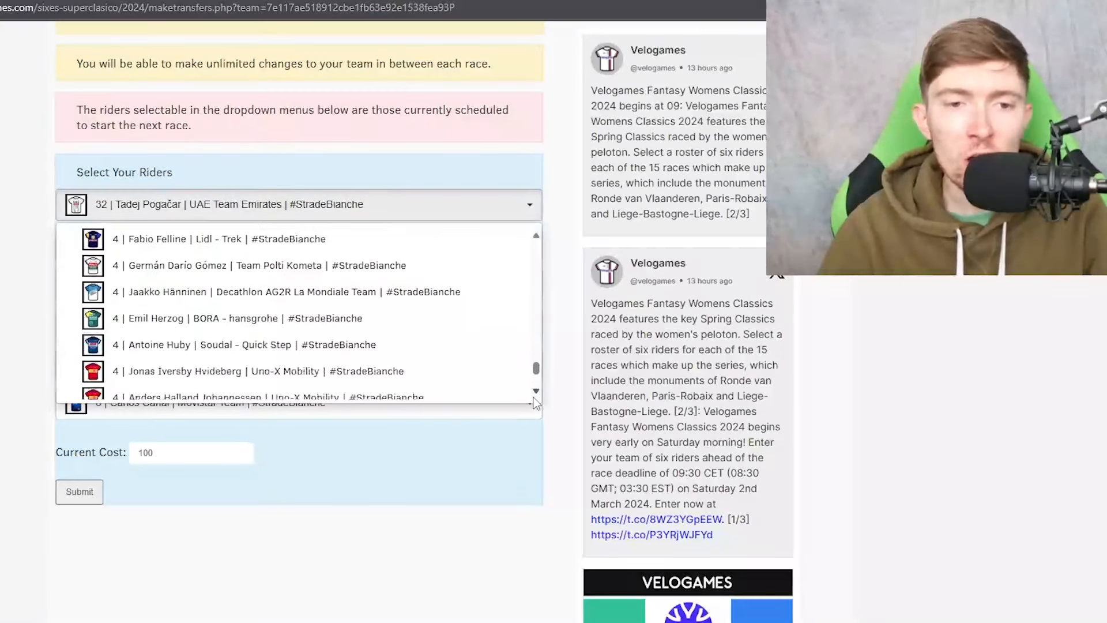
scroll(down, 3)
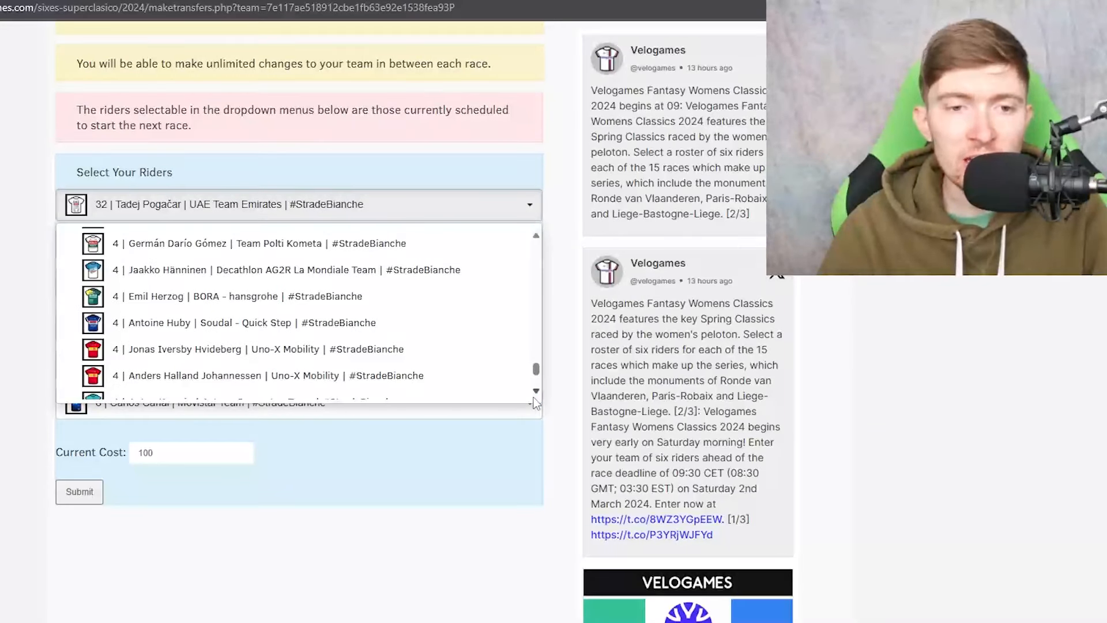
mouse_move(363, 296)
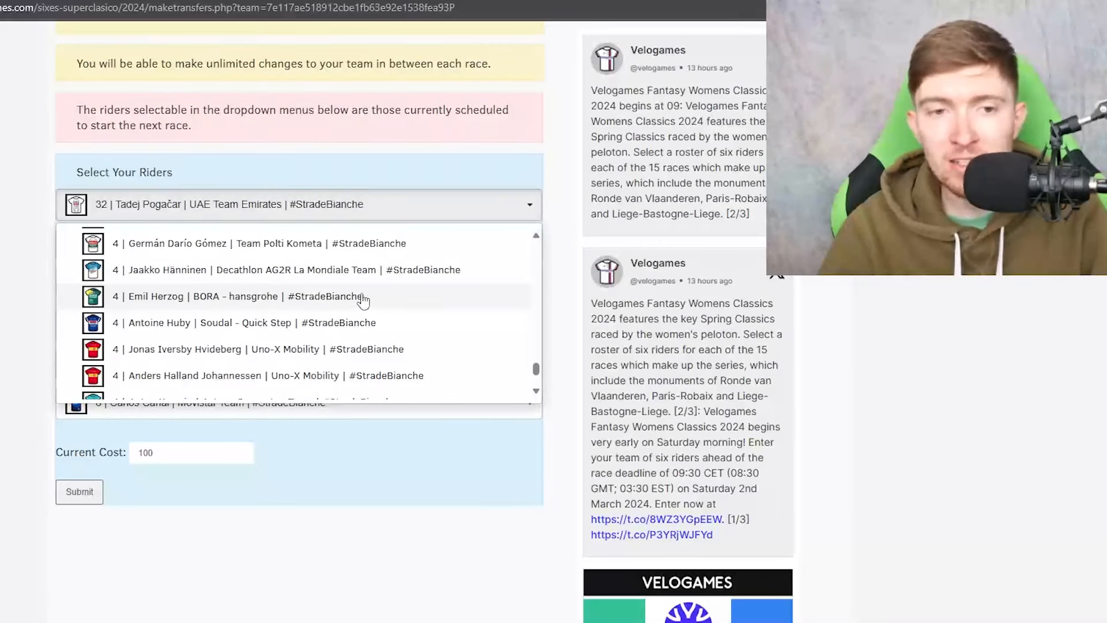
mouse_move(407, 328)
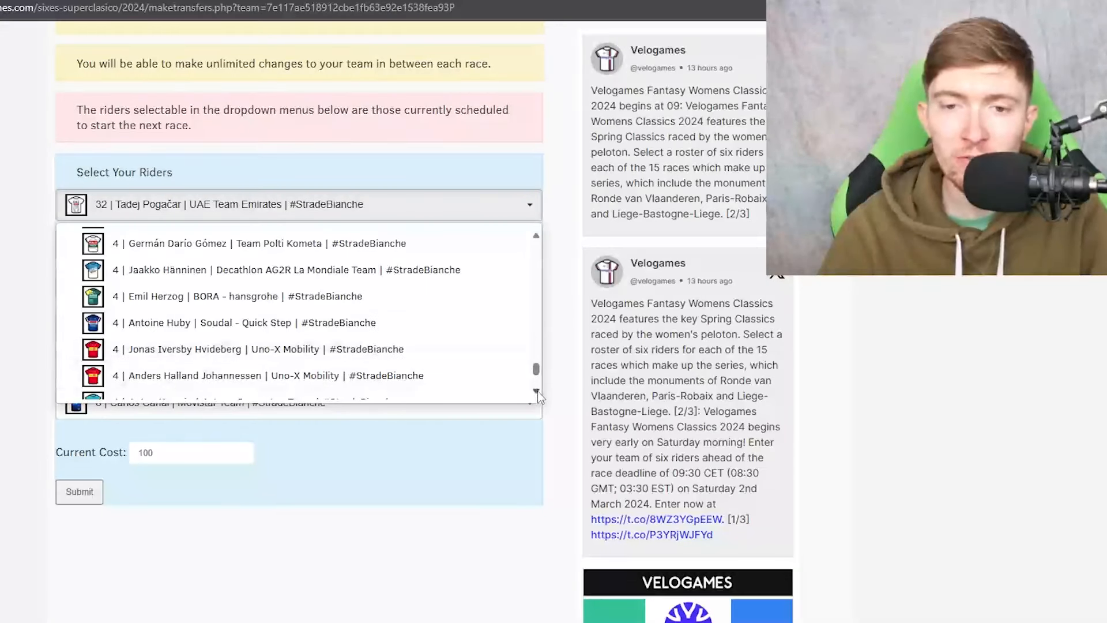
scroll(down, 3)
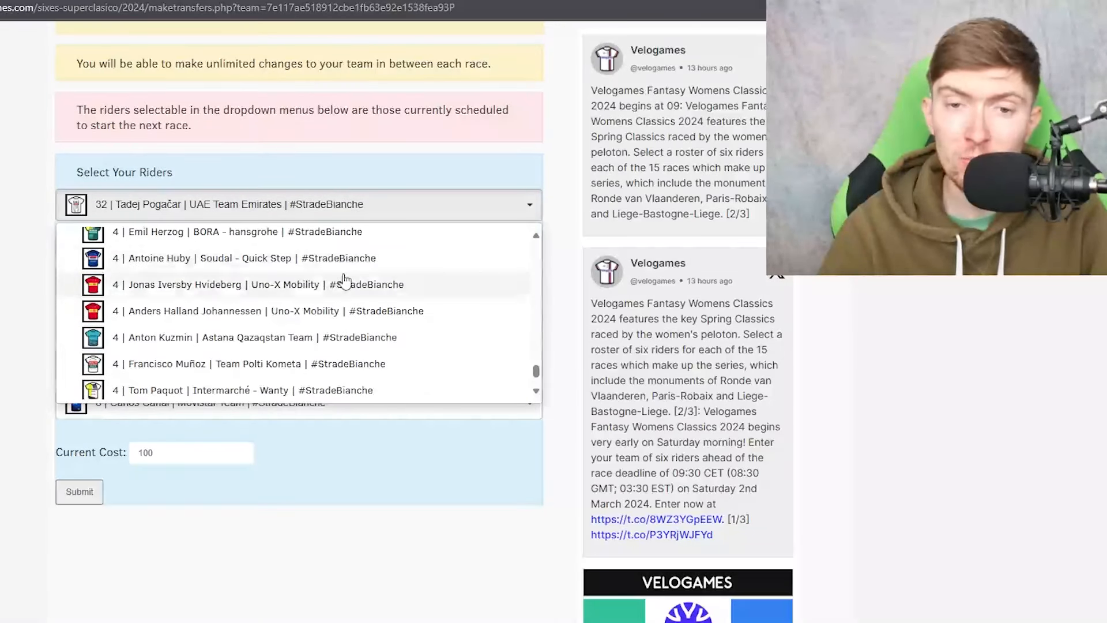
scroll(down, 3)
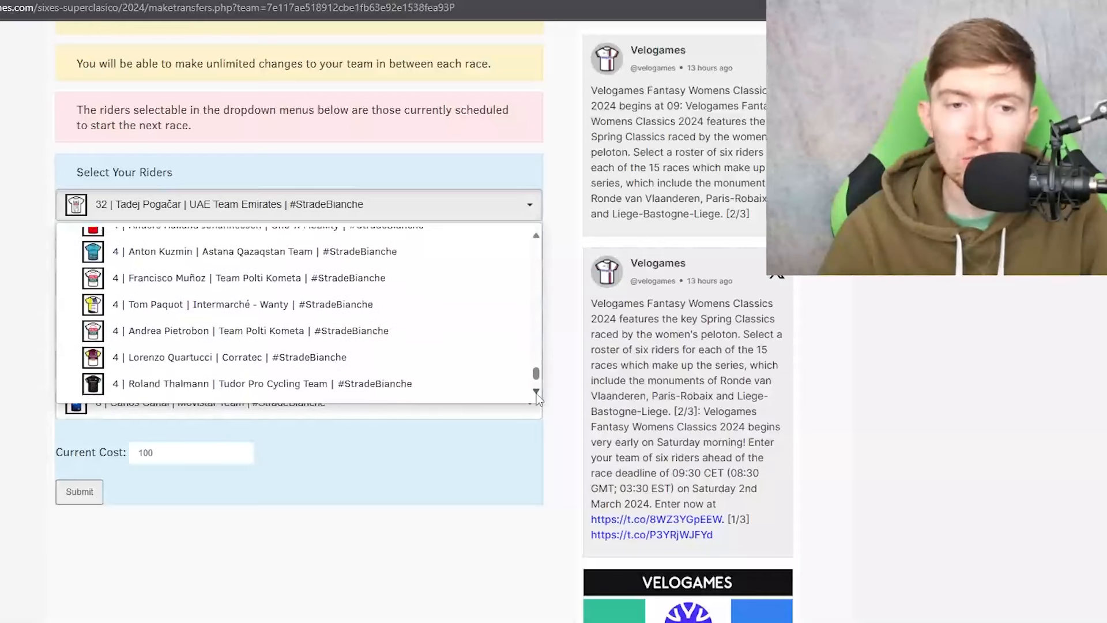
scroll(down, 3)
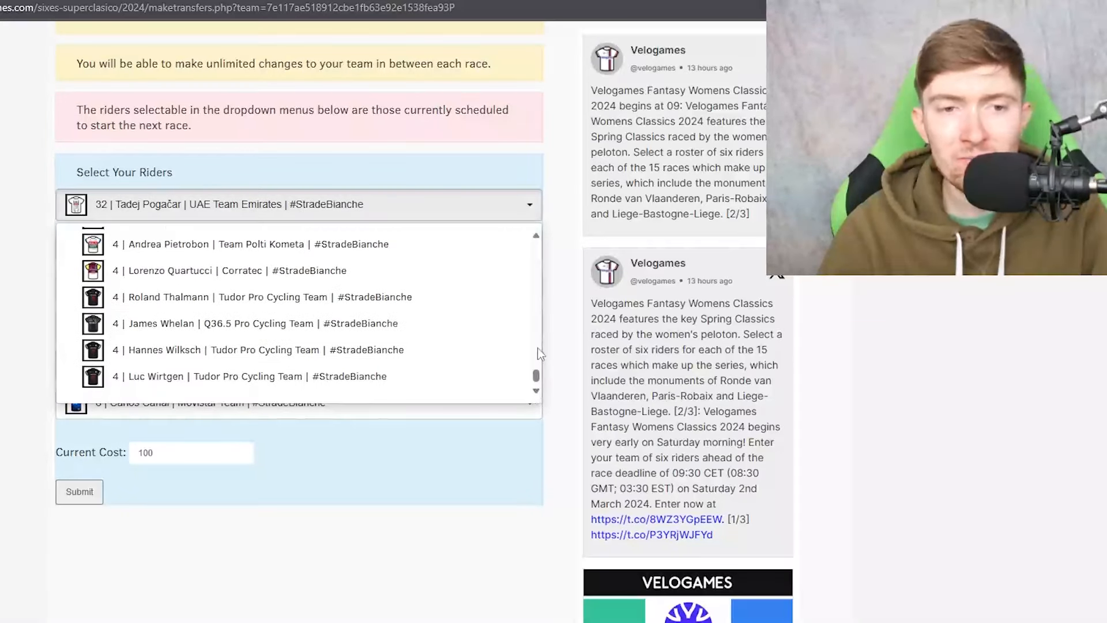
scroll(up, 3)
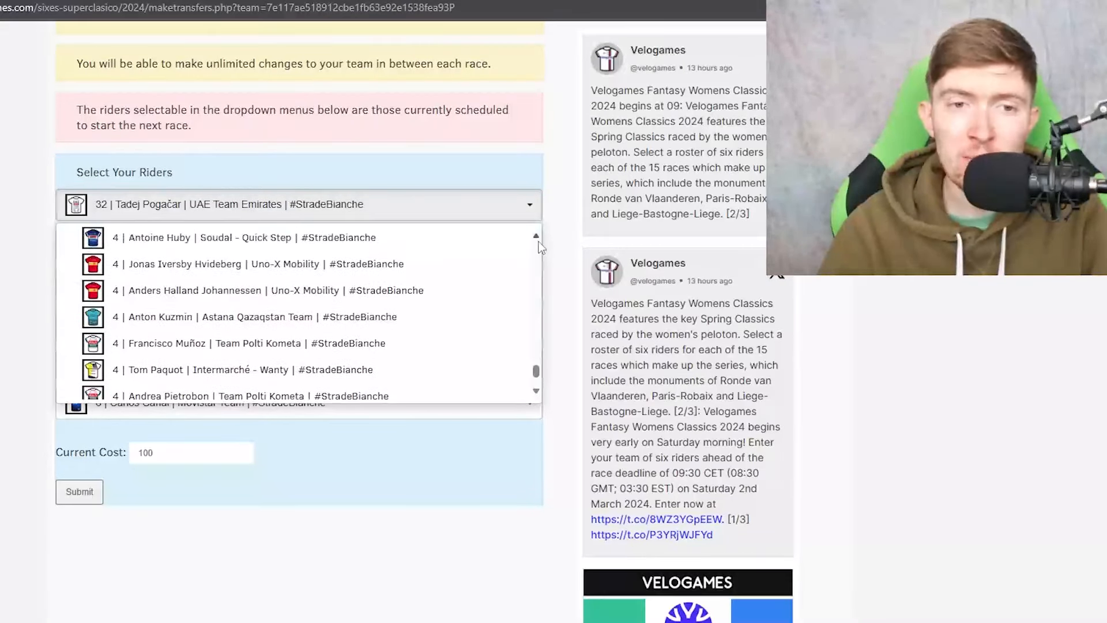
scroll(down, 3)
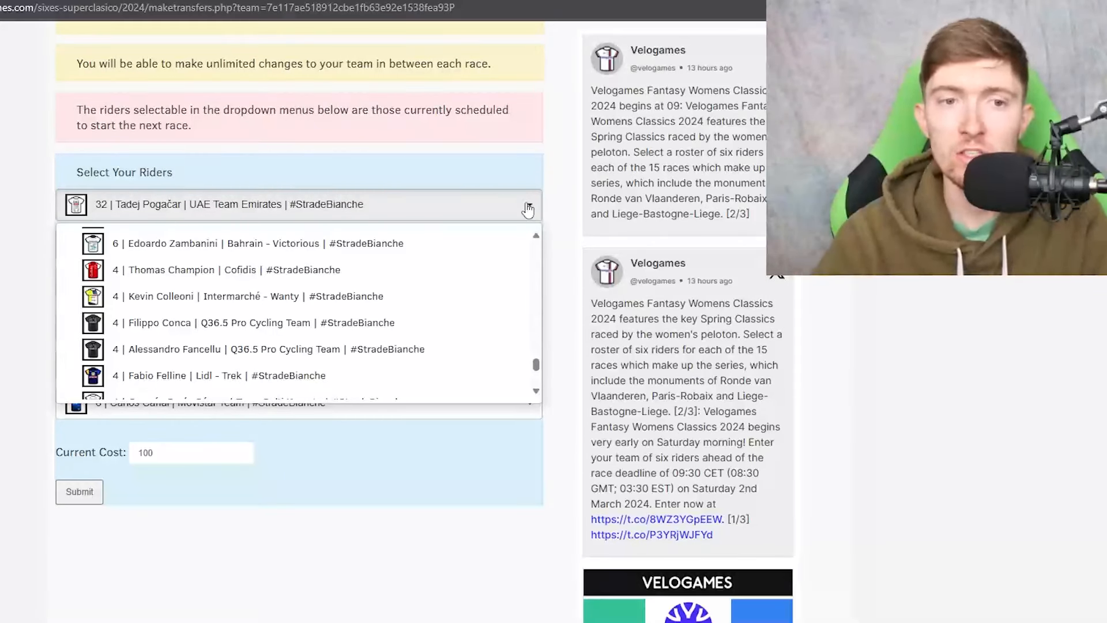
Close the first rider dropdown, keeping Pogačar and the 100-credit team unchanged.
click(526, 204)
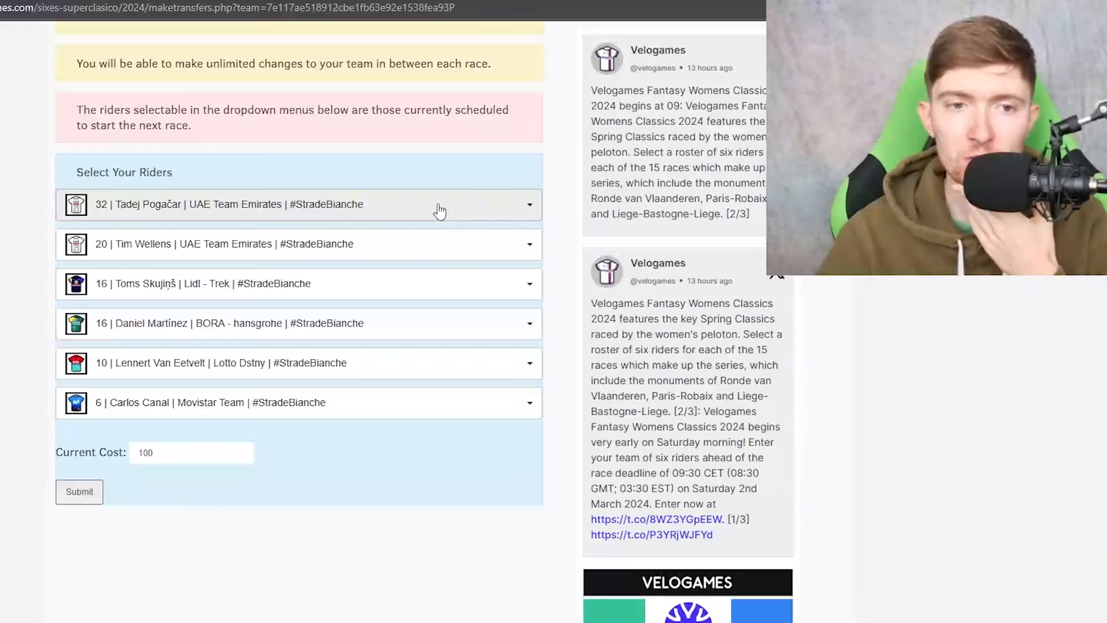
mouse_move(348, 283)
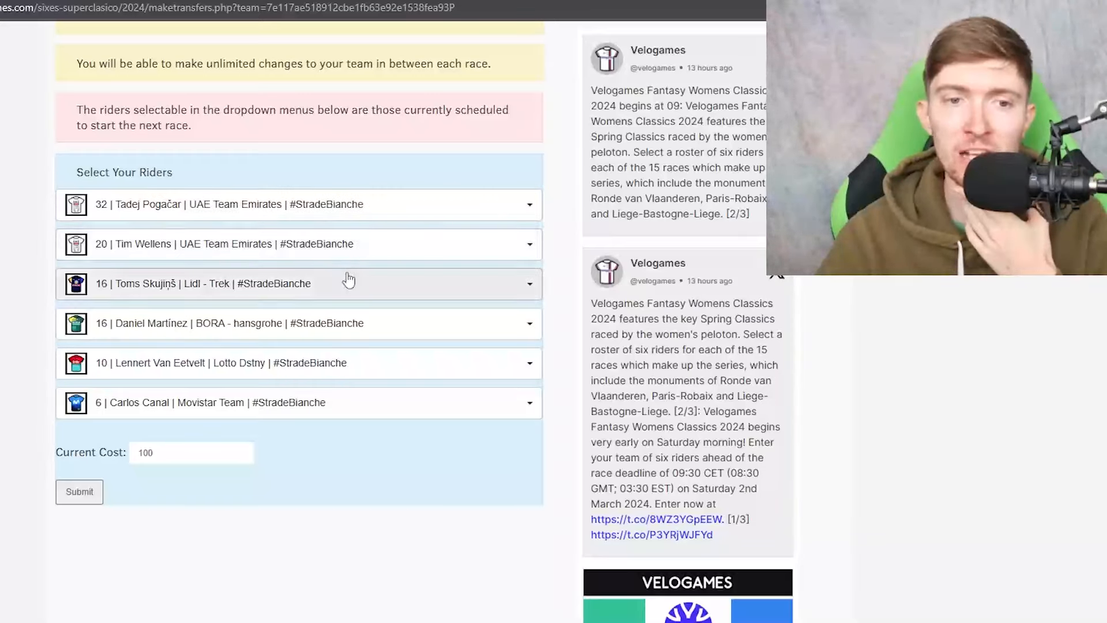
mouse_move(444, 409)
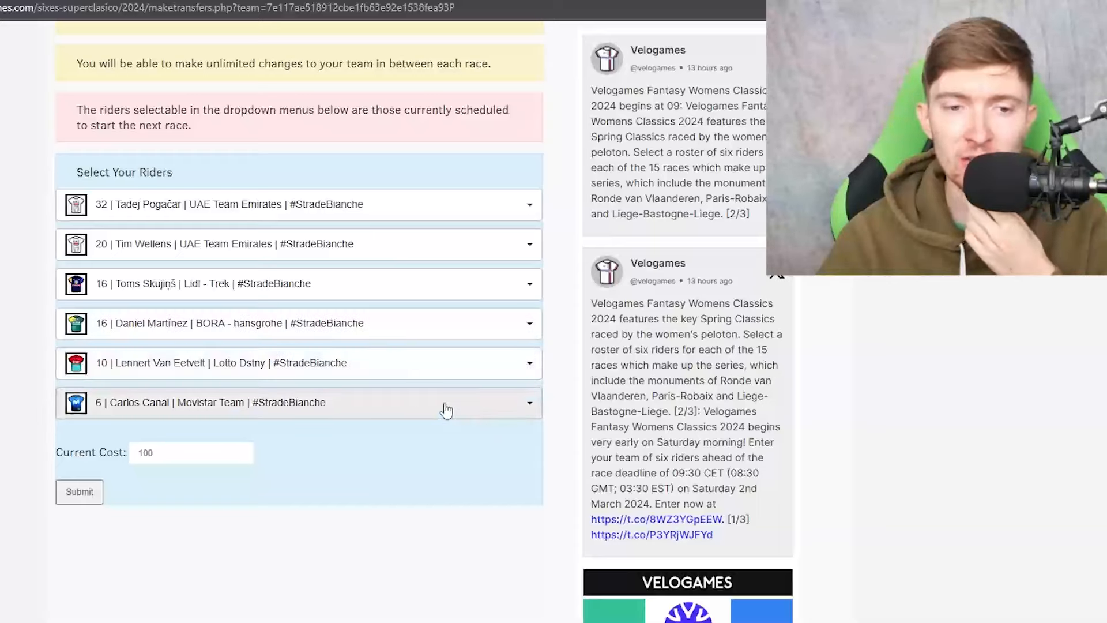
mouse_move(474, 412)
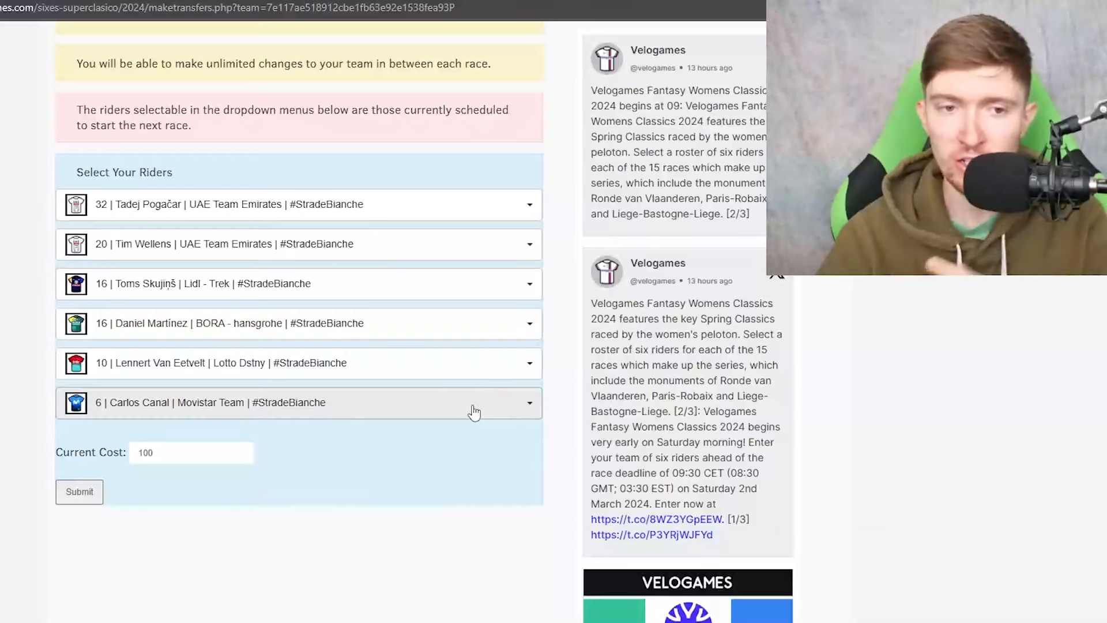
mouse_move(482, 254)
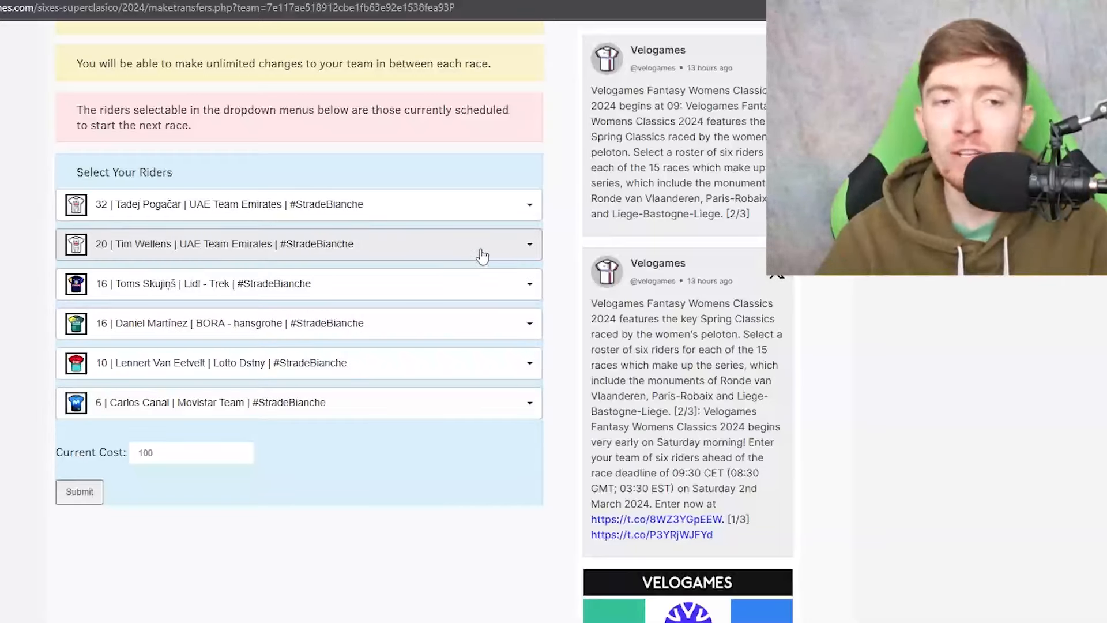
Open the second-slot dropdown to list replacements for Tim Wellens.
click(526, 244)
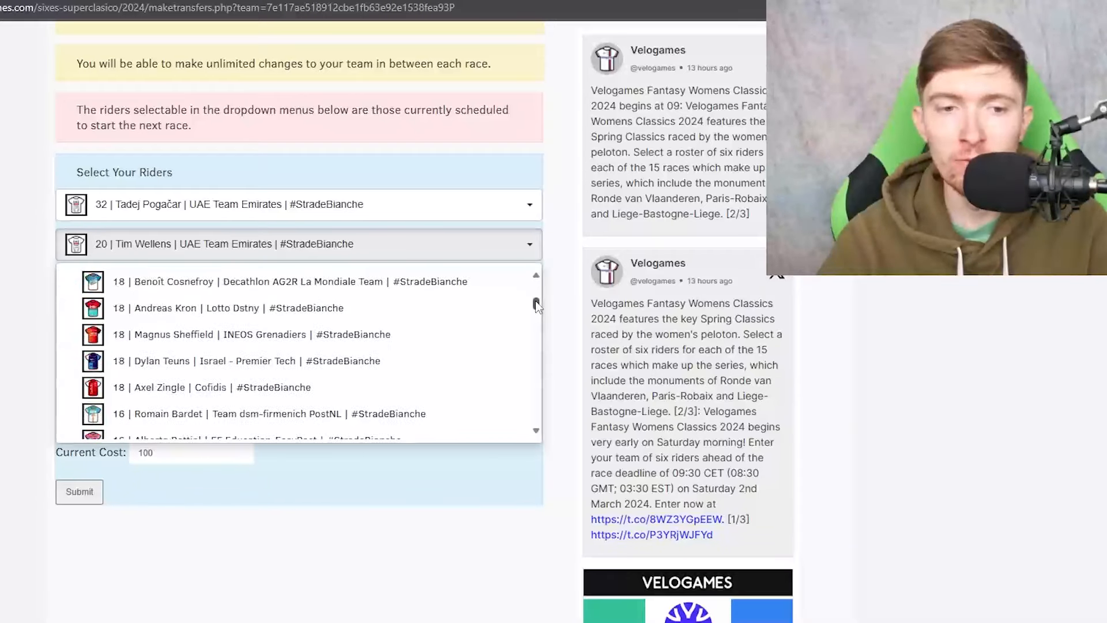
Scroll the rider lists and put Sepp Kuss into the team.
scroll(down, 3)
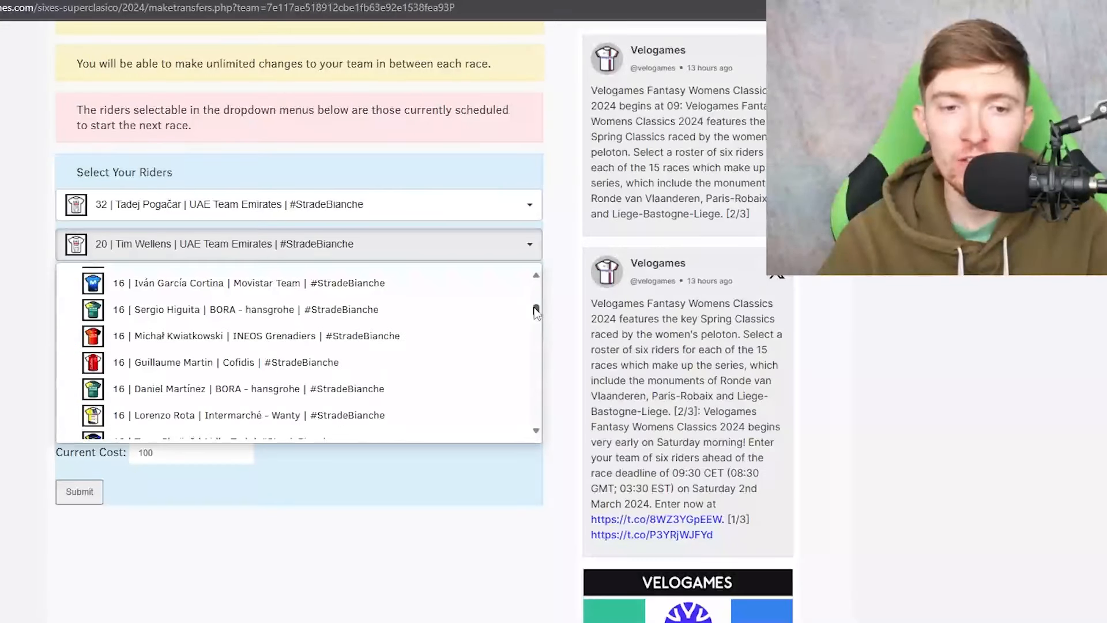
scroll(down, 3)
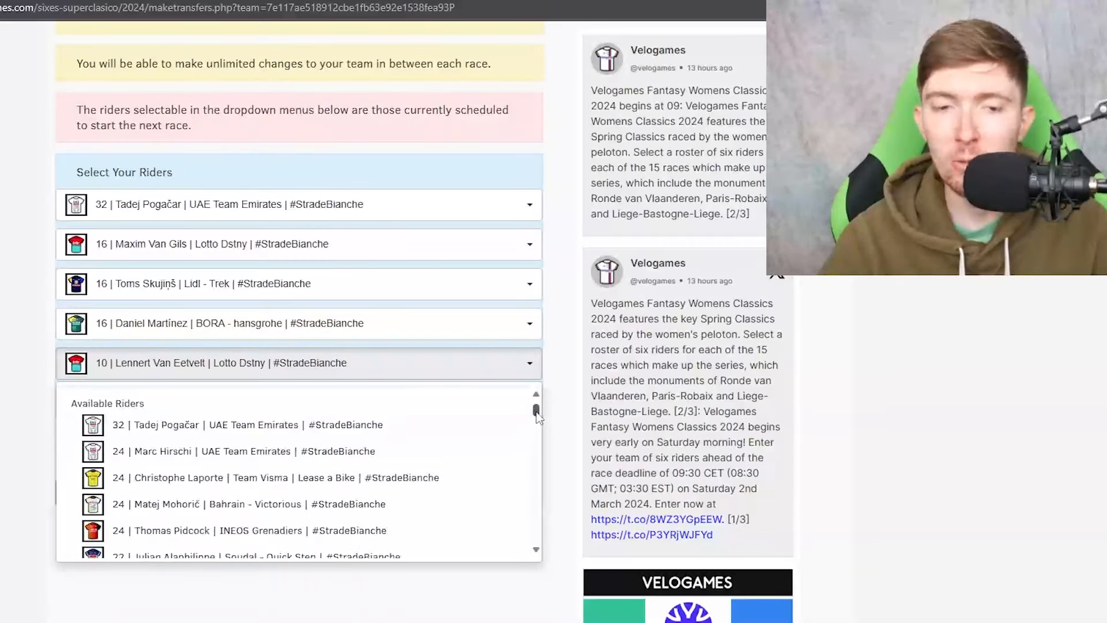
scroll(down, 3)
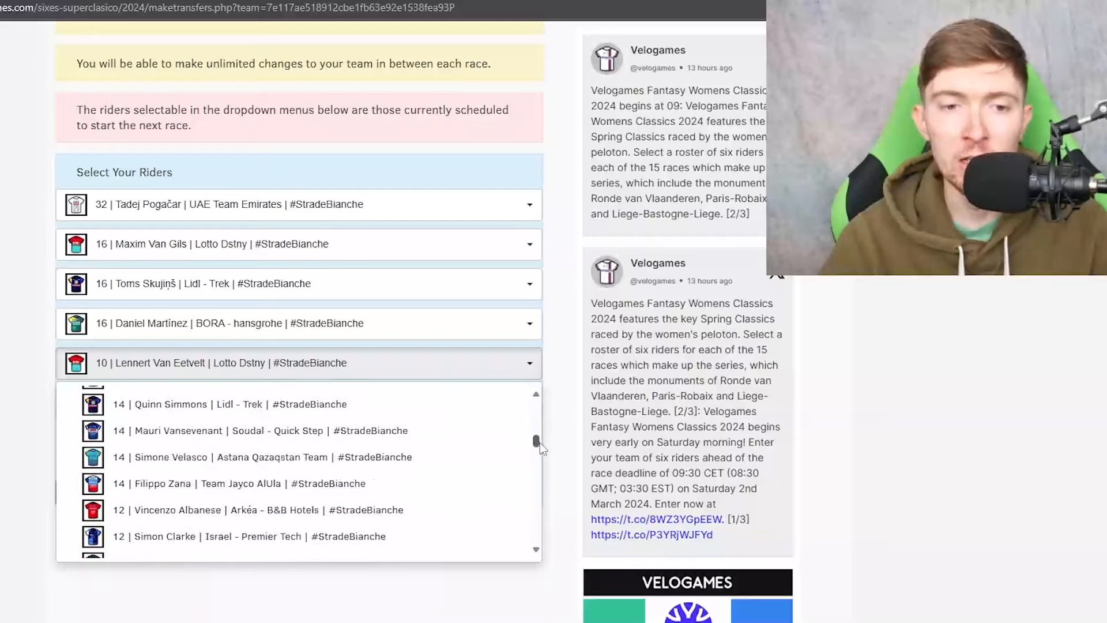
scroll(up, 3)
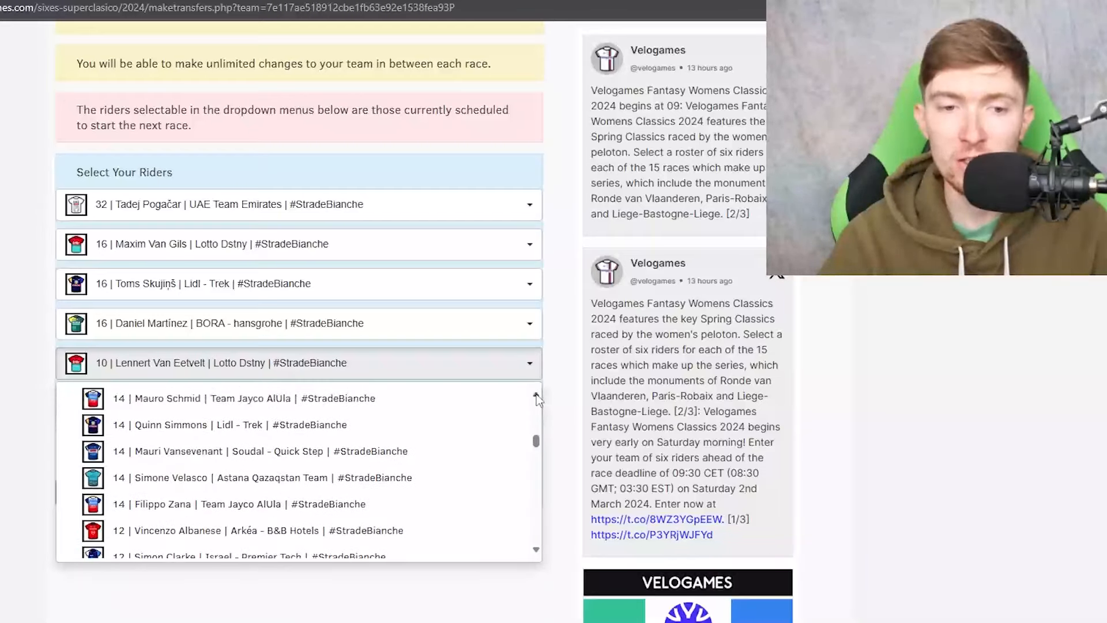
scroll(up, 3)
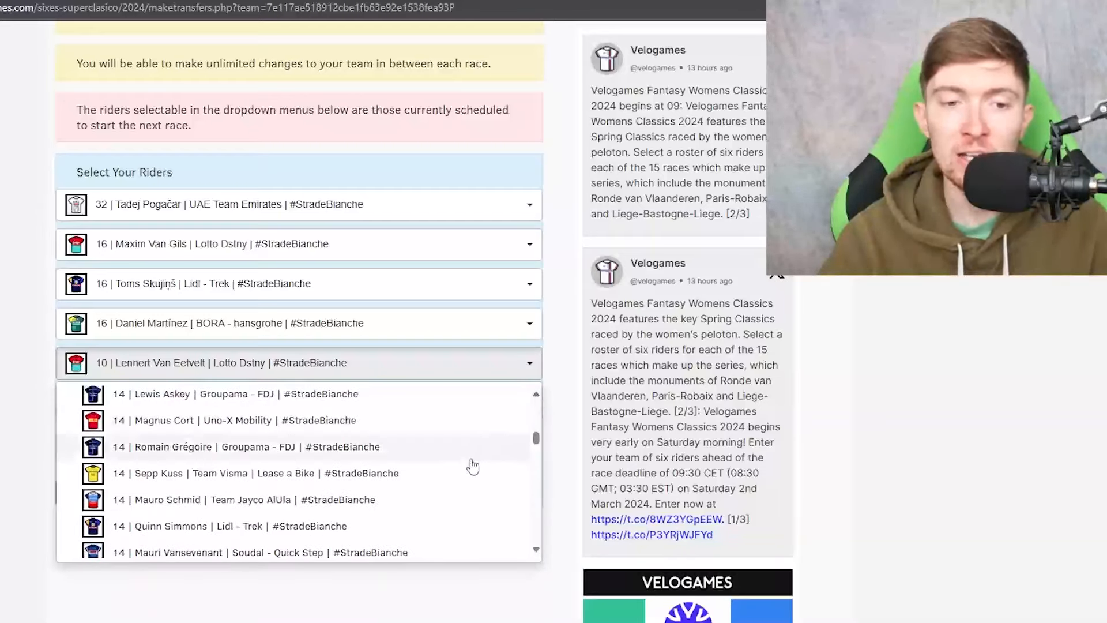
click(254, 473)
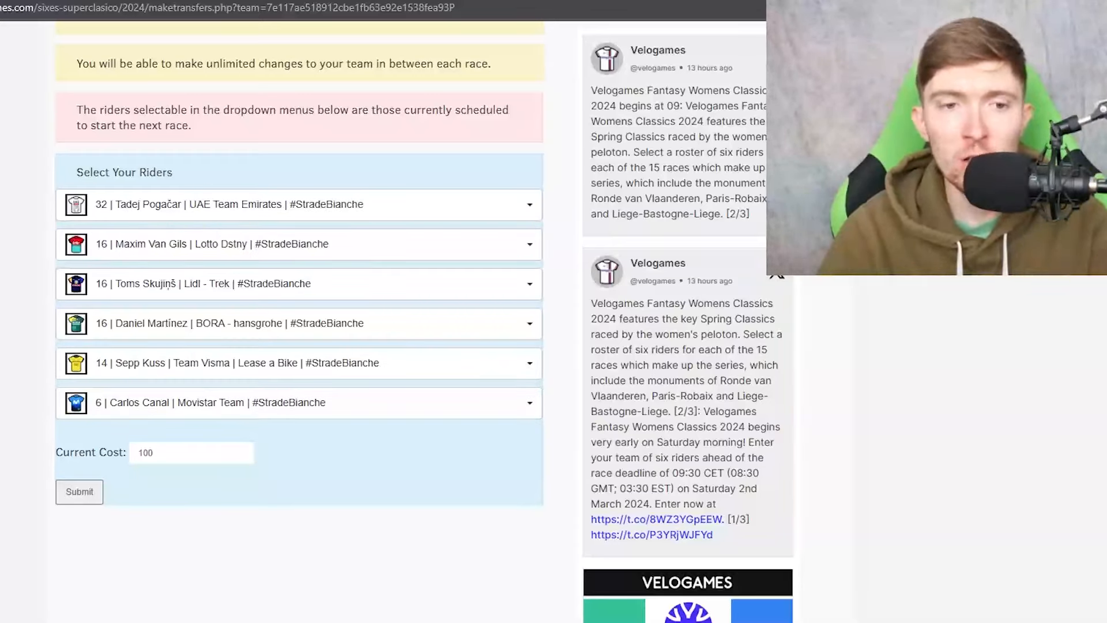
mouse_move(388, 275)
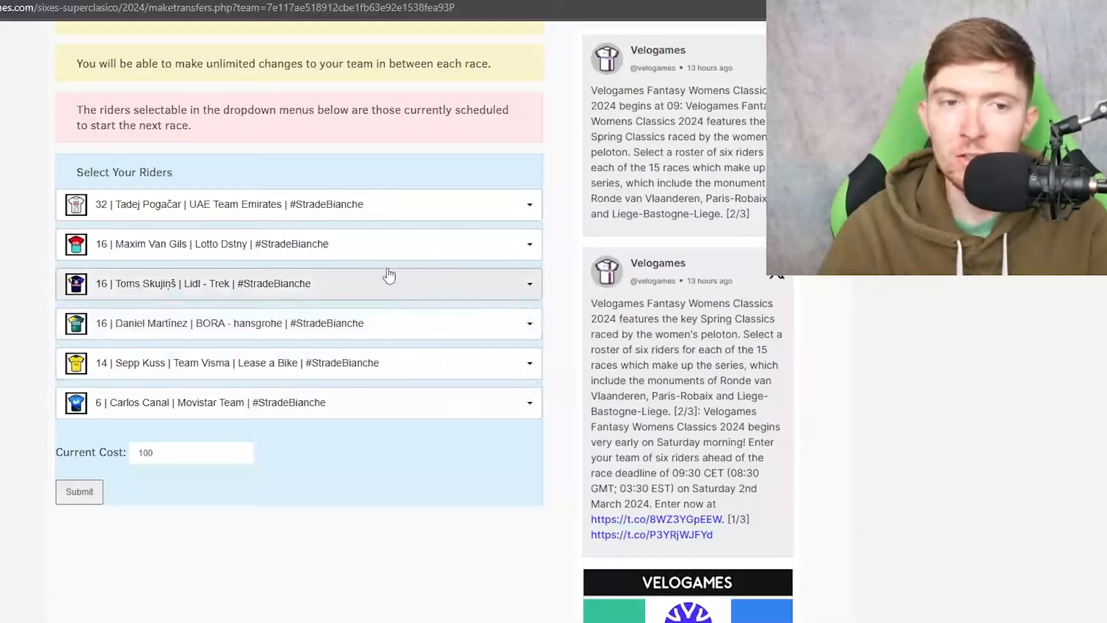
Browse the riders that could replace Tadej Pogačar in the first slot.
click(296, 204)
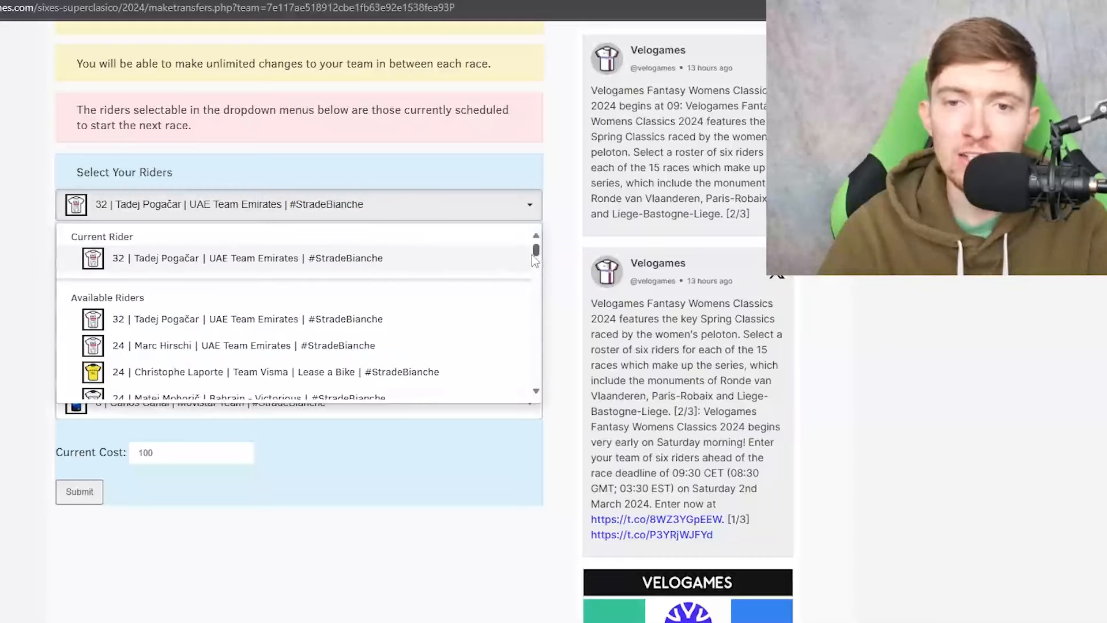
scroll(down, 3)
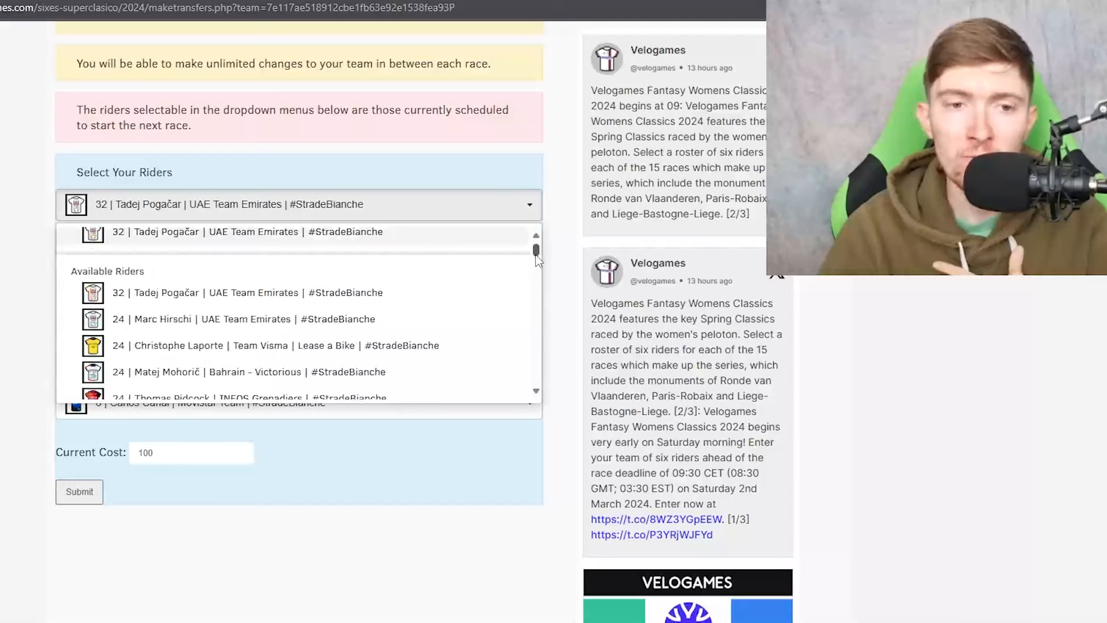
scroll(down, 3)
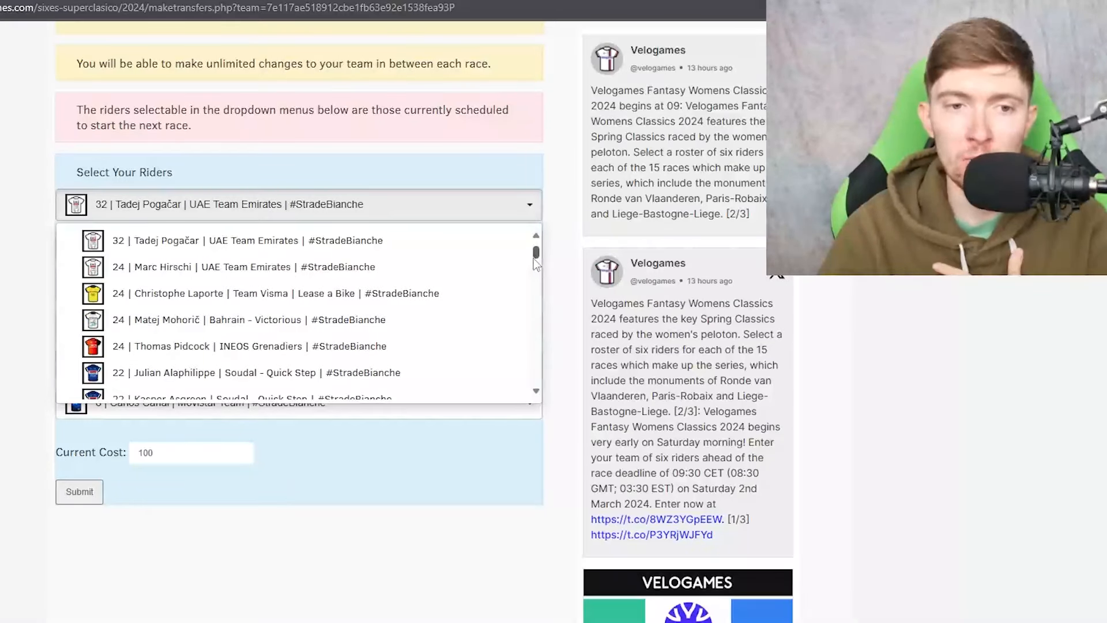